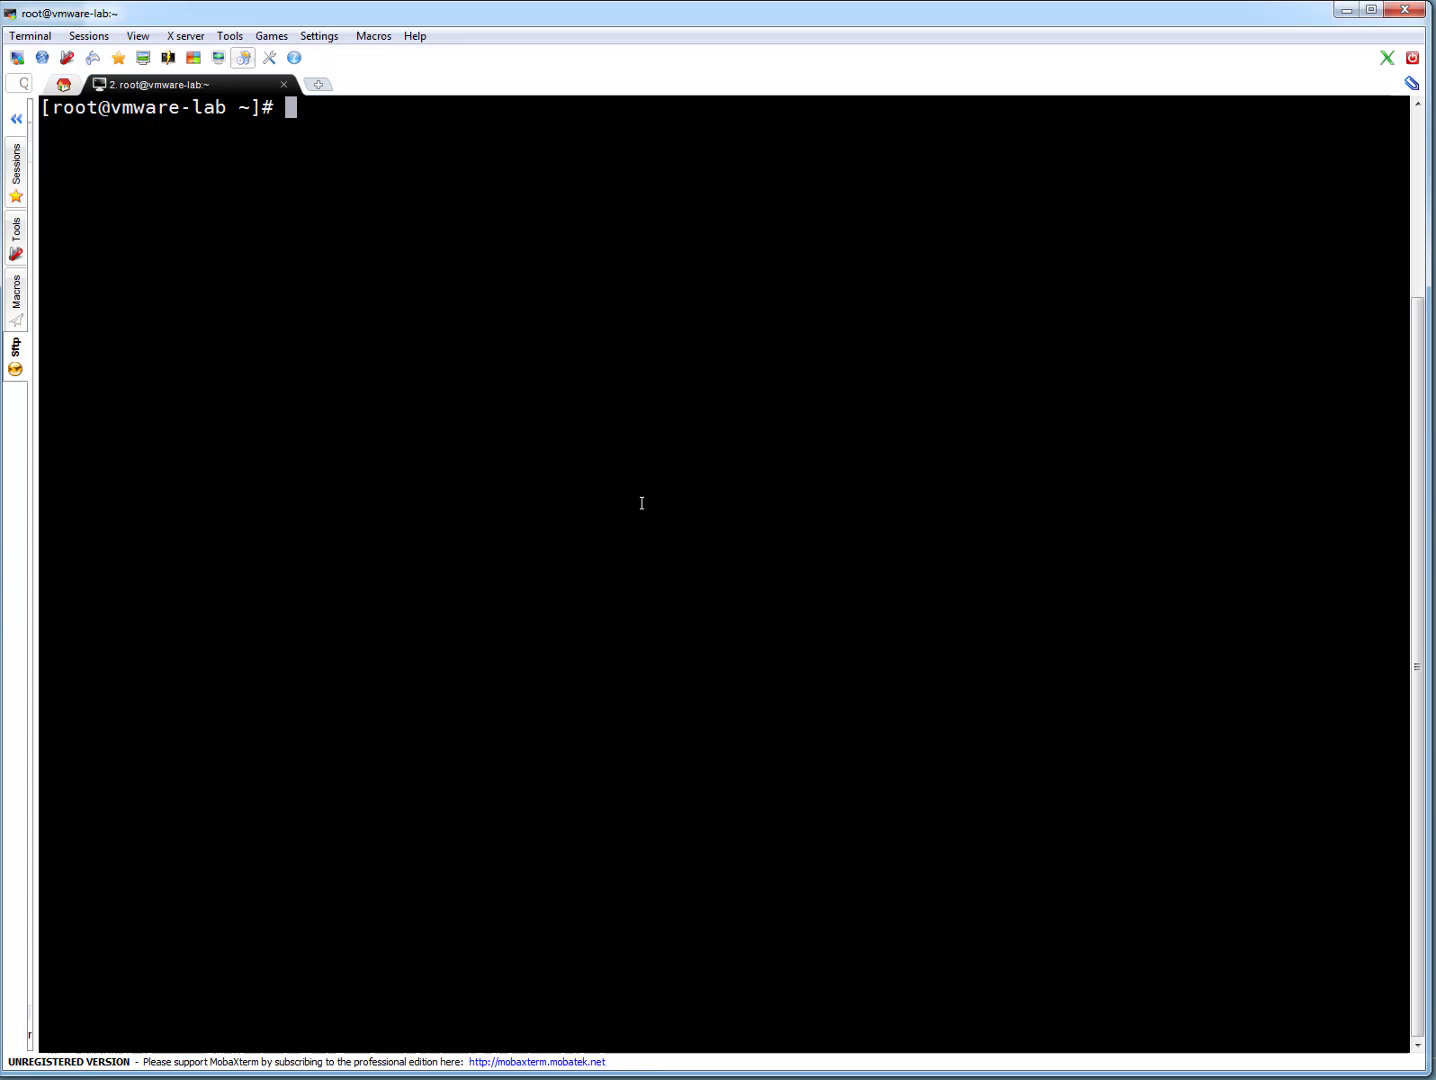
Step: Confirm the VM is a VMware guest running CentOS 7.2.1511 via virt-what and /etc/redhat-release
key("Return")
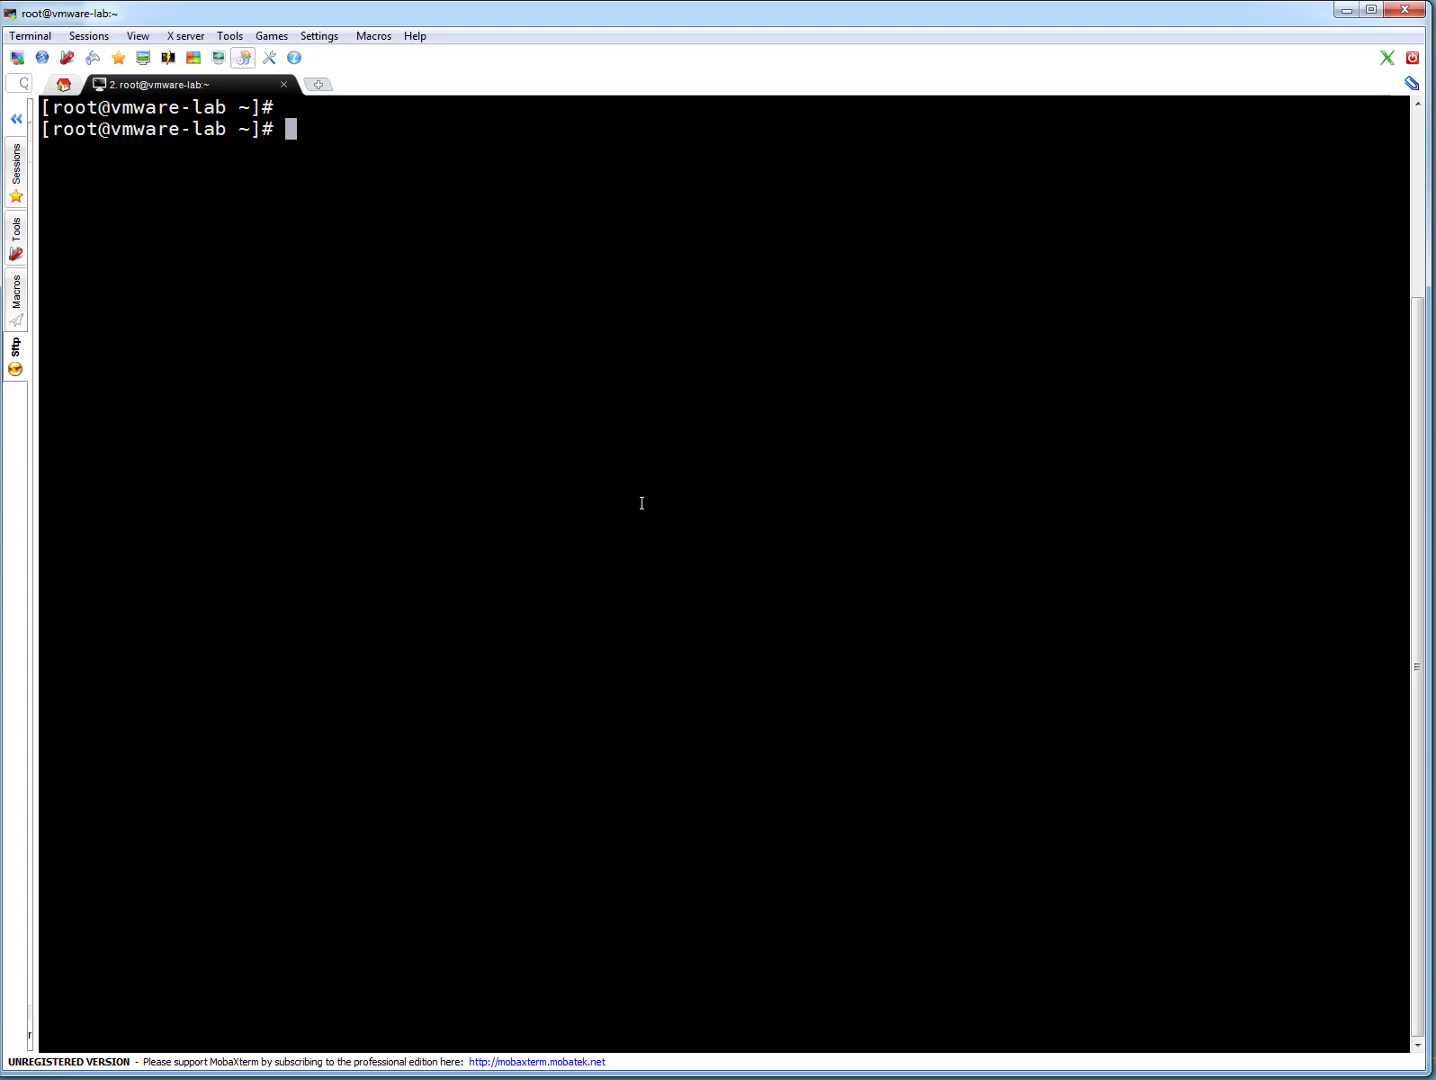
type("virt-w")
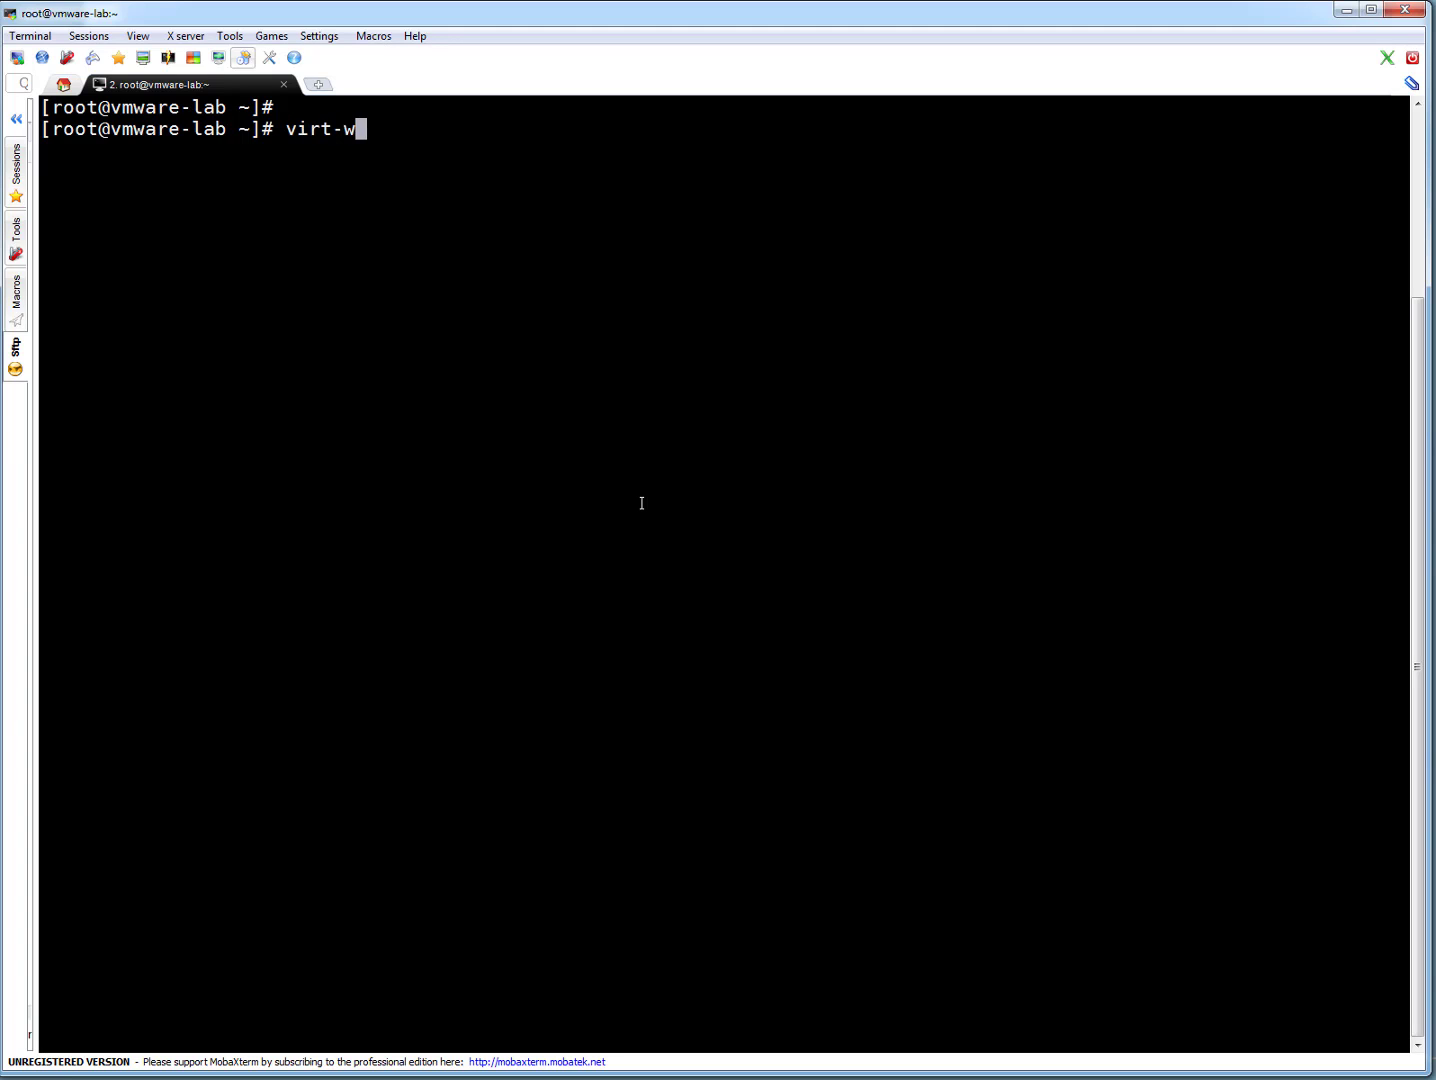
key("Return")
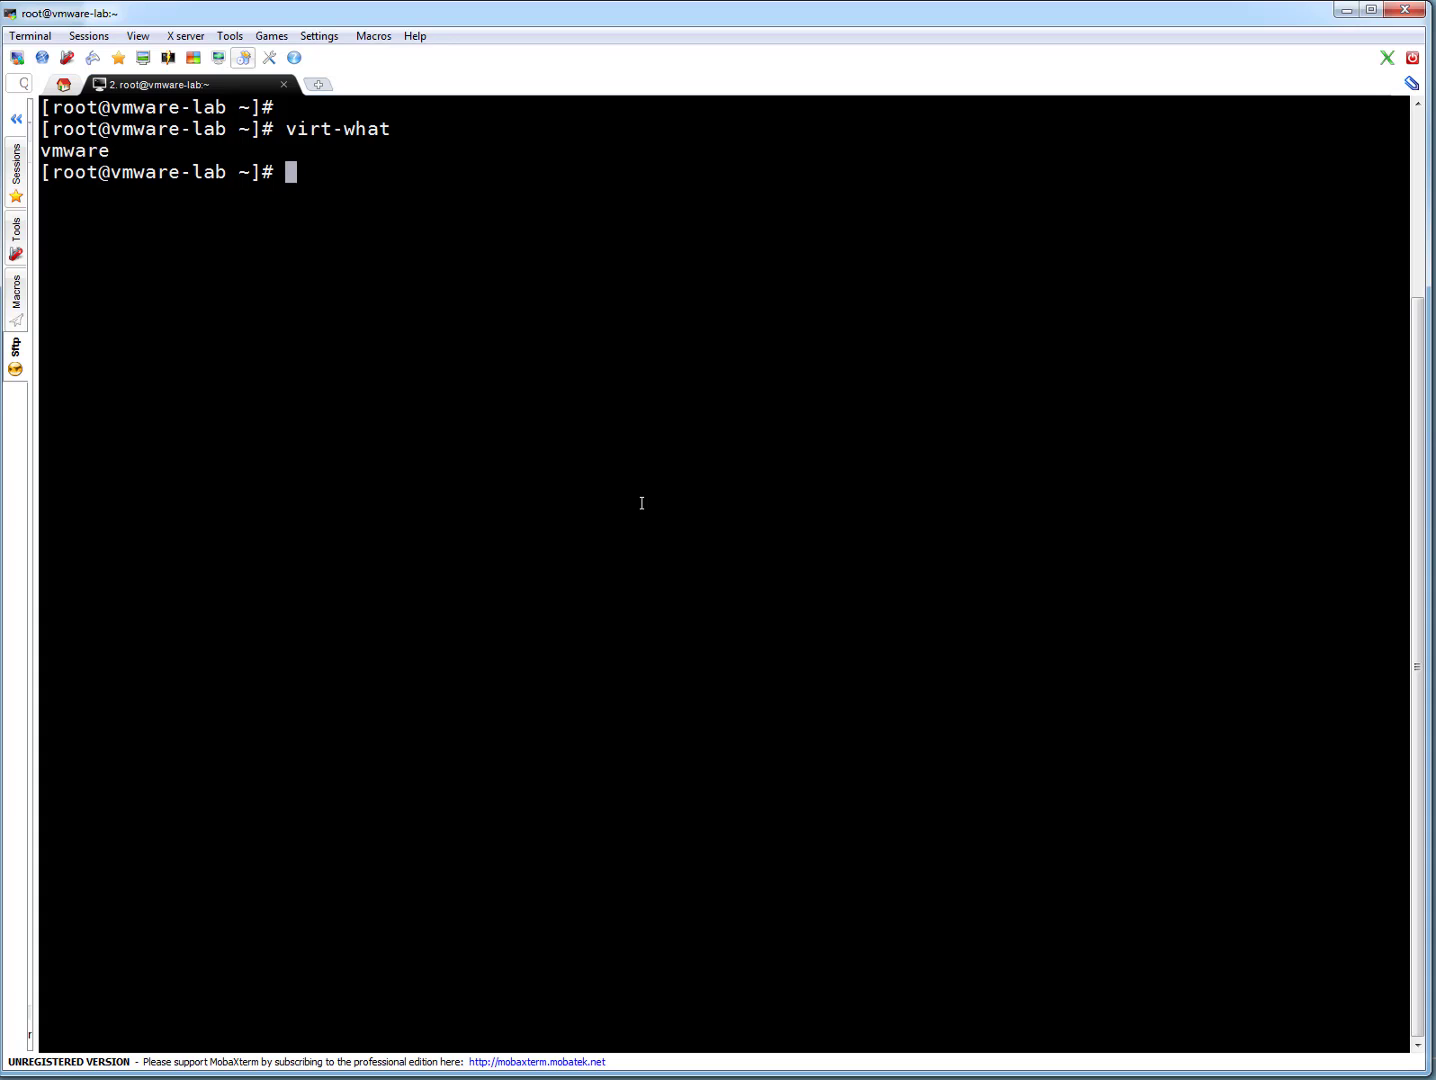
type("c")
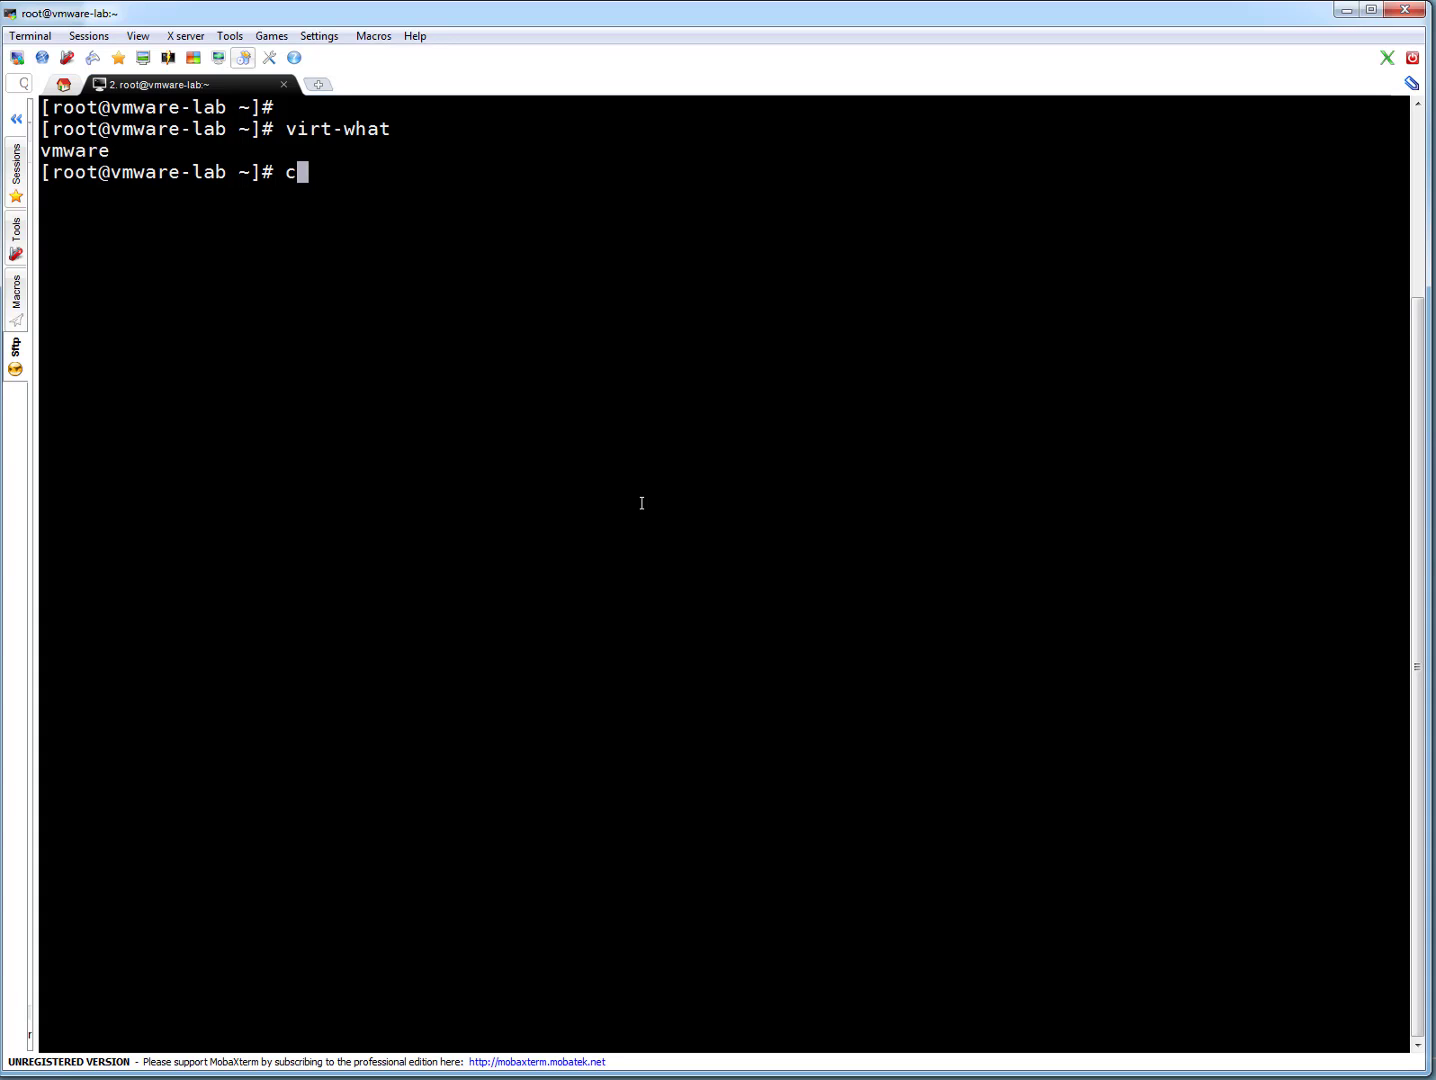
type("at /etc/re")
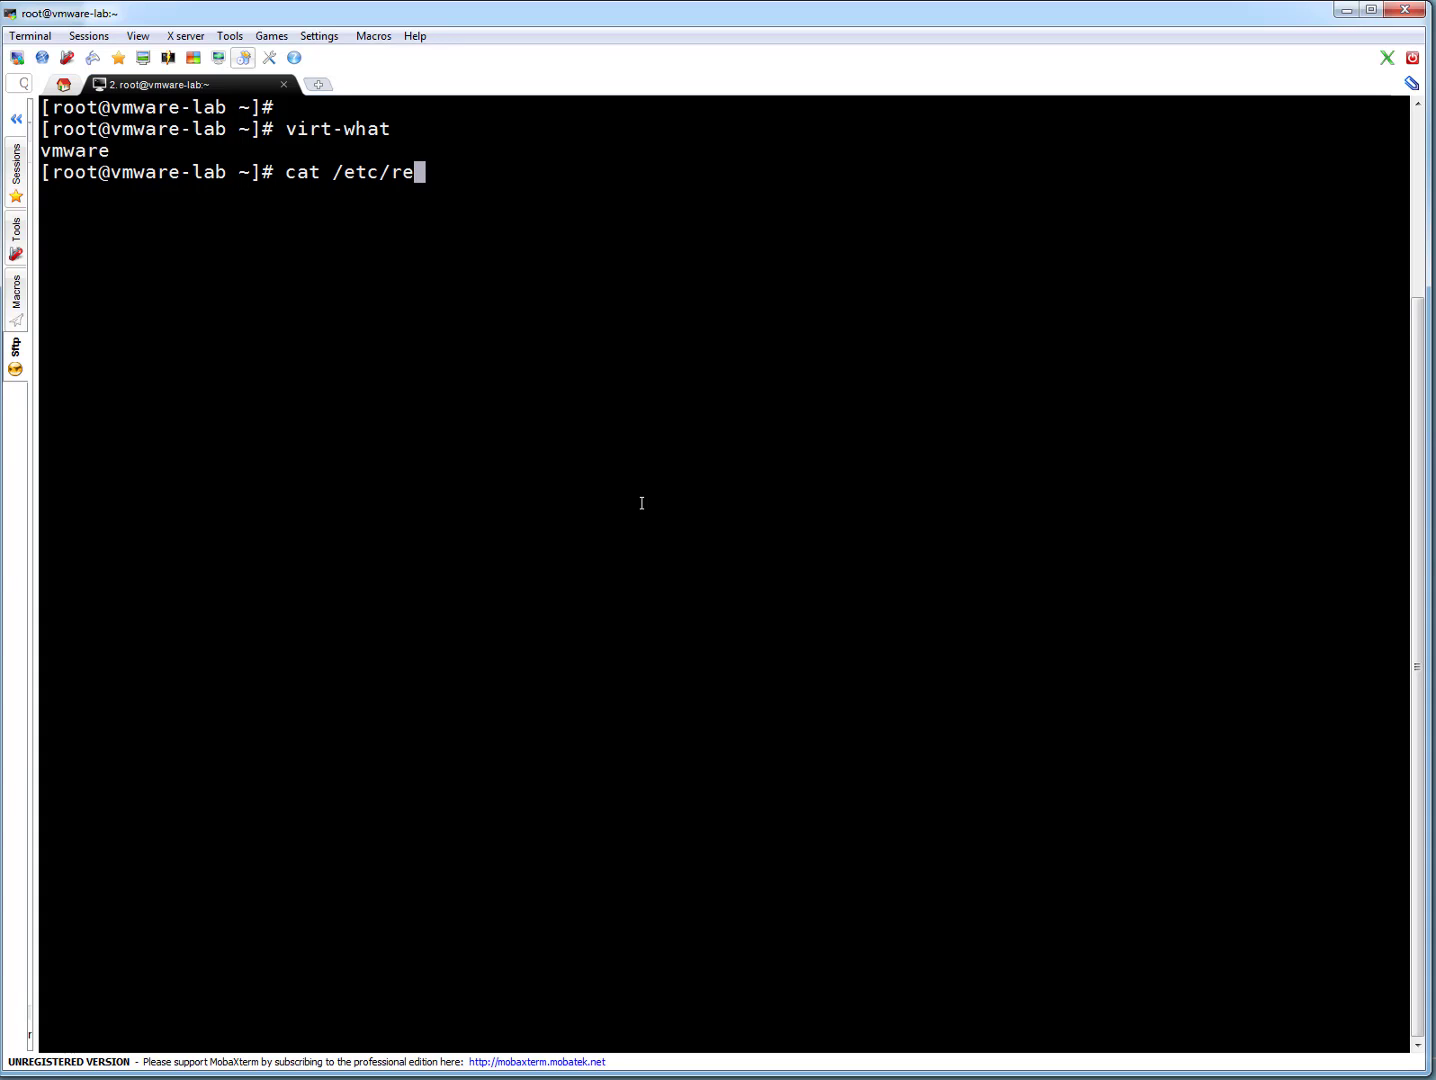
key("Return")
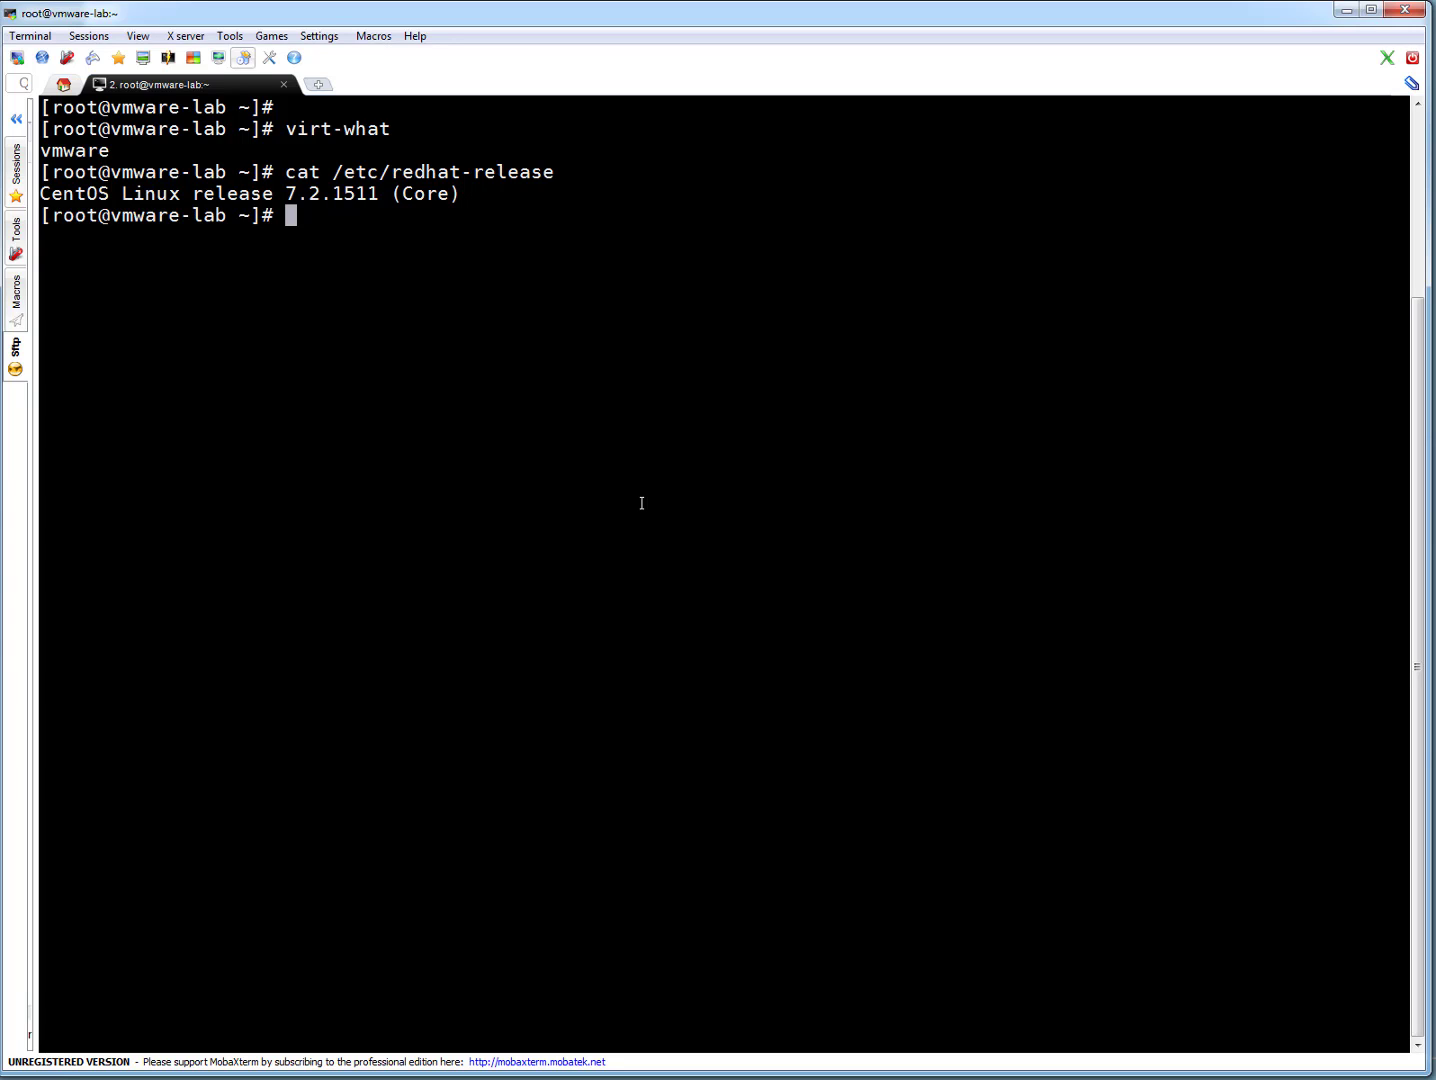
Step: List the enabled yum repositories with yum repolist
type("yum repolist")
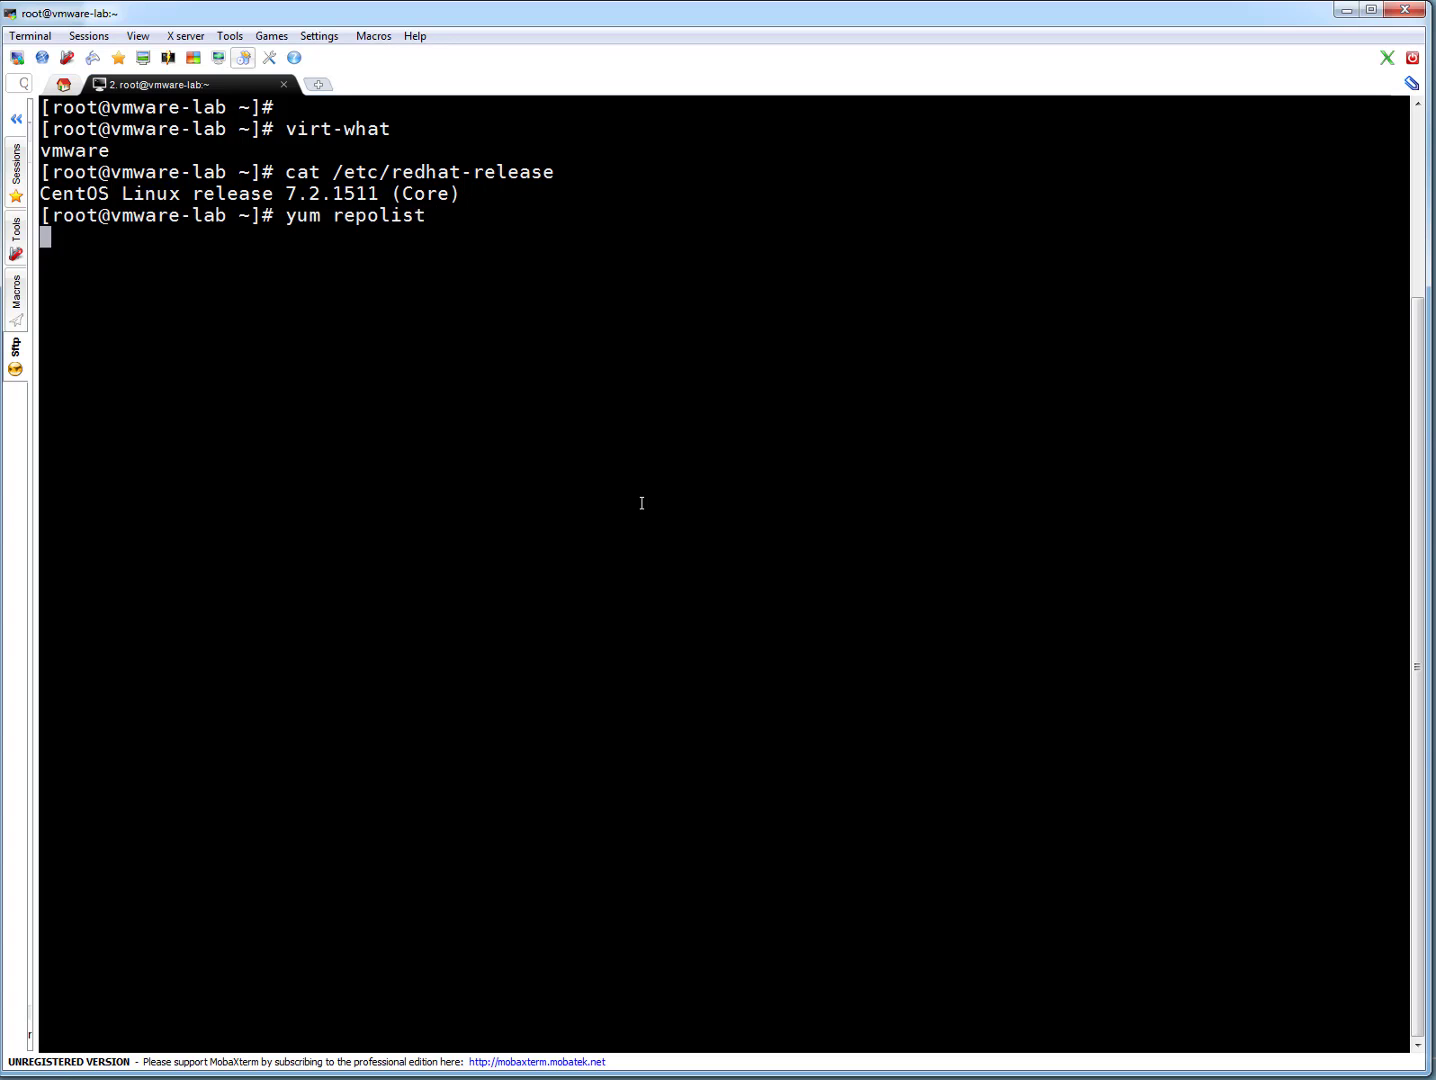
key("Return")
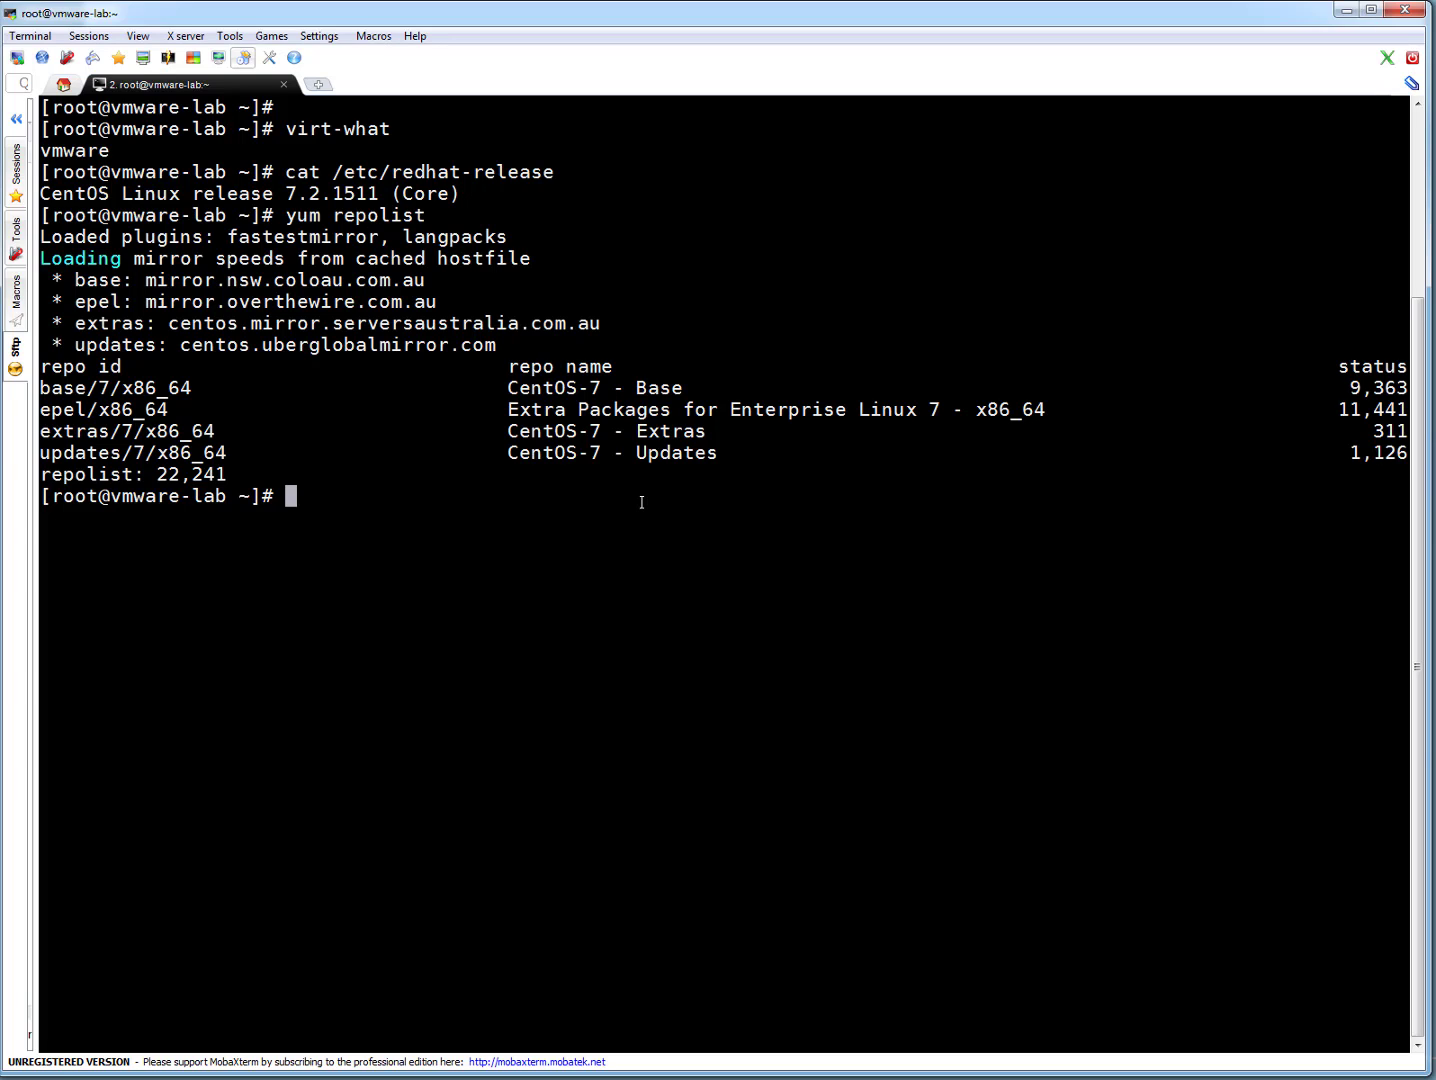
Step: Check with ps and grep that no vmtoolsd process is currently running
type("ps -eaf|")
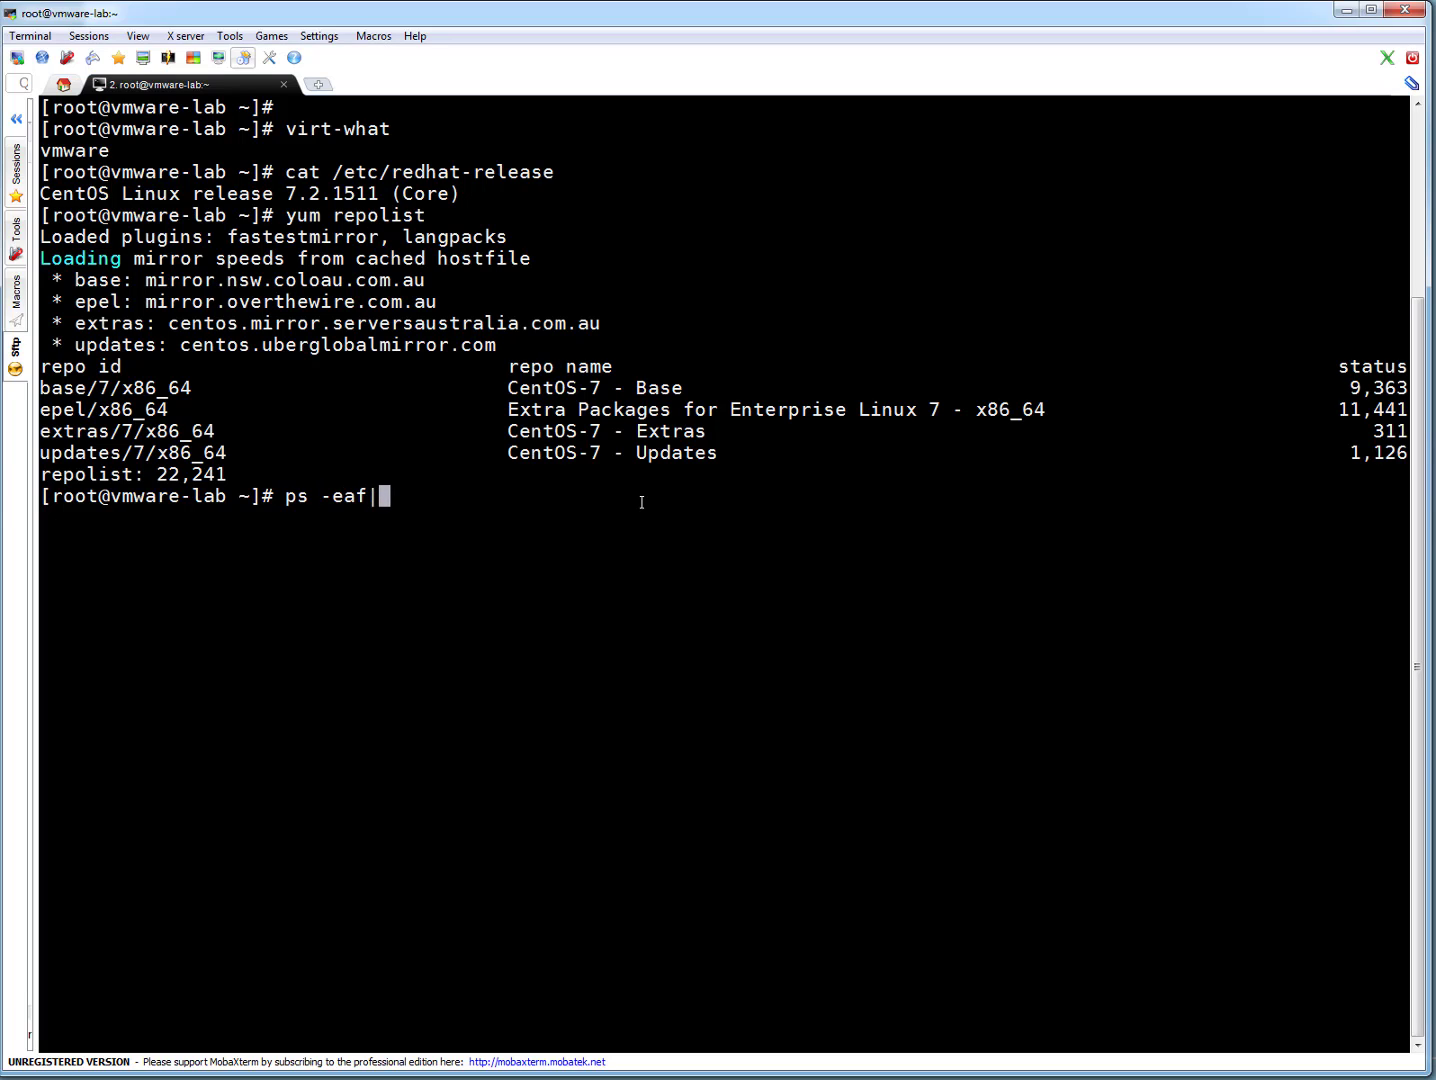
type("grep vmtool")
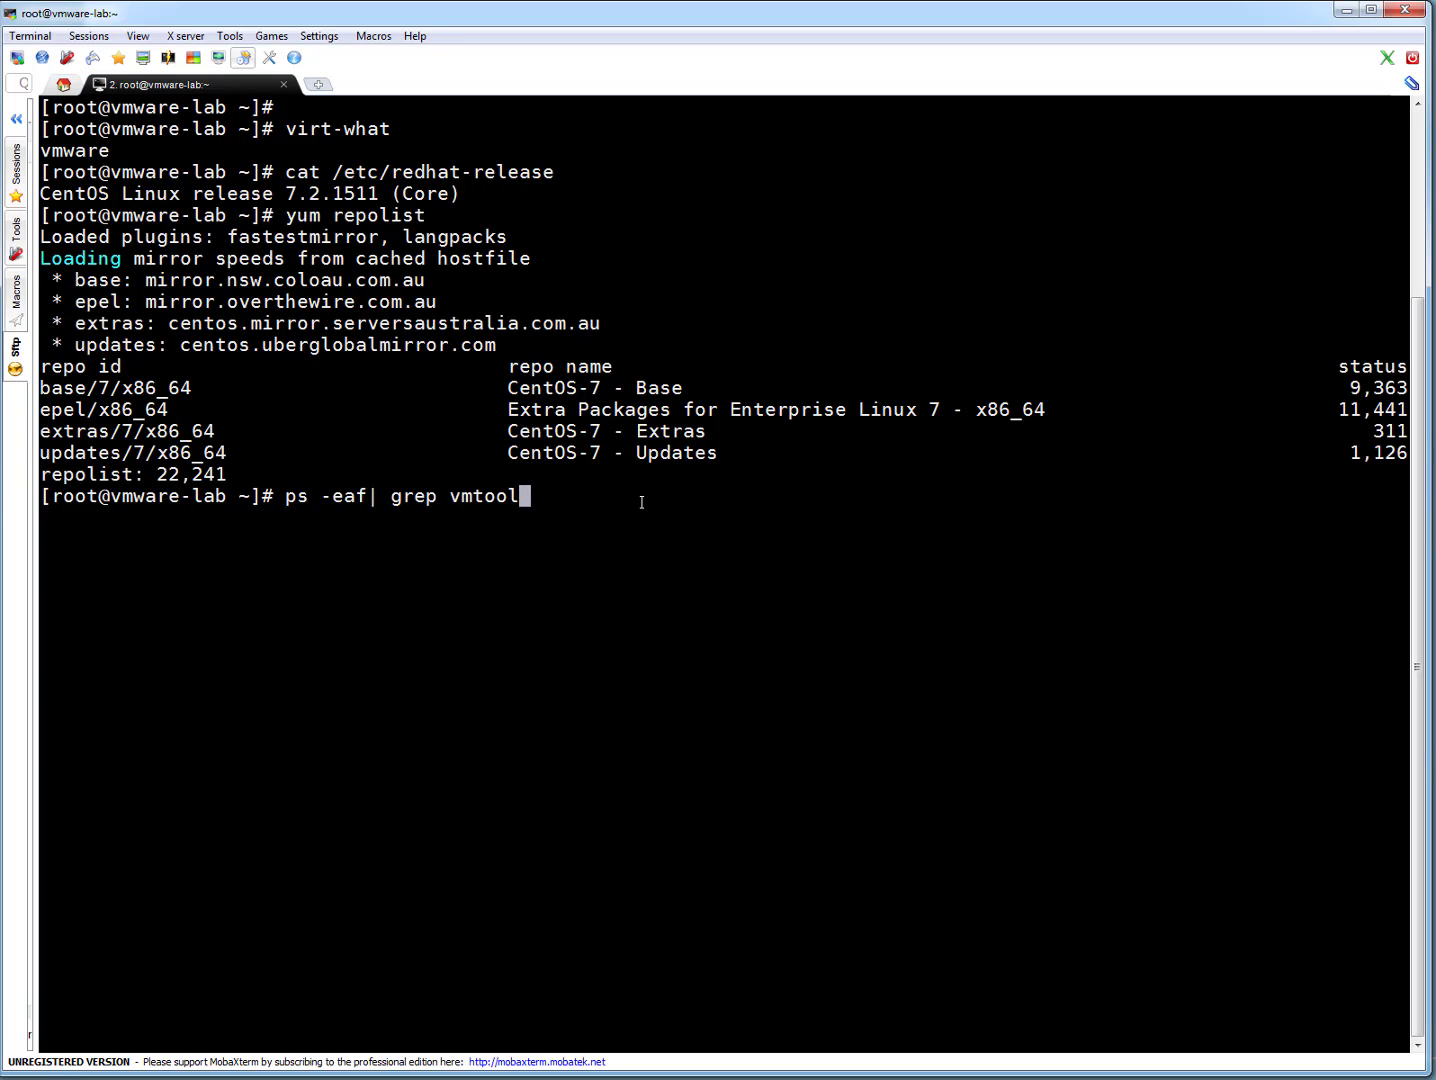
key("Return")
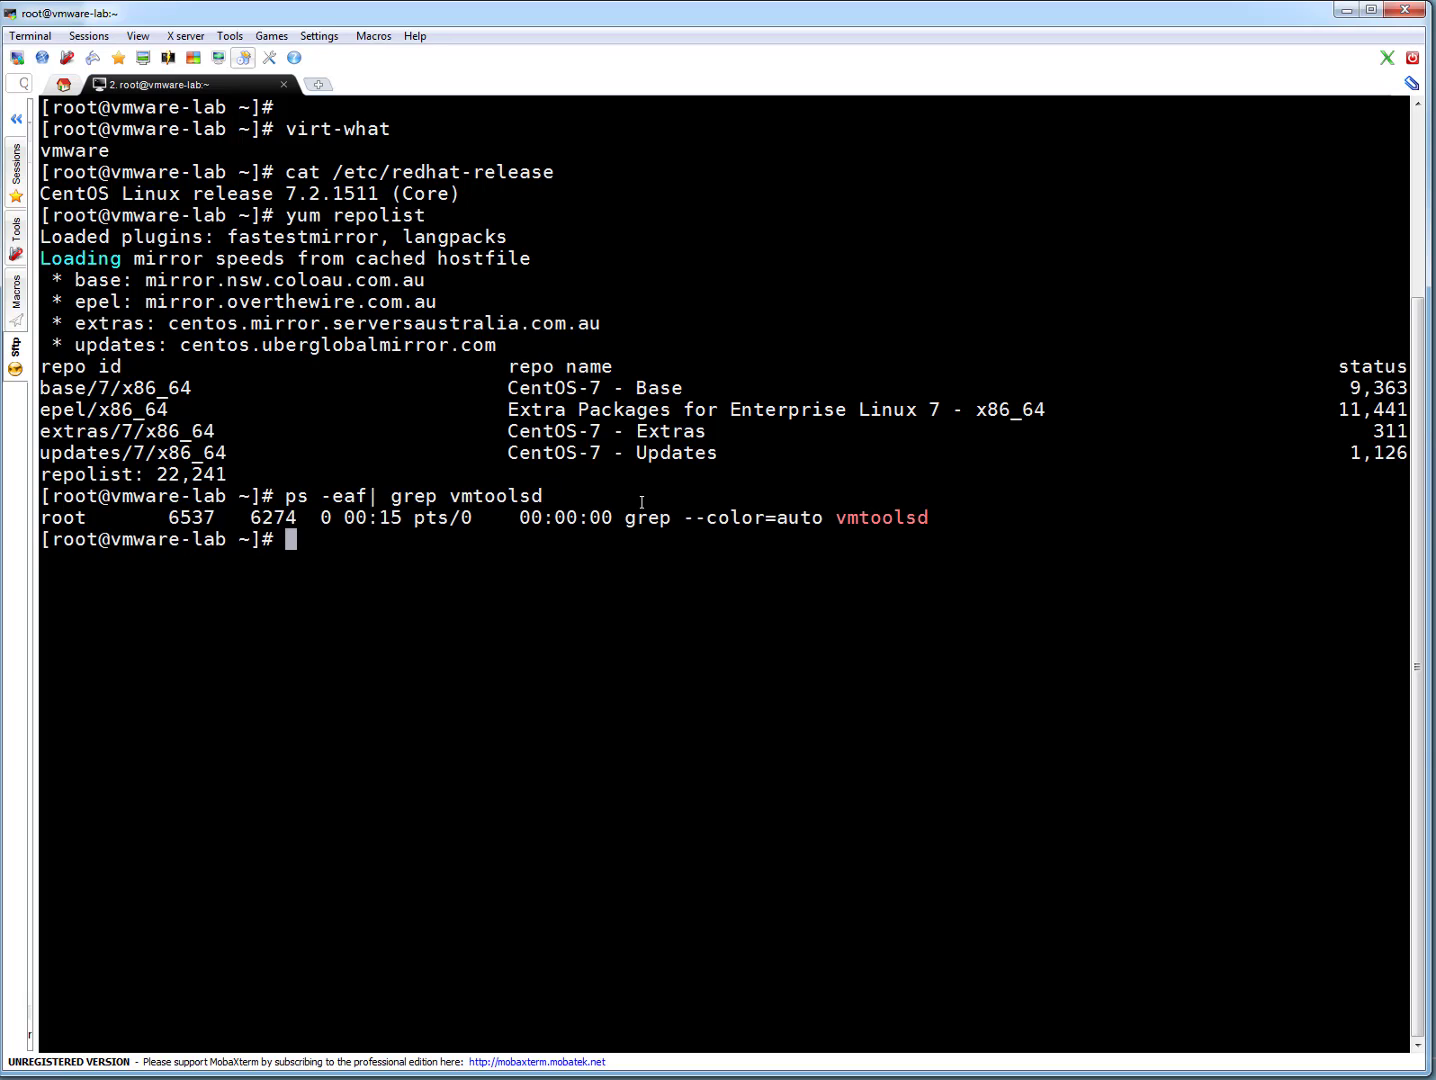
Step: Install open-vm-tools 10.0.5 via yum, answering y at the confirmation prompt
type("yum in")
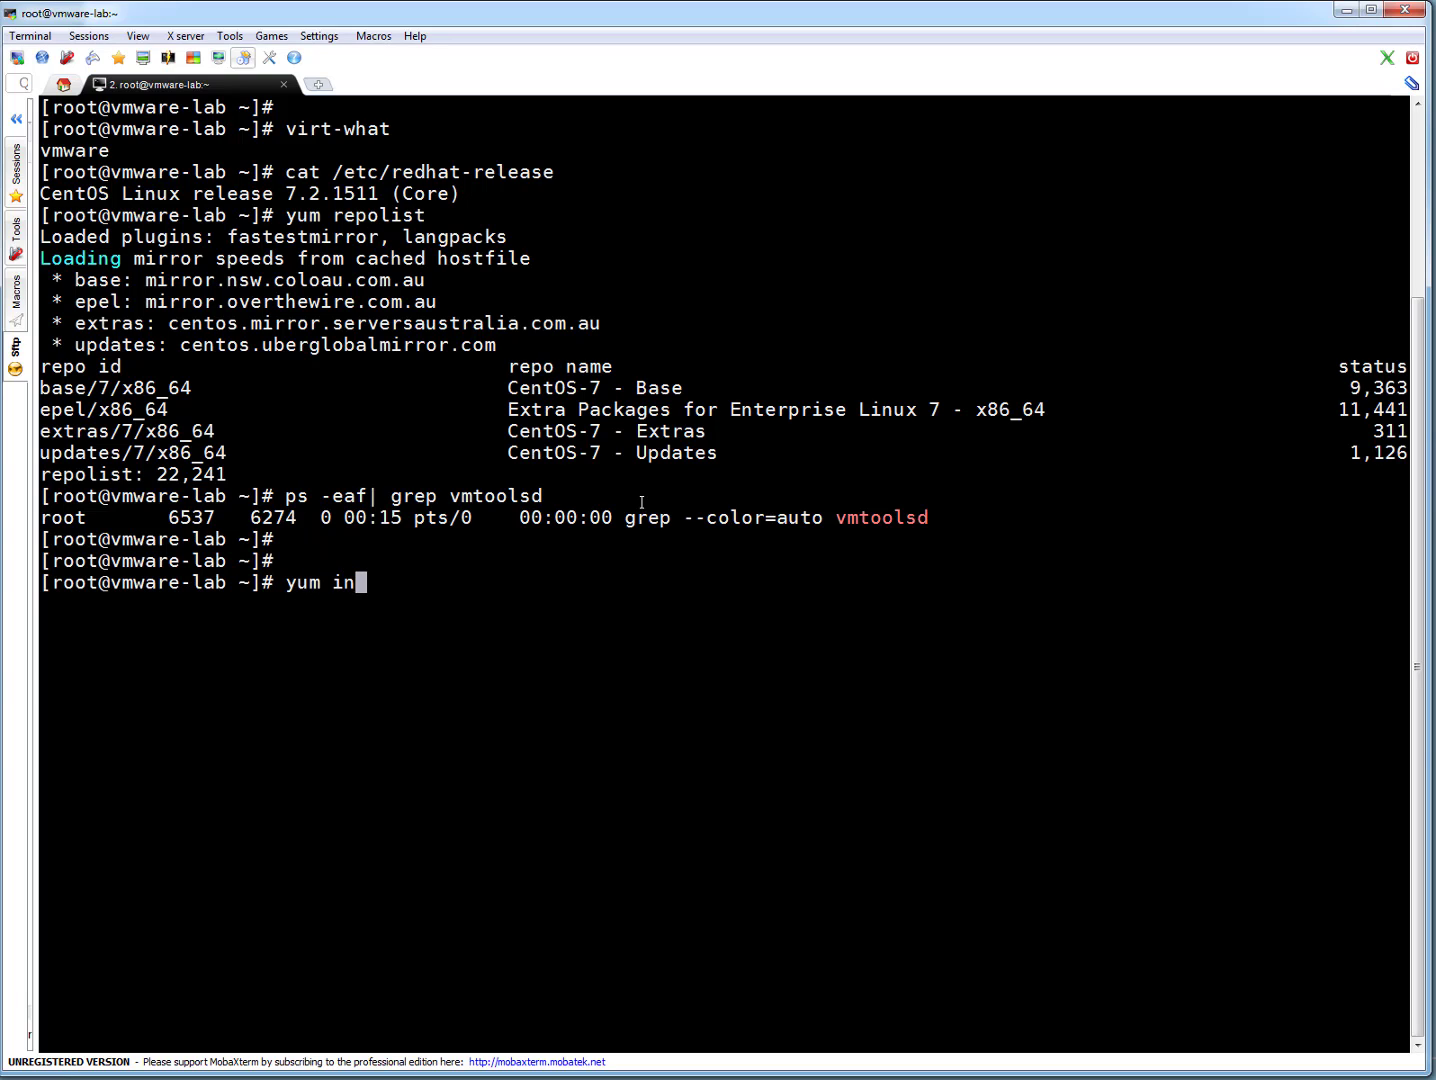
type("stall open-vm-tools")
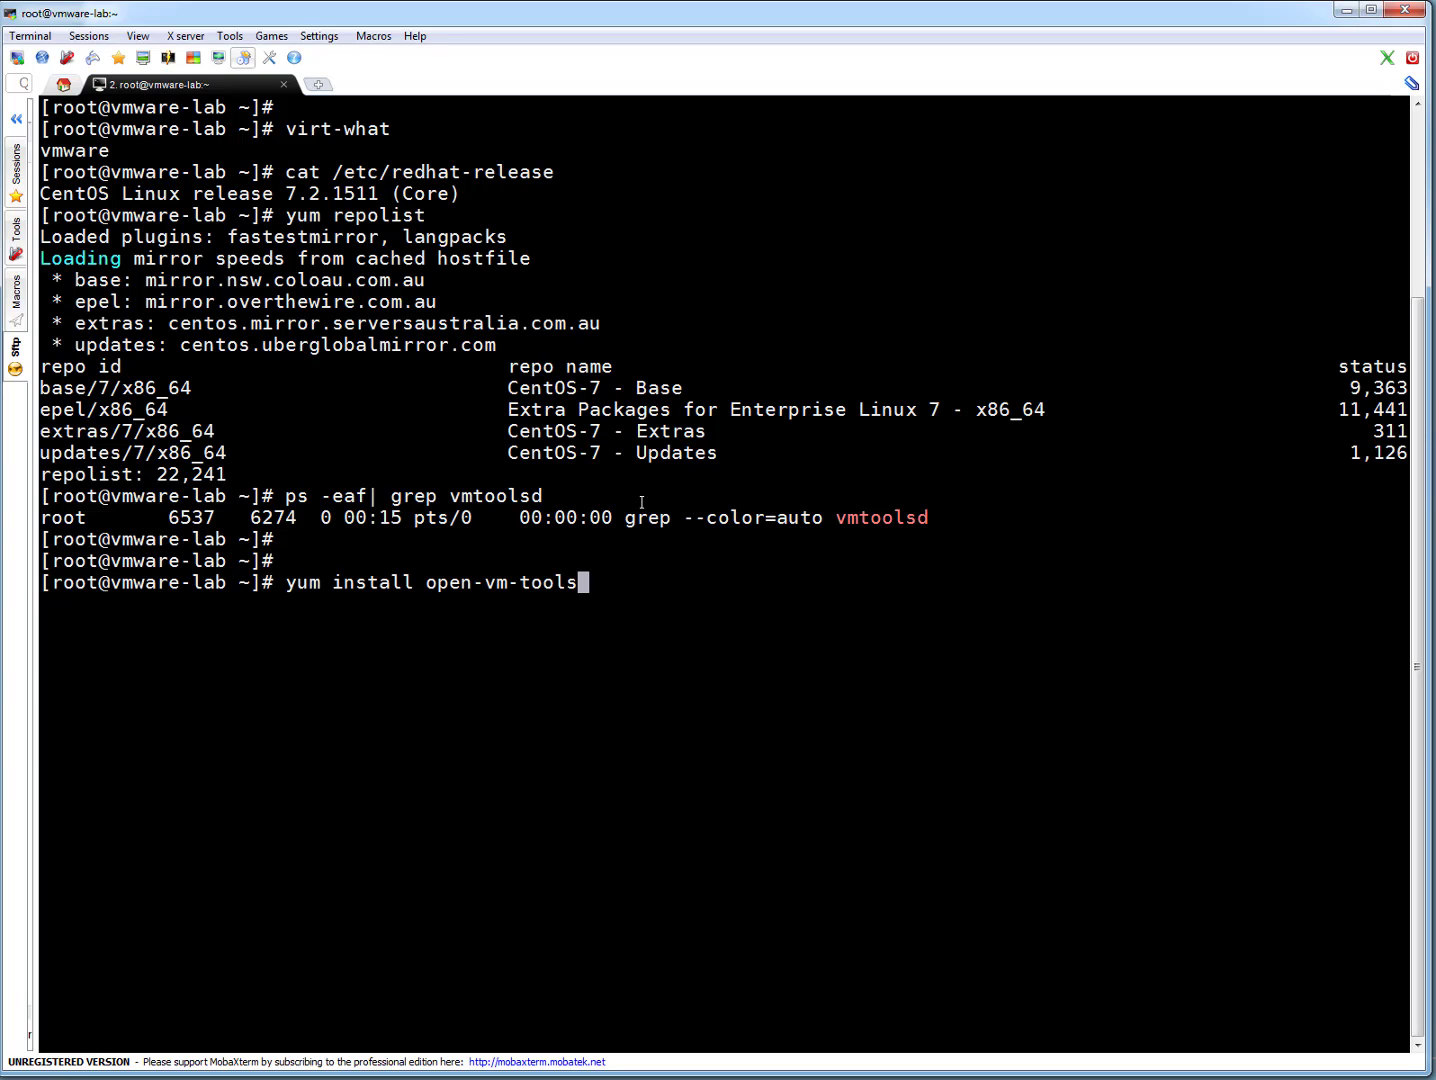
key("Return")
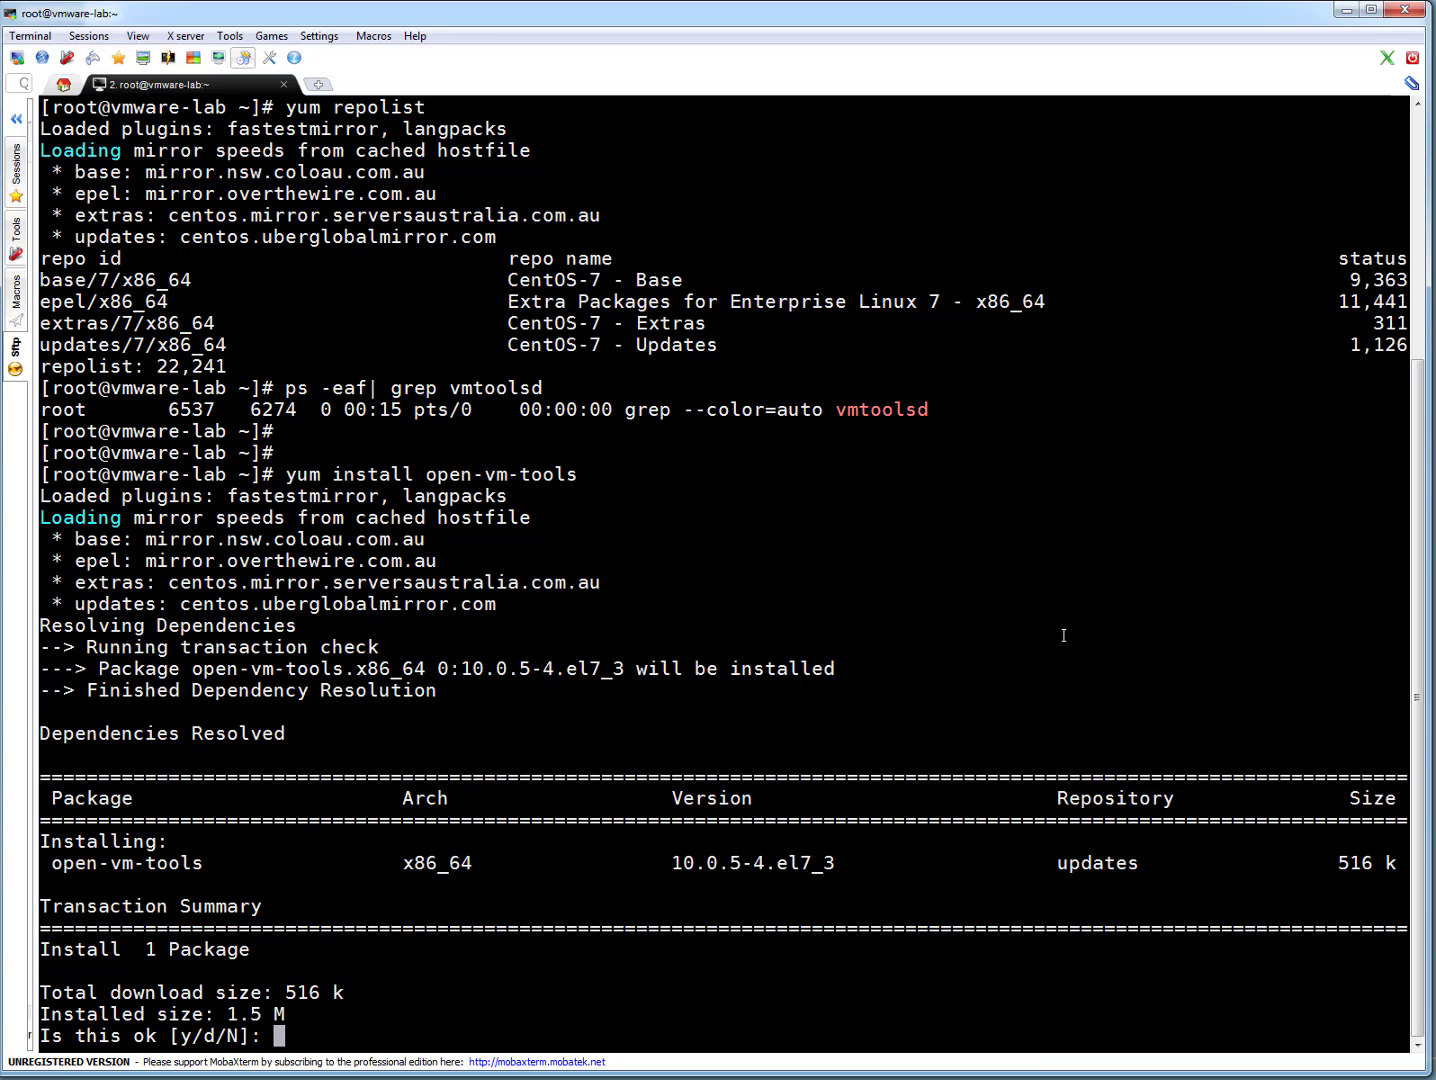
type("y")
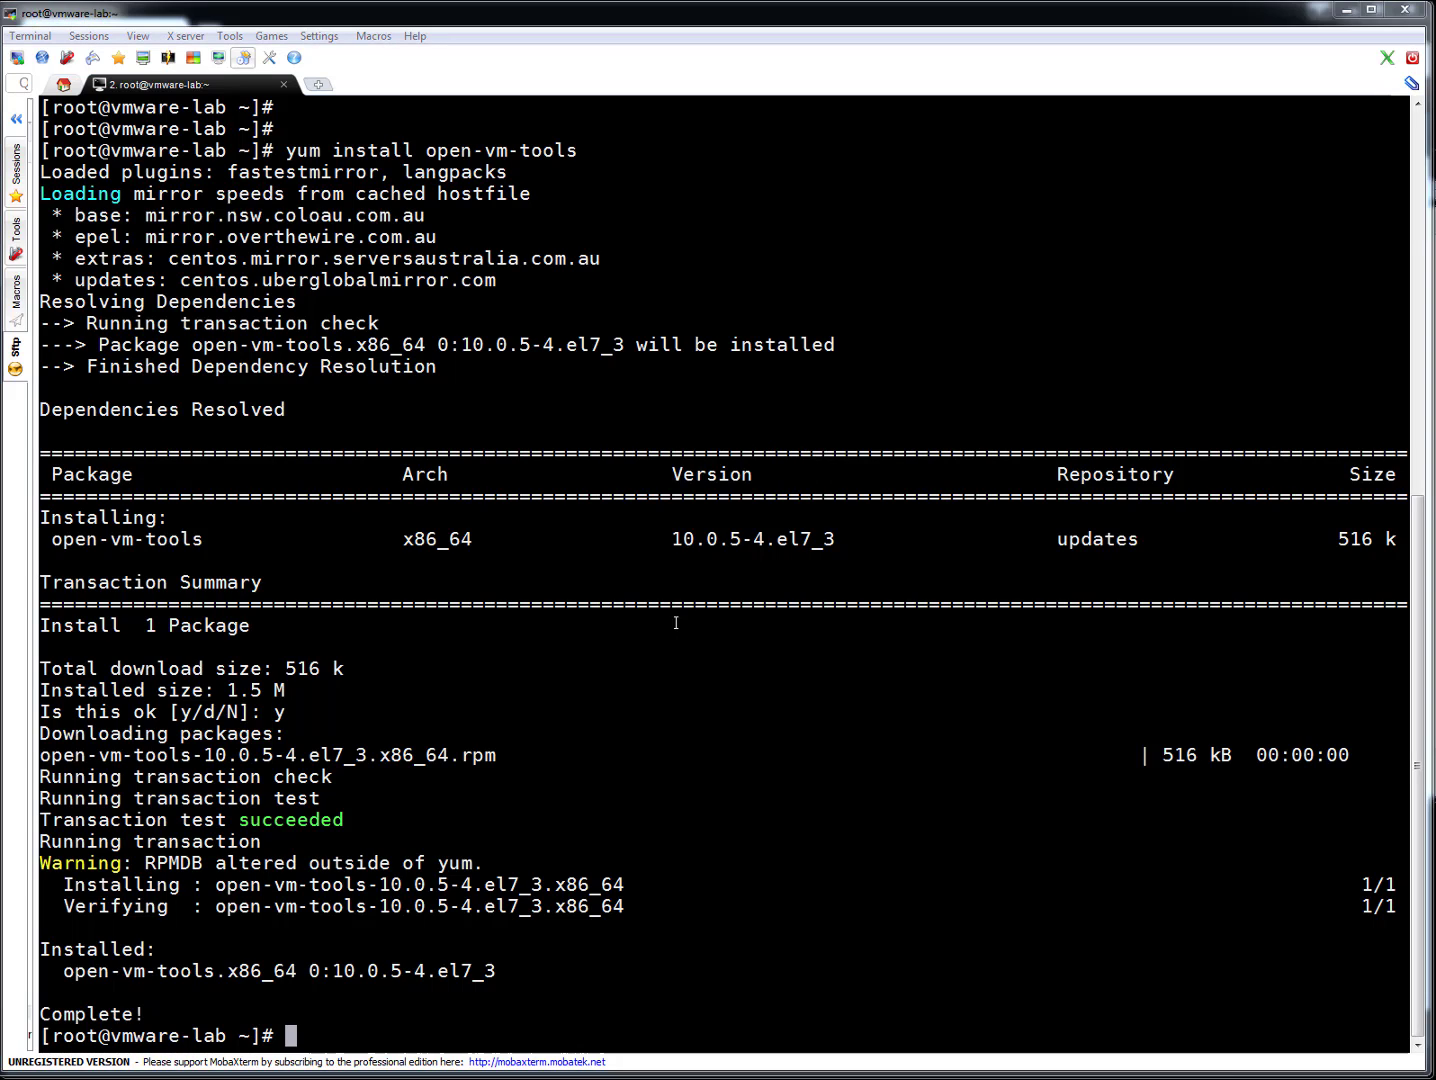
Step: Start vmtoolsd.service, verify it active (running), and enable it at boot
type("systemctl start vmtoolsd.service")
type("systemctl status vmtoolsd.service")
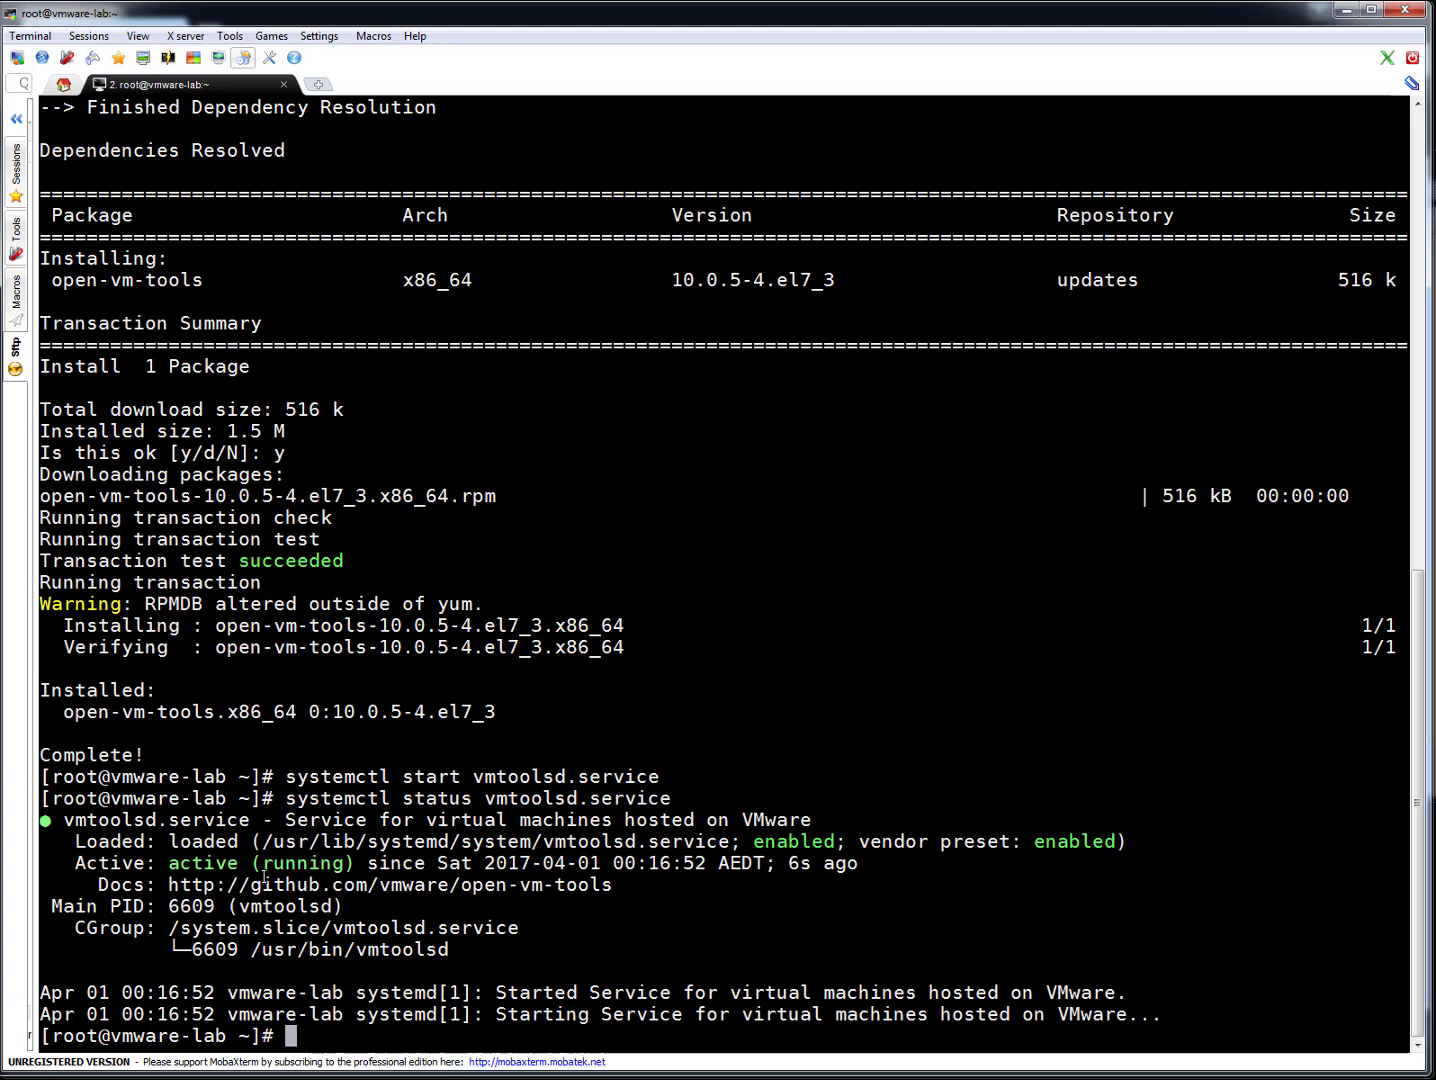
mouse_move(978, 748)
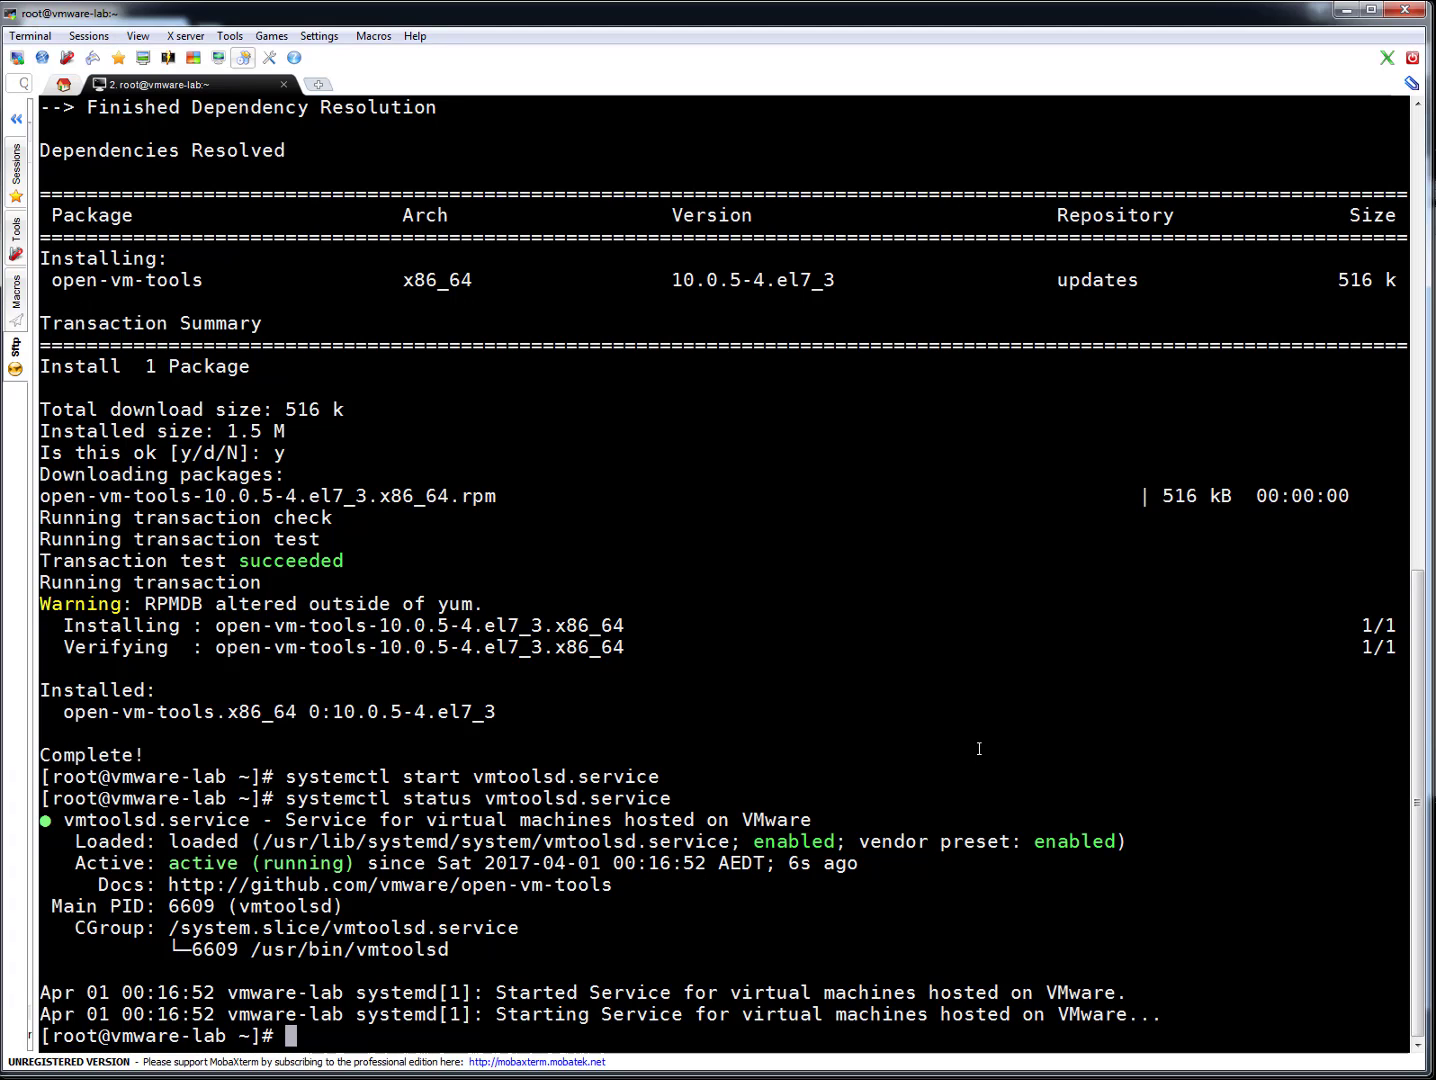
type("systemctl status vmtoolsd.service")
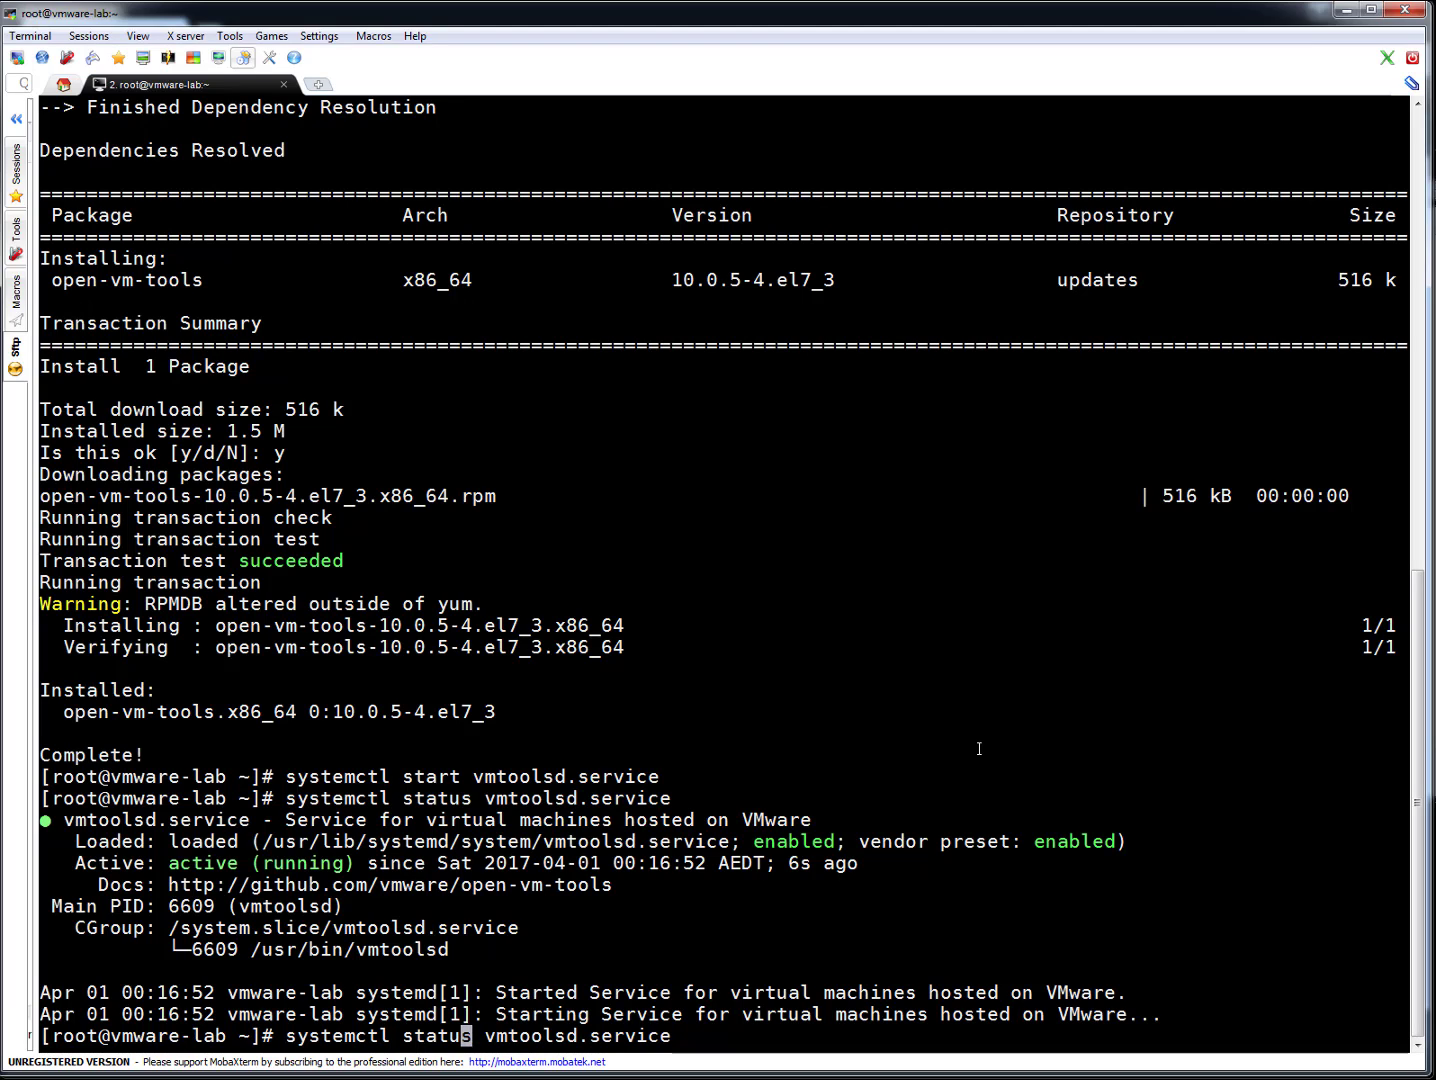
key("BackSpace")
type("enable")
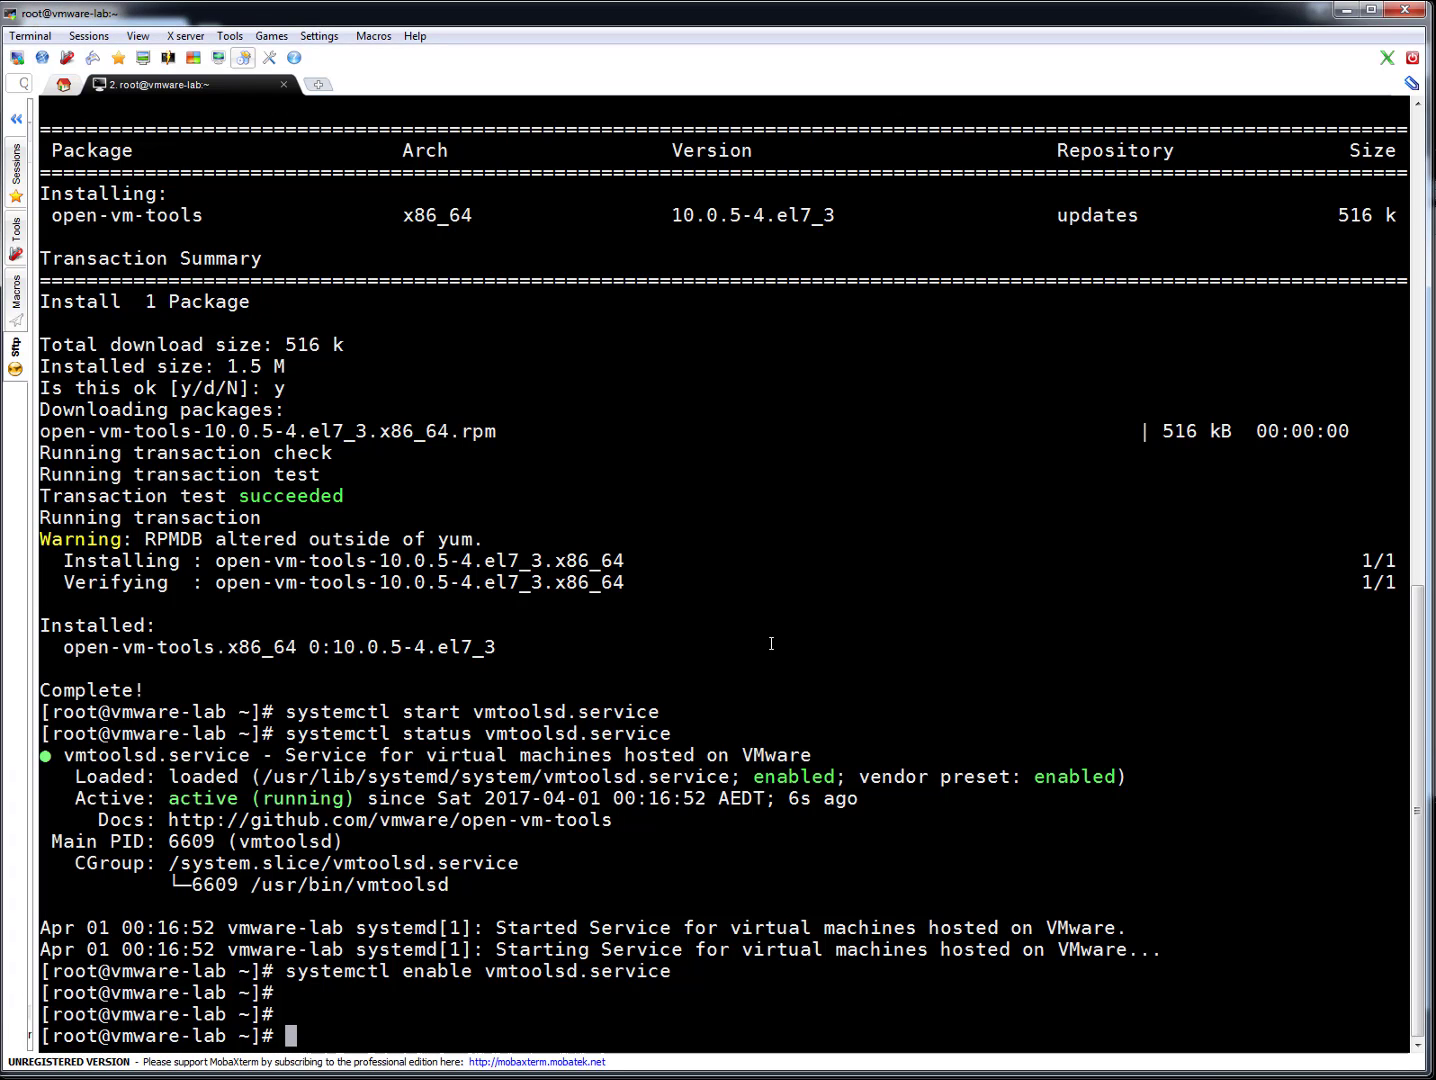
Step: Confirm vmtoolsd is running as PID 6609 via ps/grep and pgrep
type("ps -")
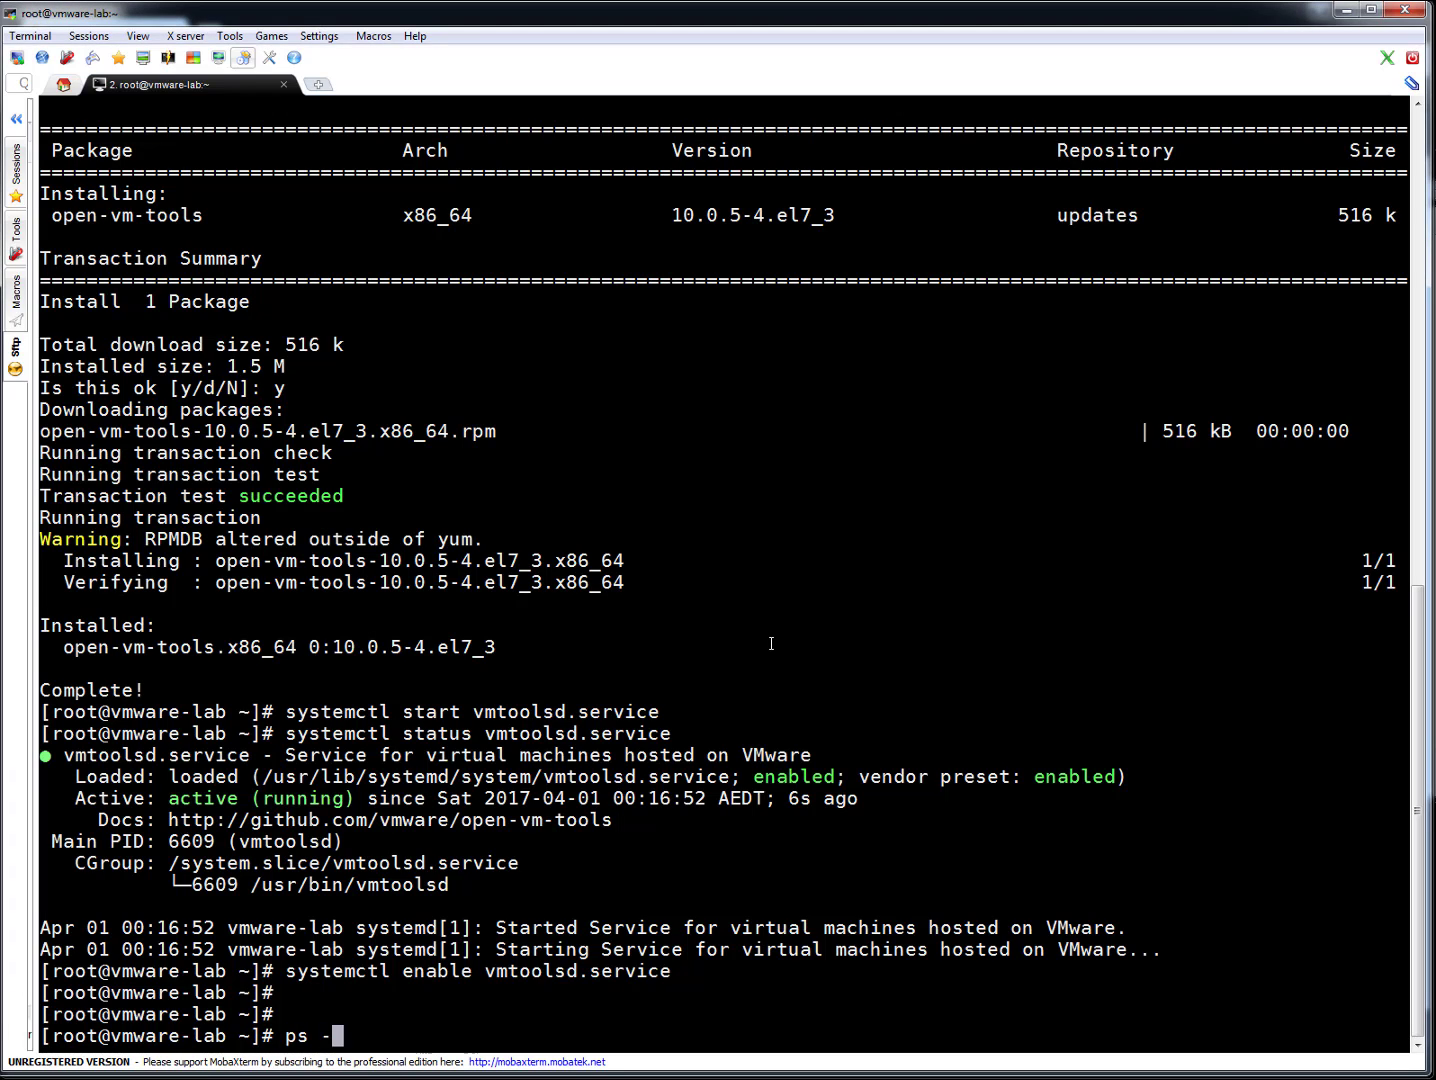
type("eaf| grep")
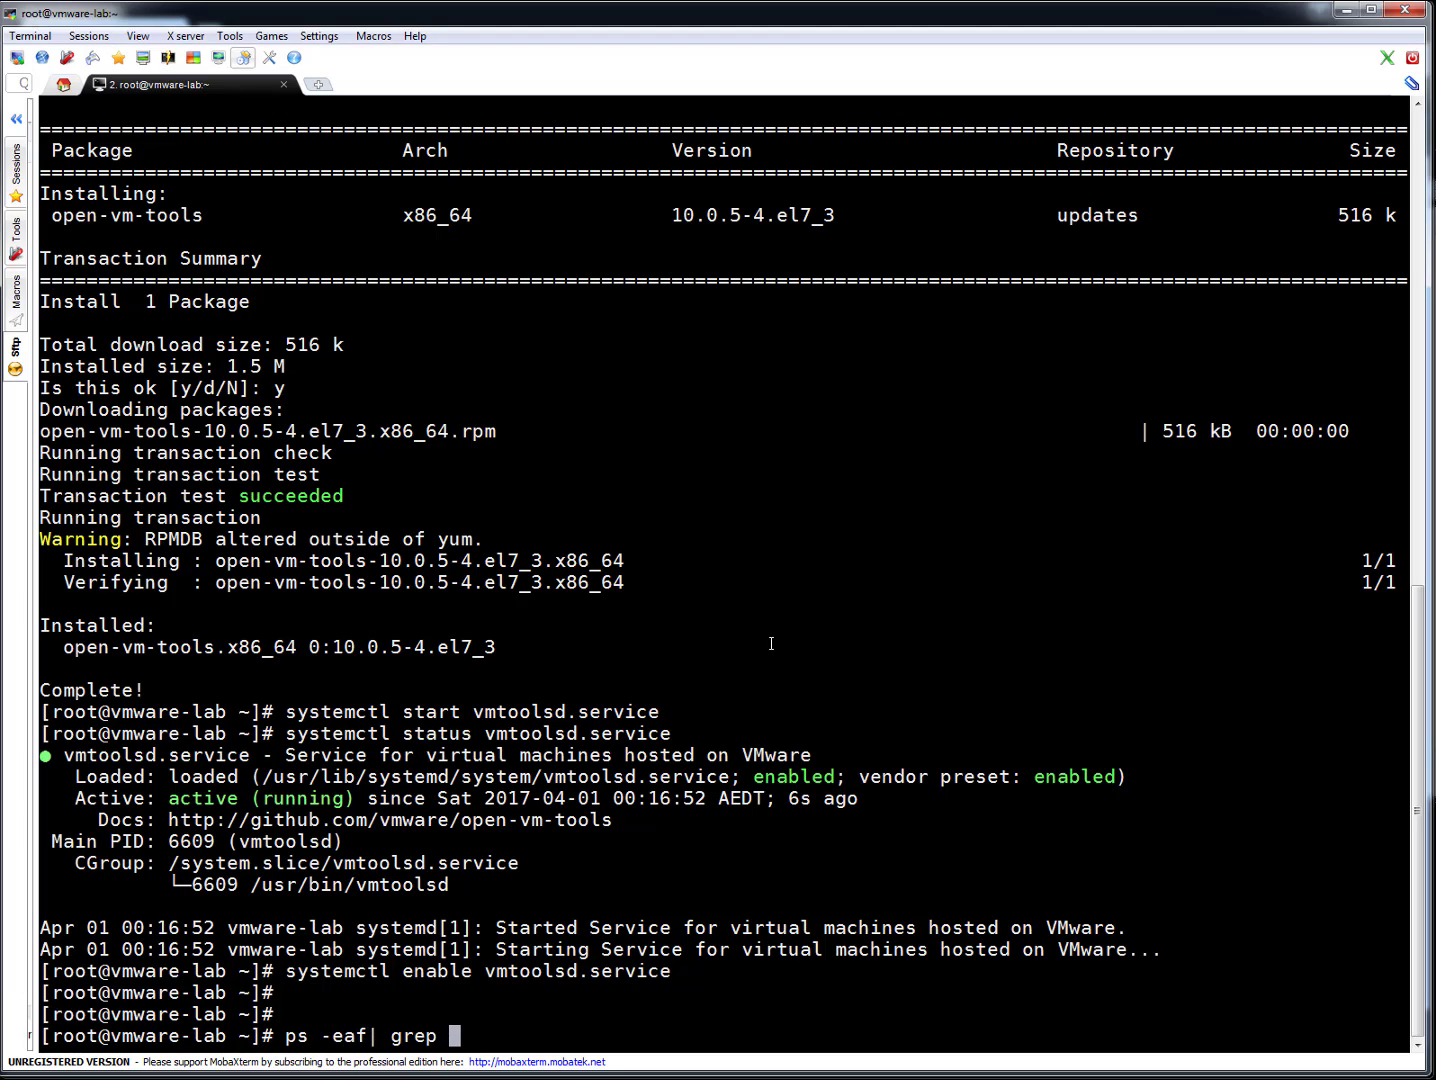
type("vmtoolsd")
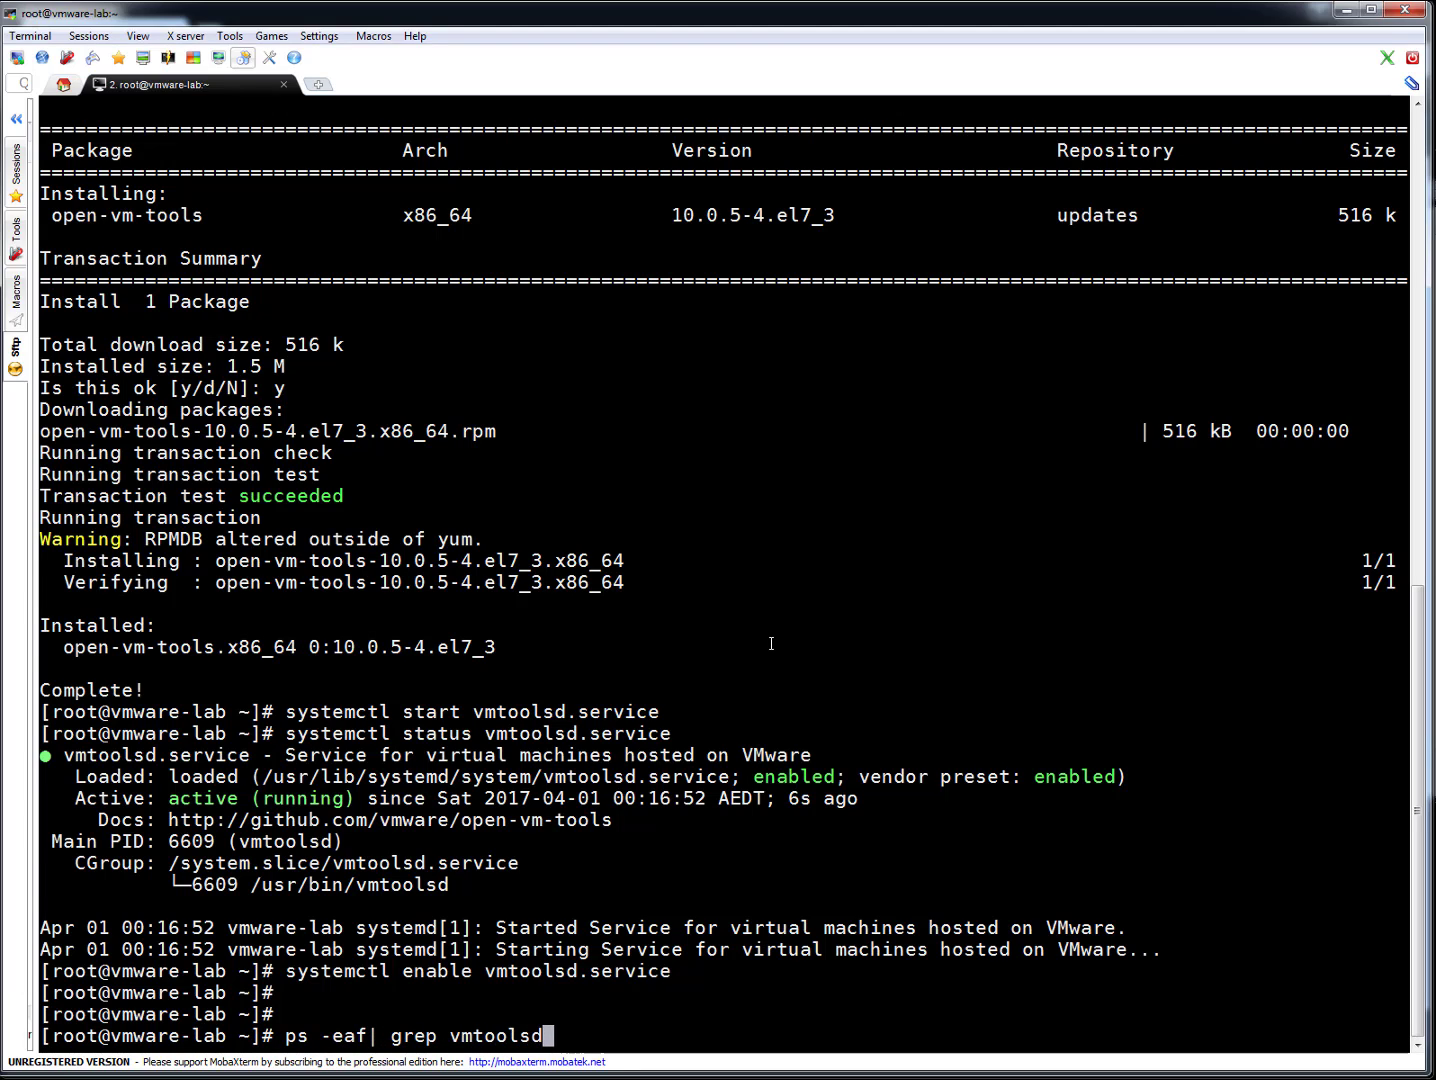
key("Return")
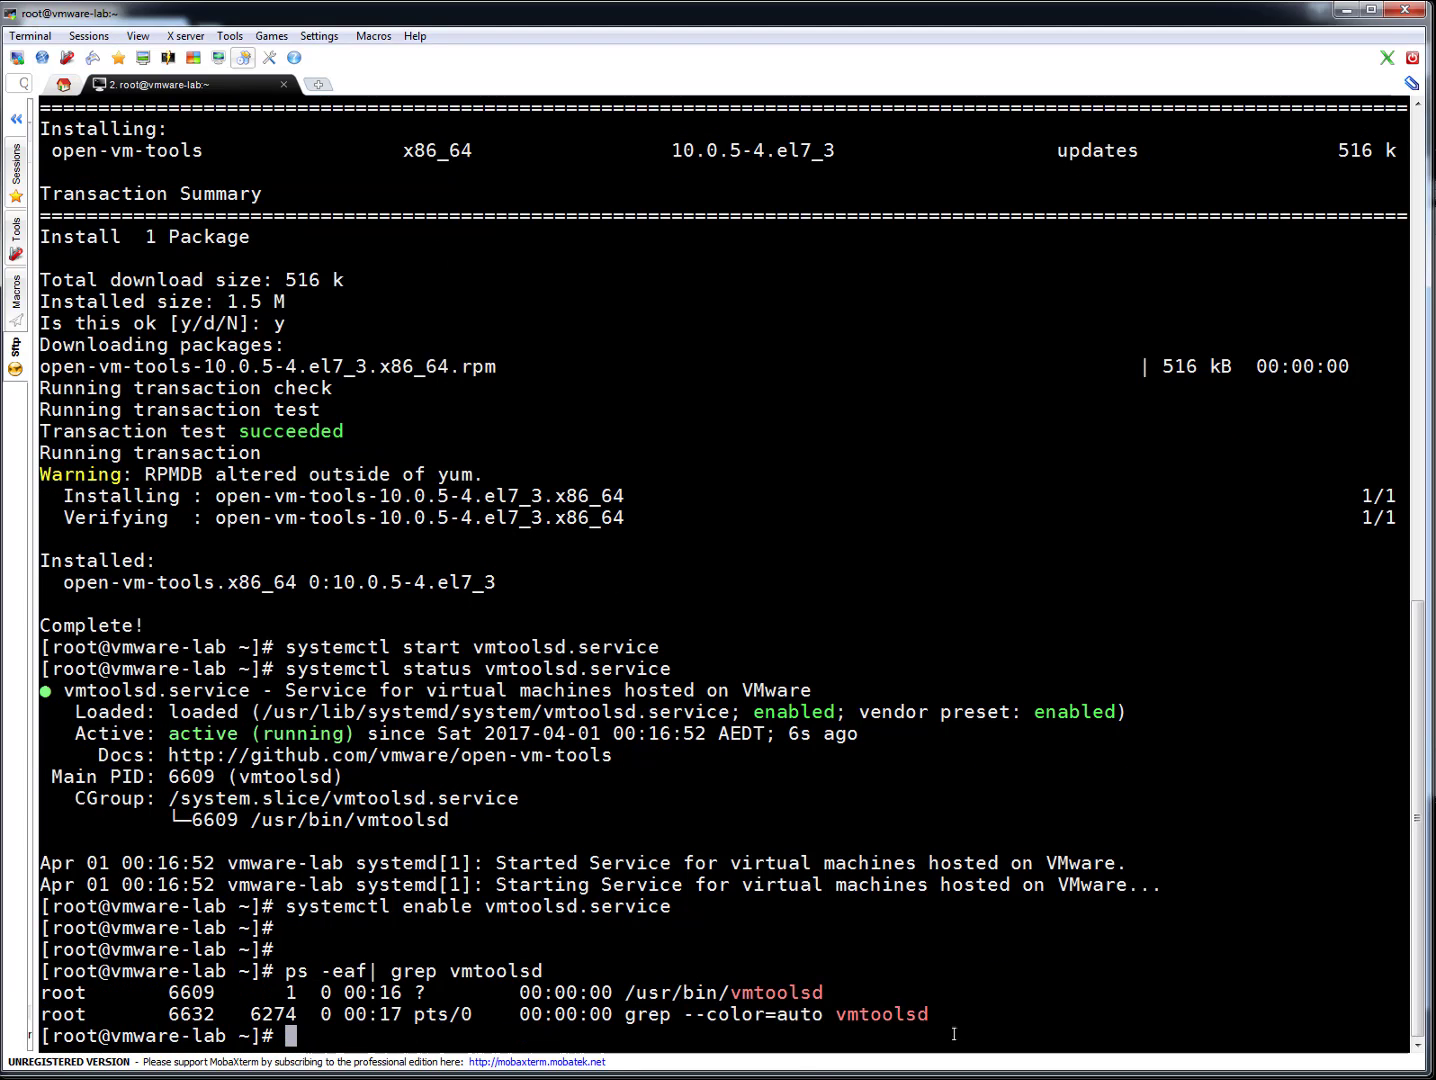
mouse_move(868, 946)
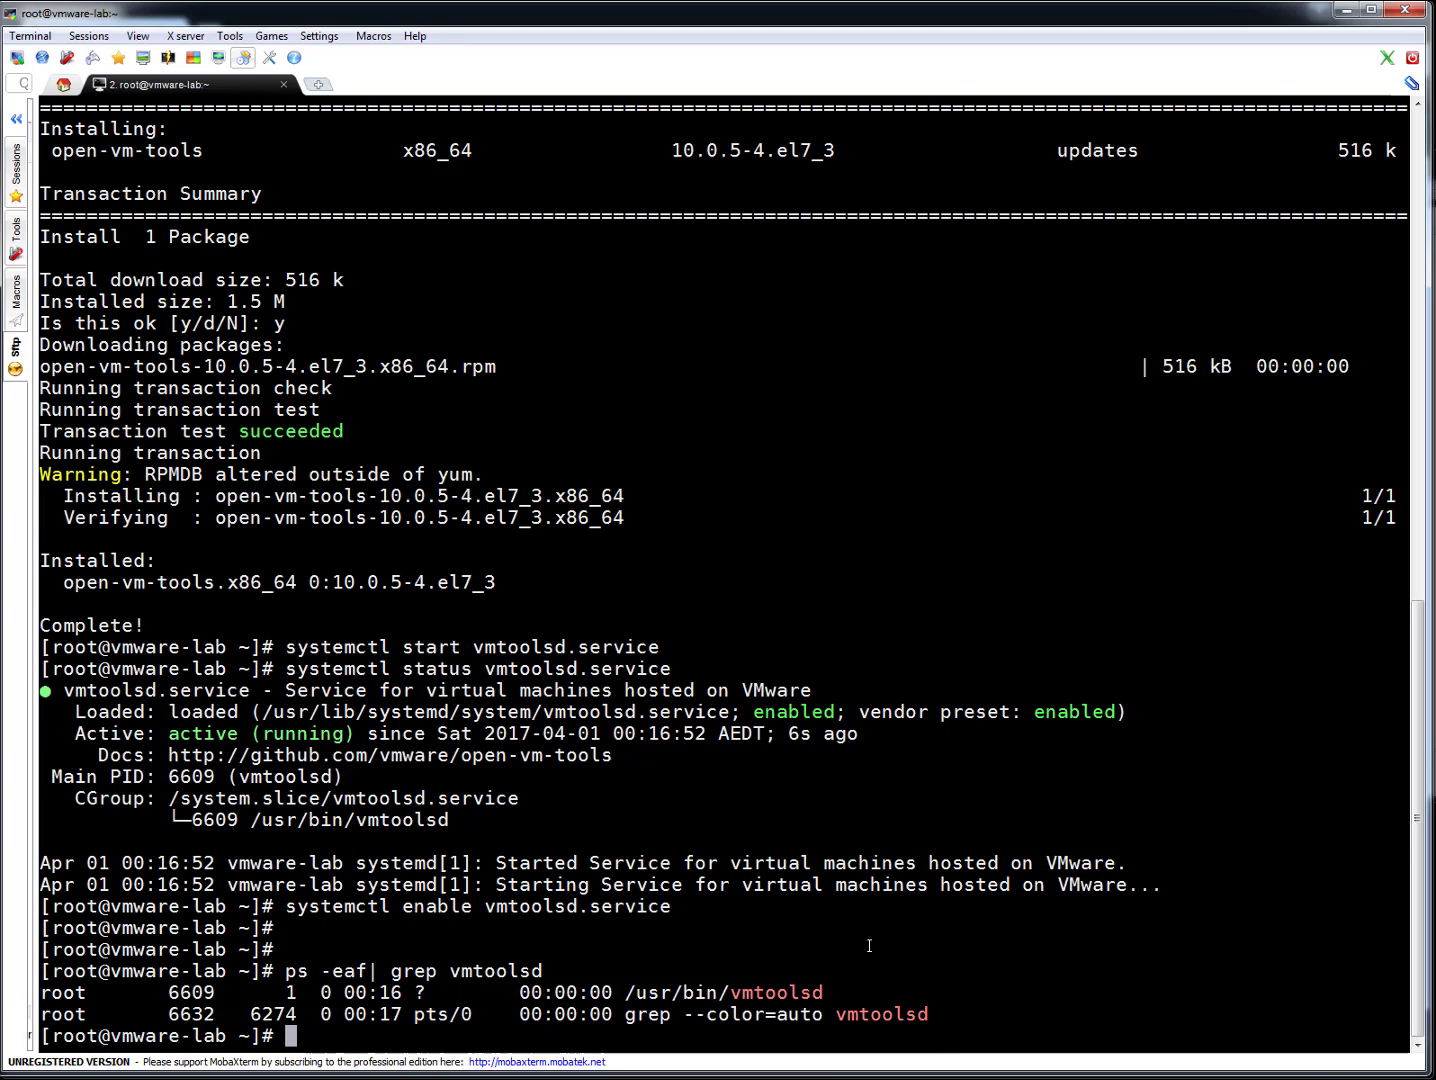
type("pgrep vmtoolsd")
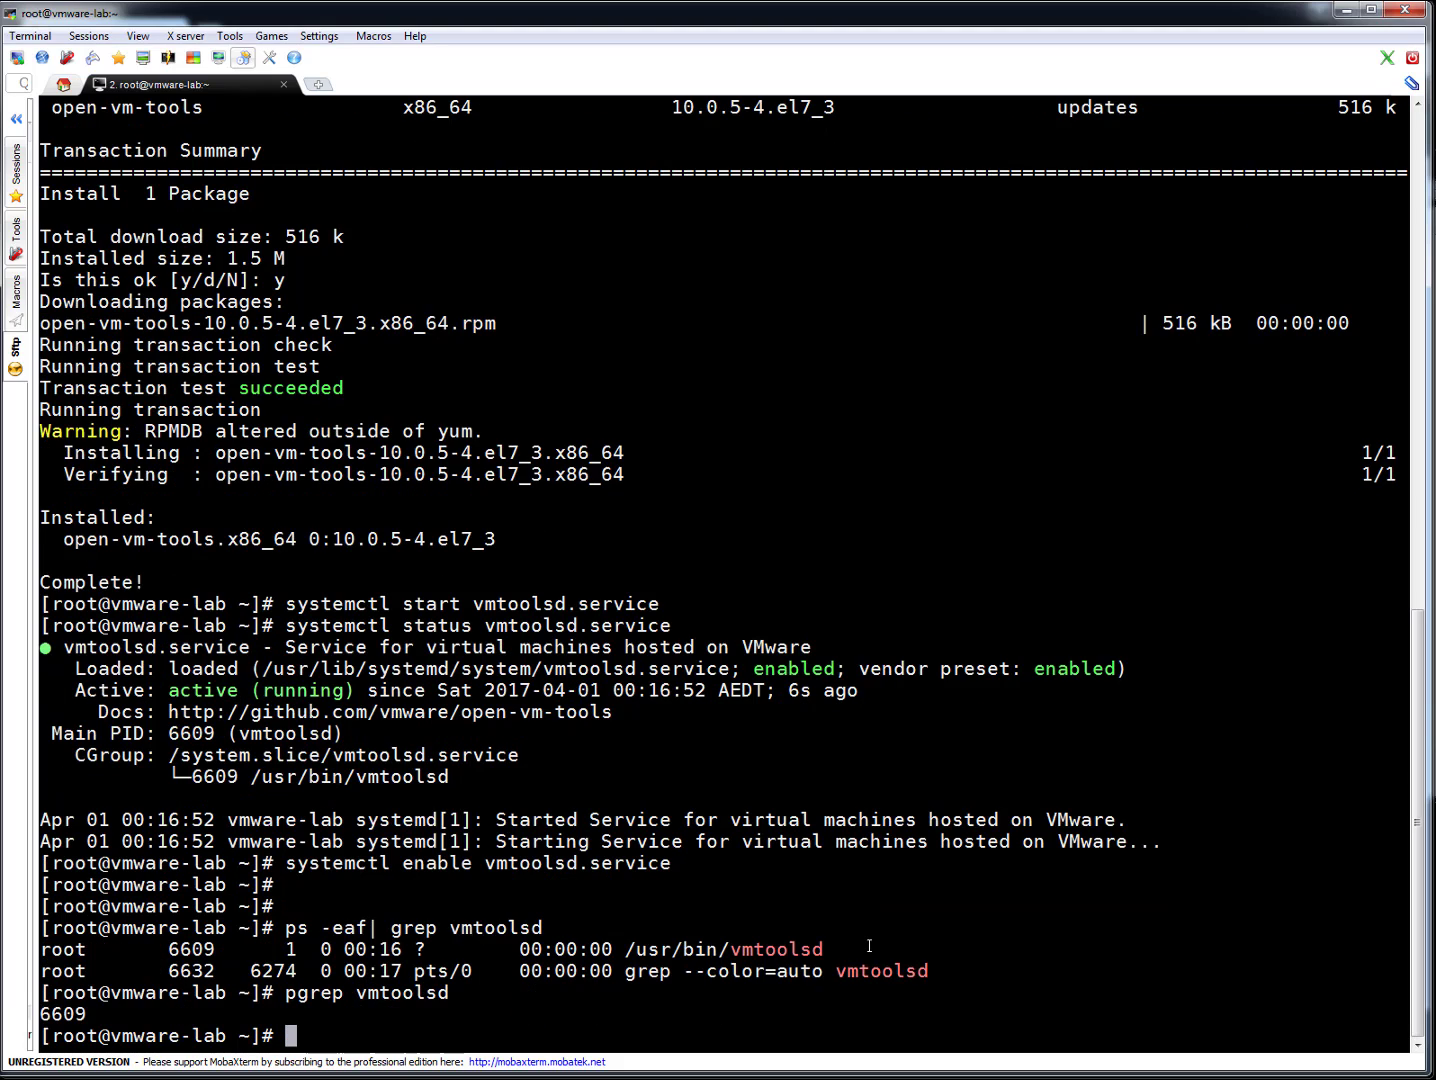
Step: Print the VMware Tools daemon version 10.0.5.52125 with vmtoolsd -v
scroll("up", 3)
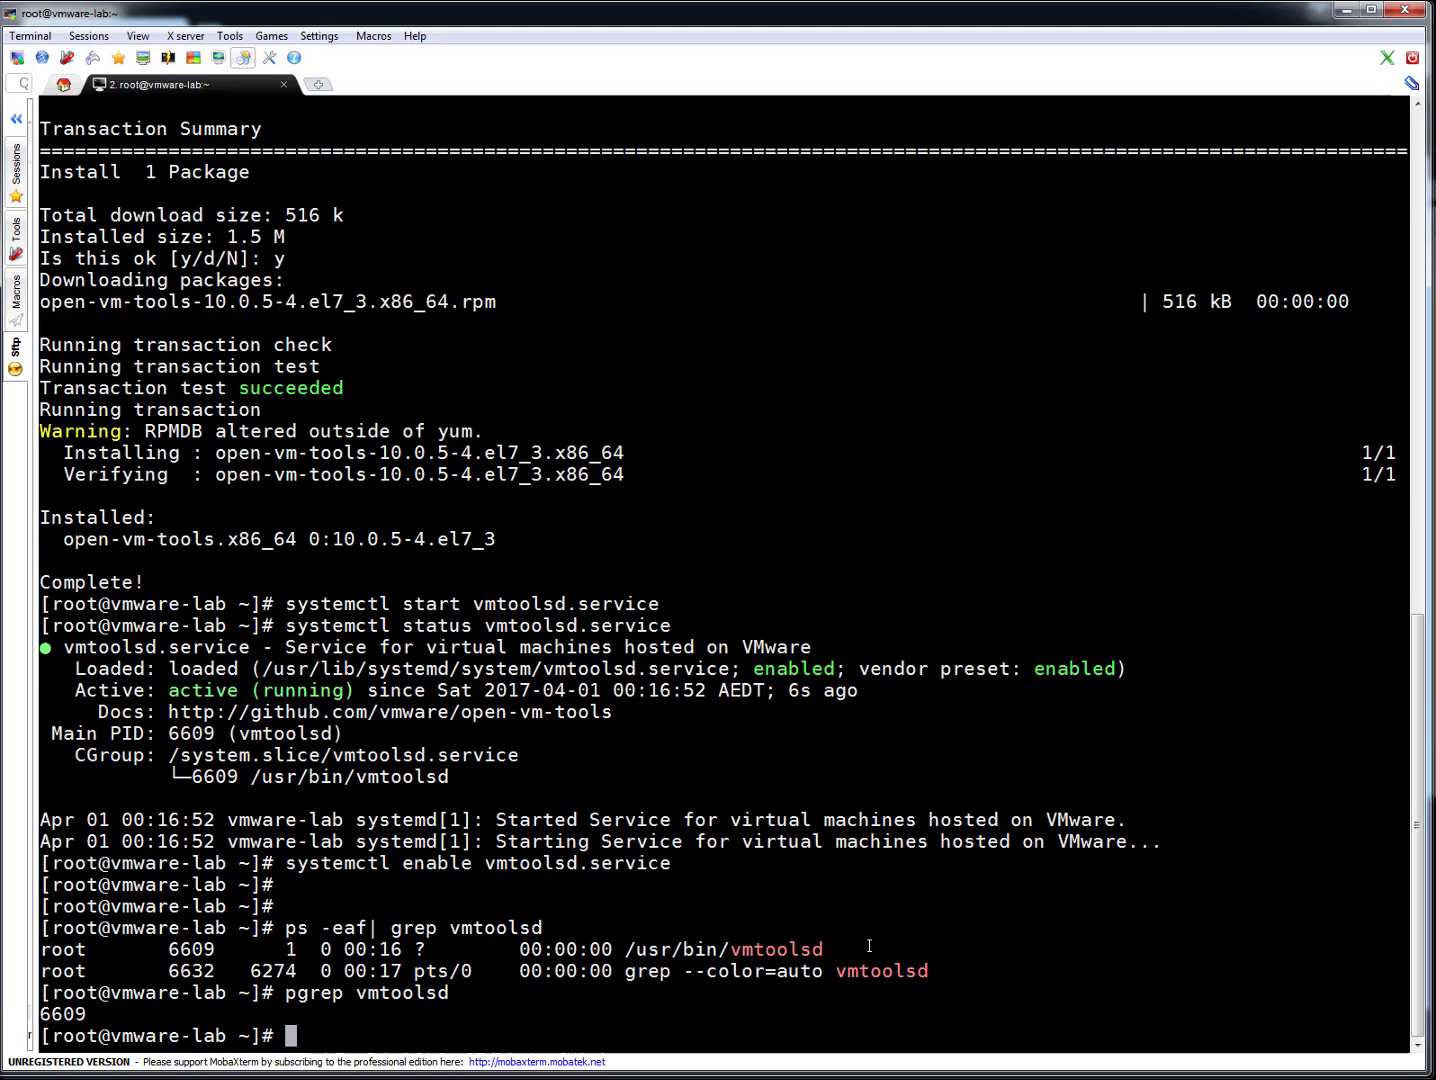
scroll("down", 3)
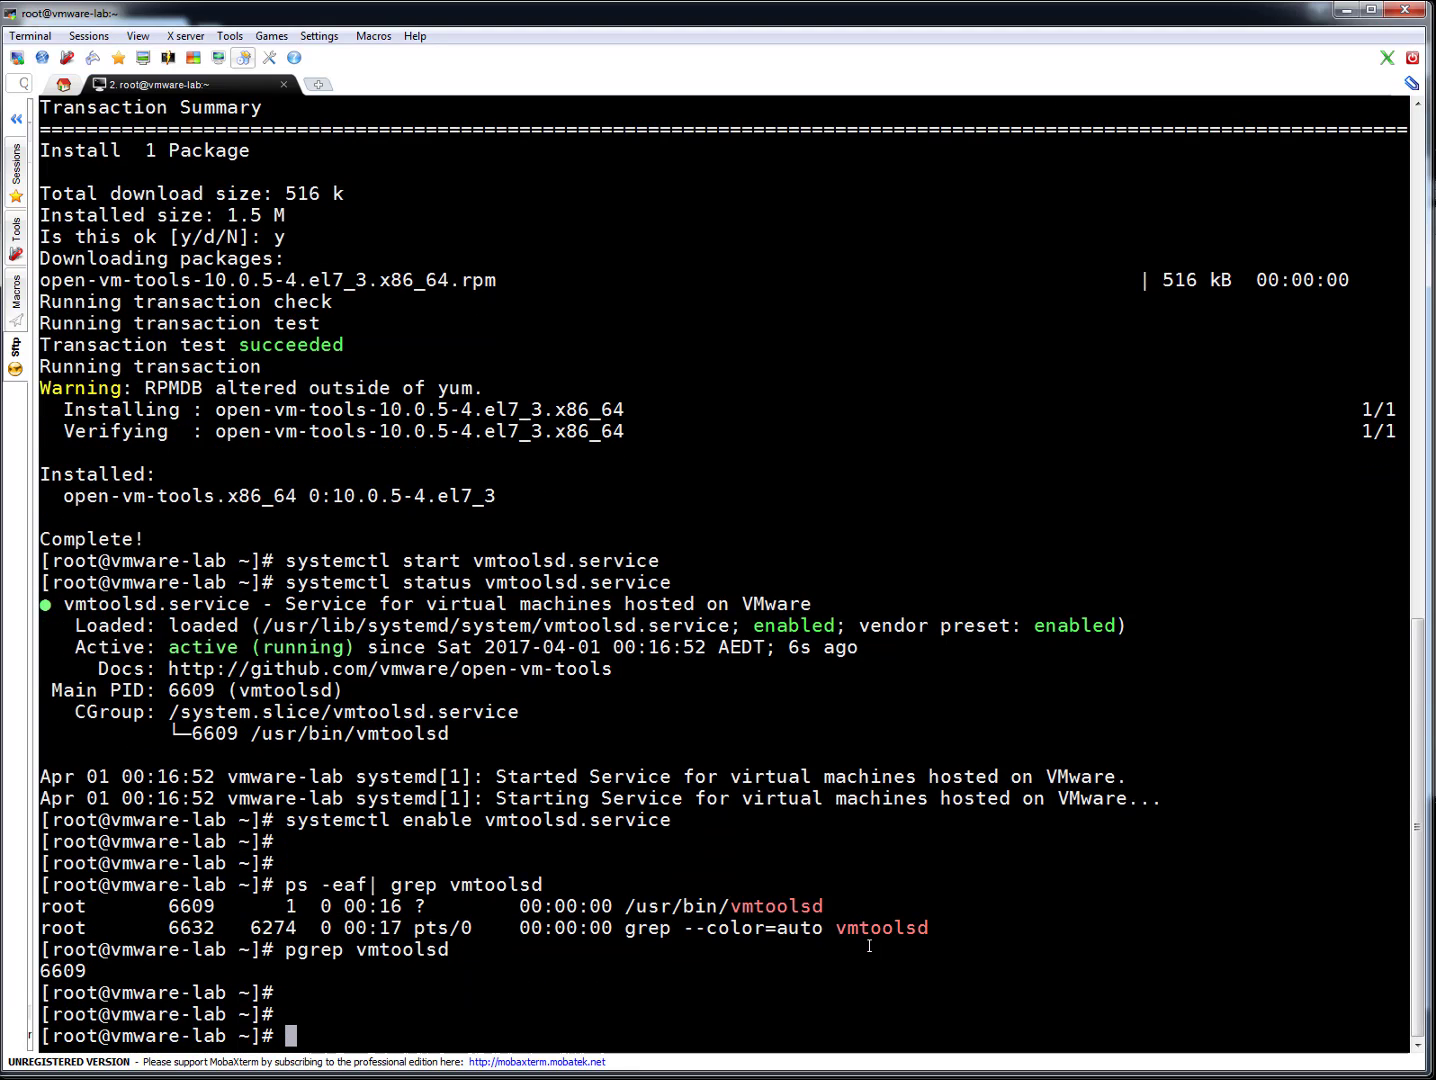
type("vmt")
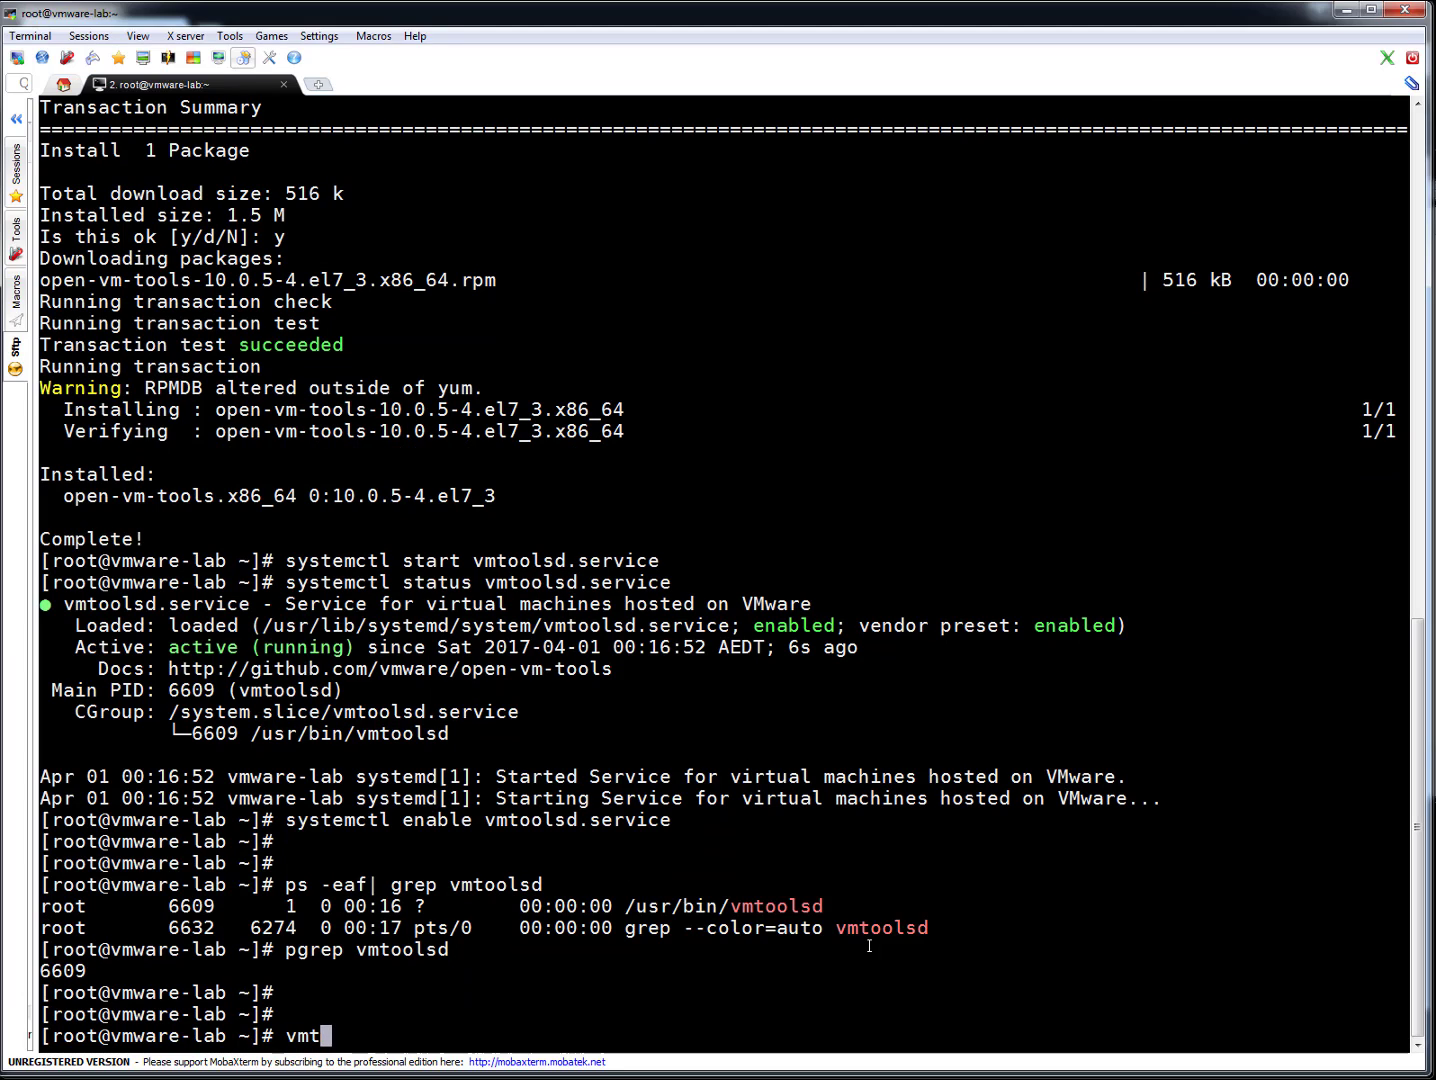
type("oolsd")
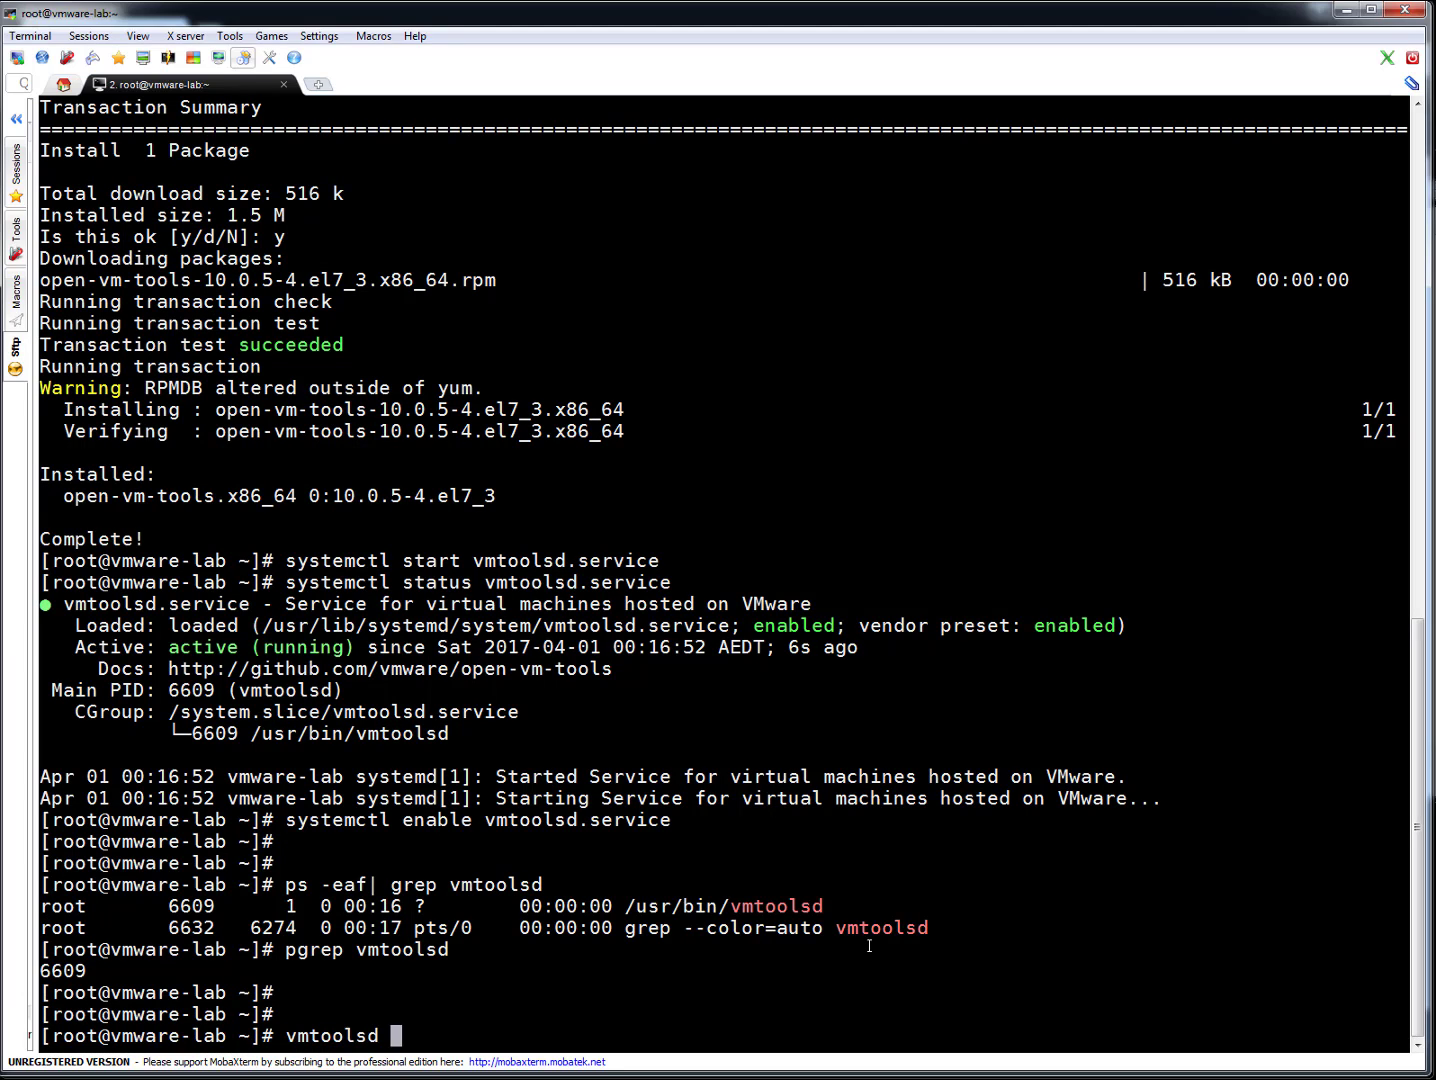
mouse_move(868, 944)
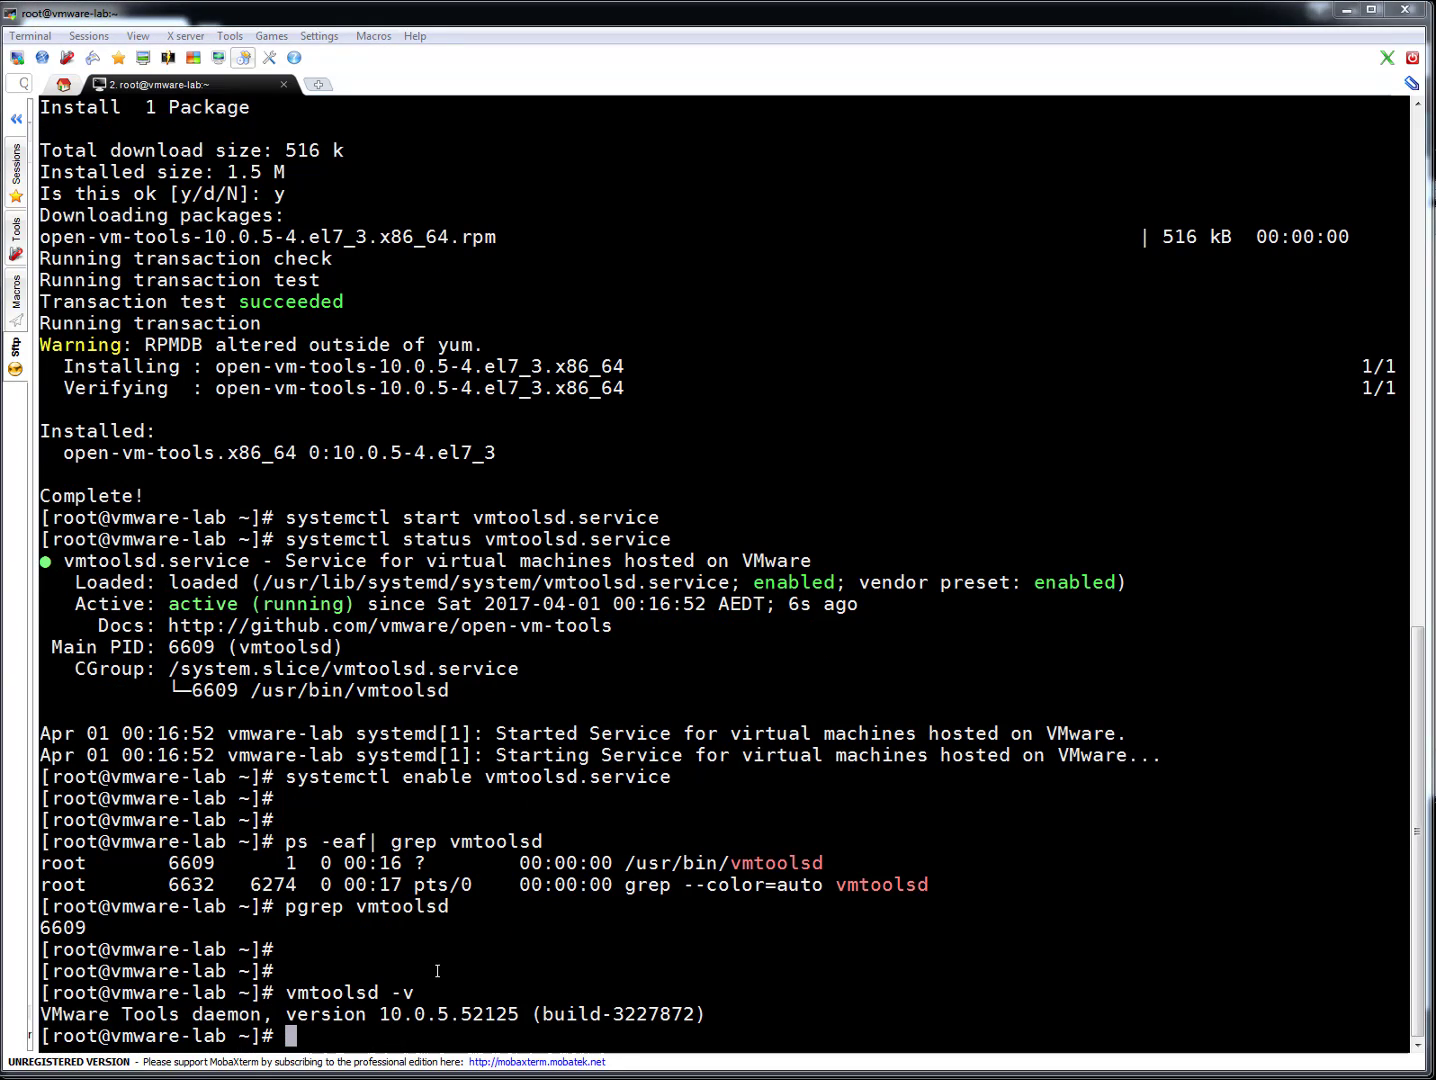
mouse_move(450, 996)
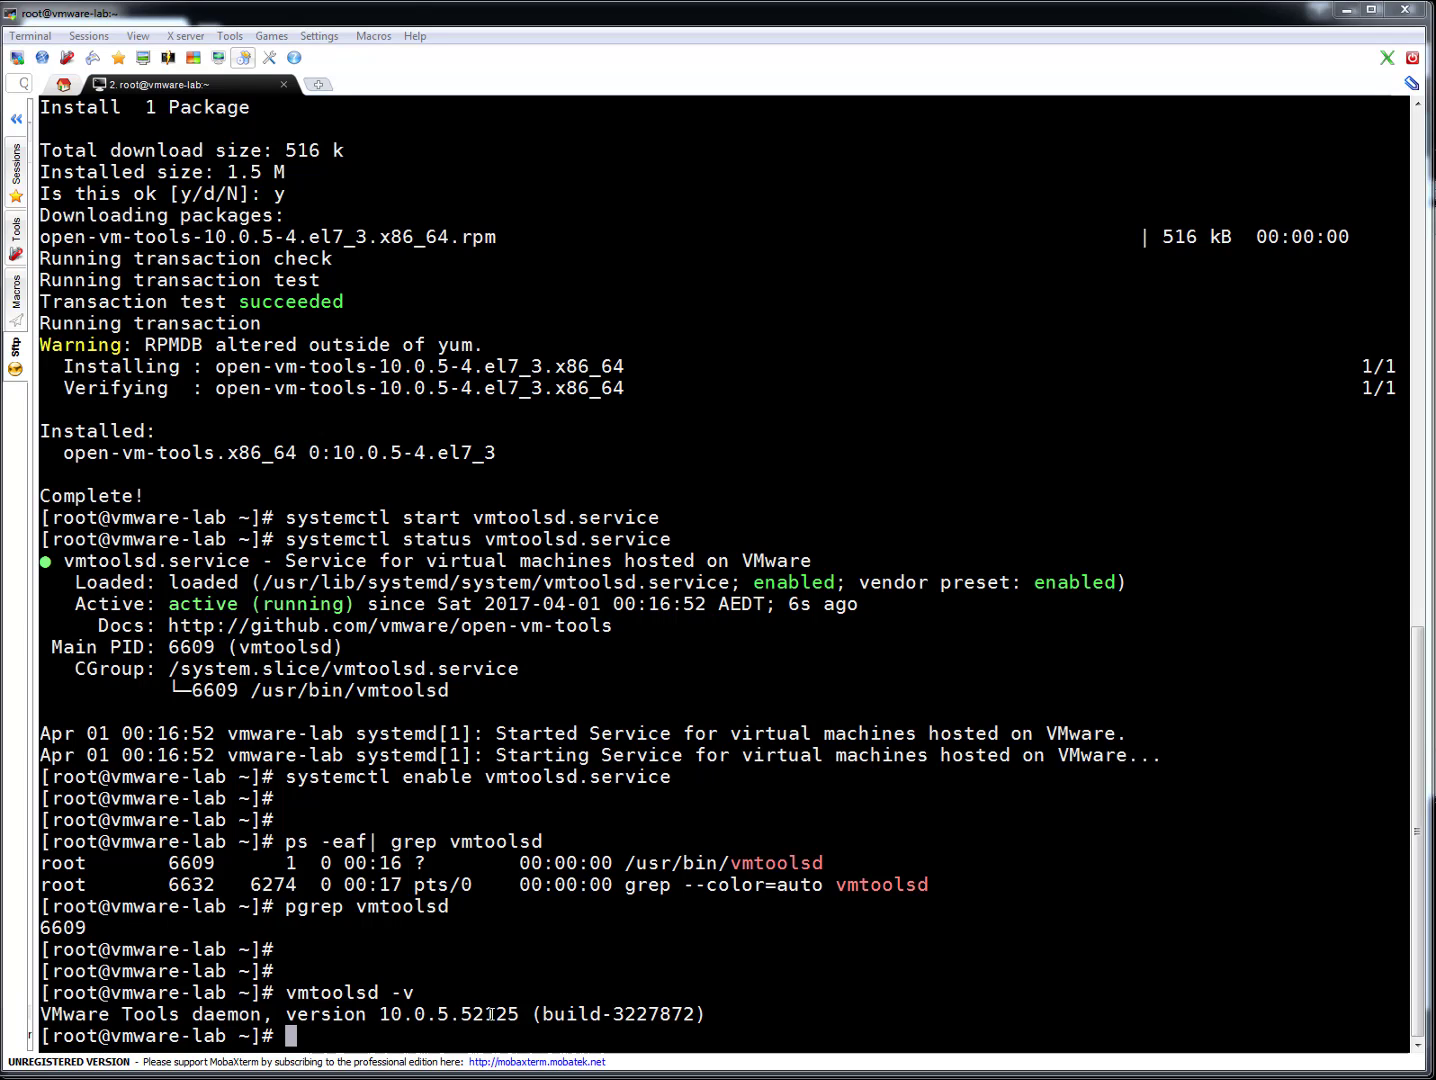
mouse_move(792, 984)
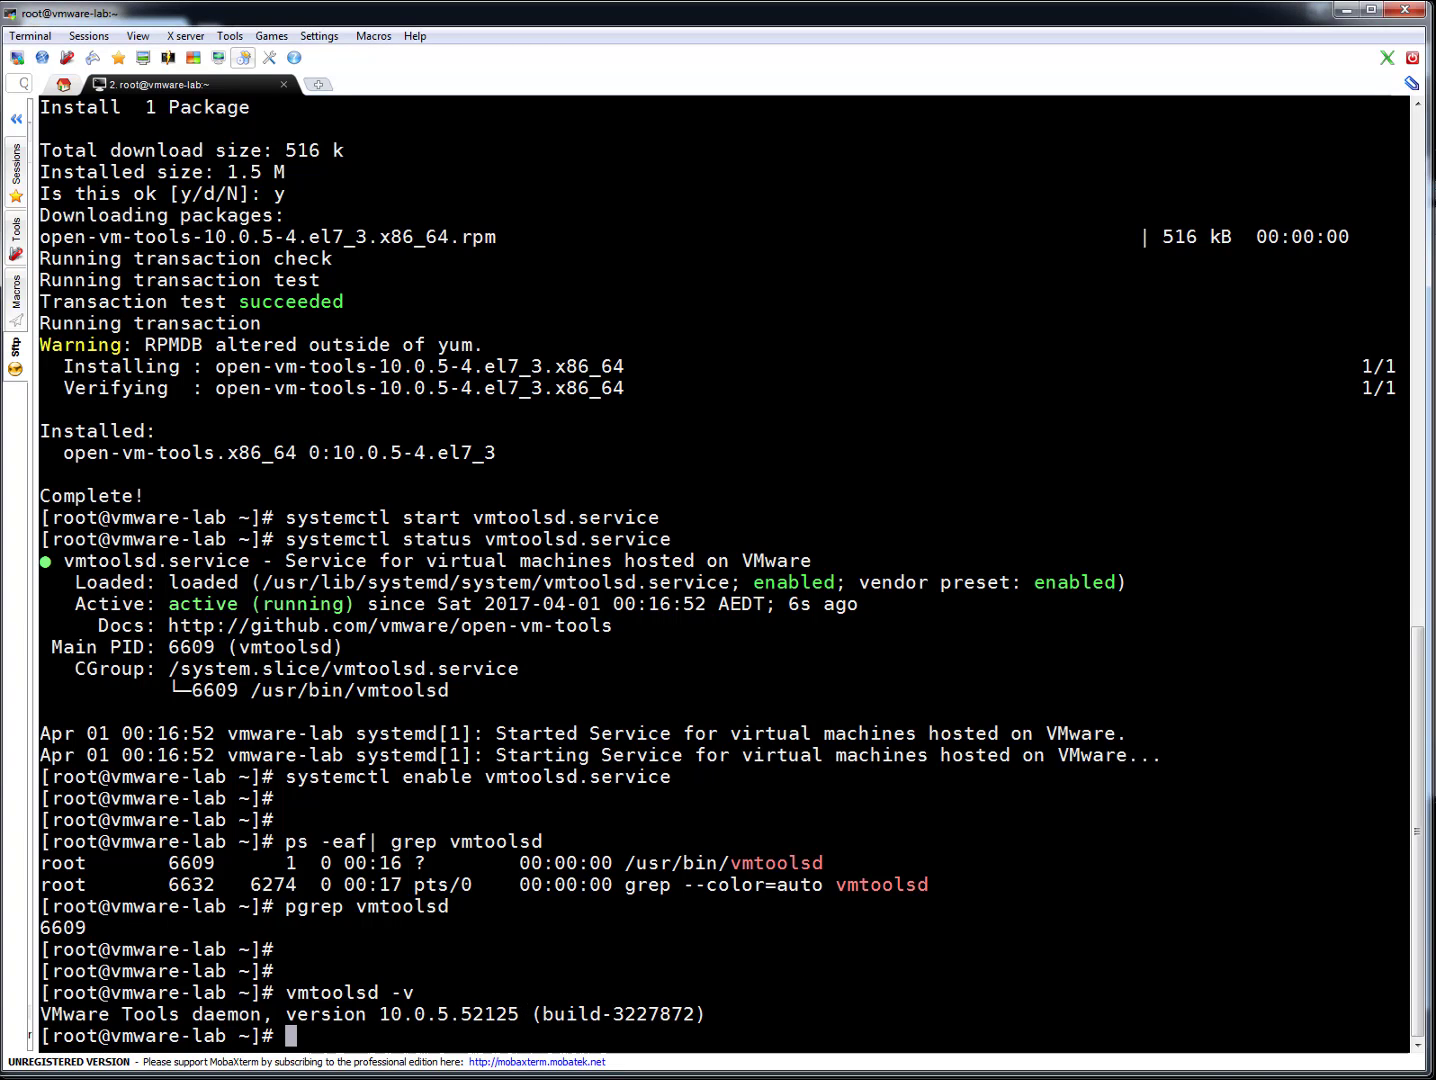
Step: List the details of /var/log/vmware-vmsvc.log
type("ls -l /var/log/vmware-vmsvc.log")
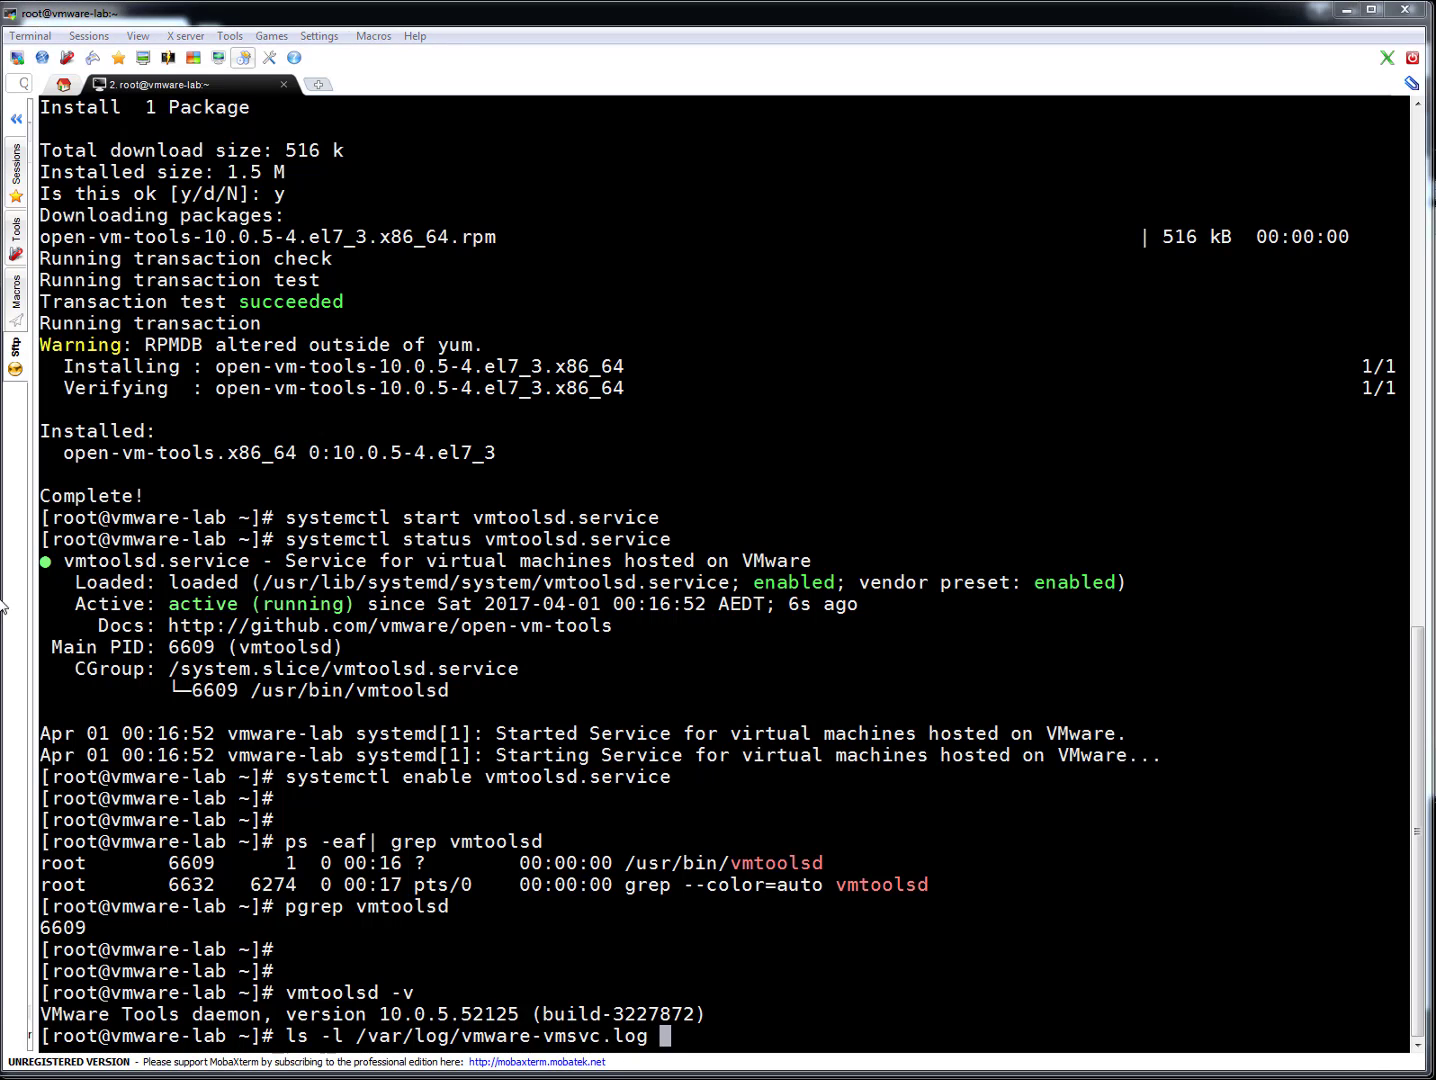
mouse_move(952, 518)
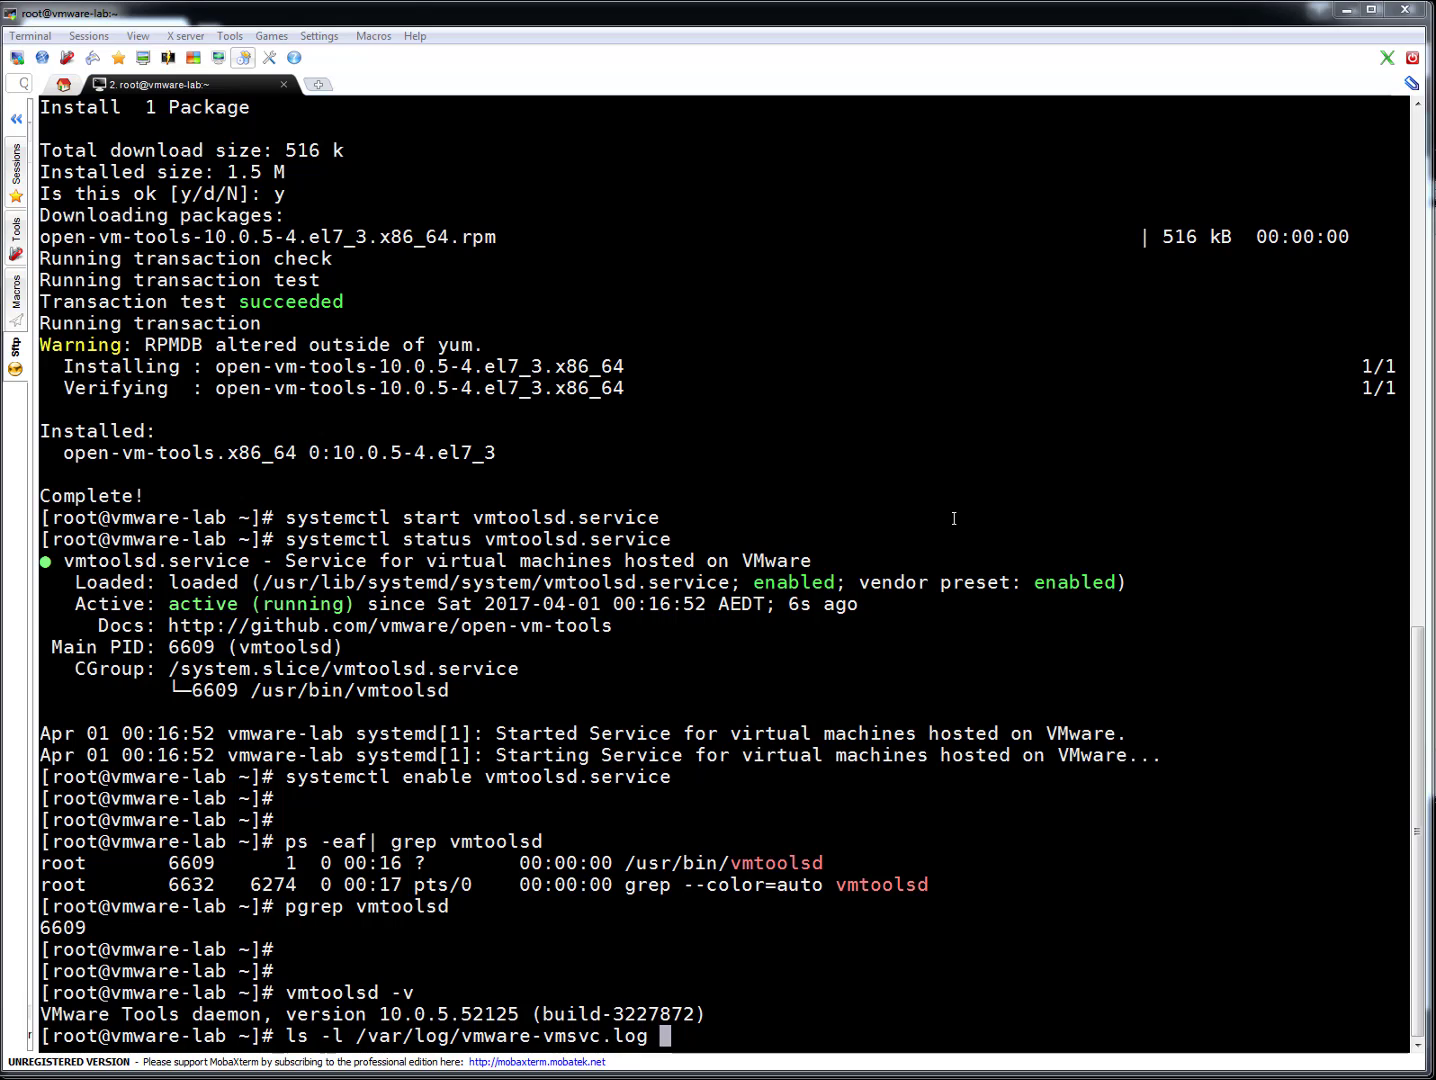
key("Return")
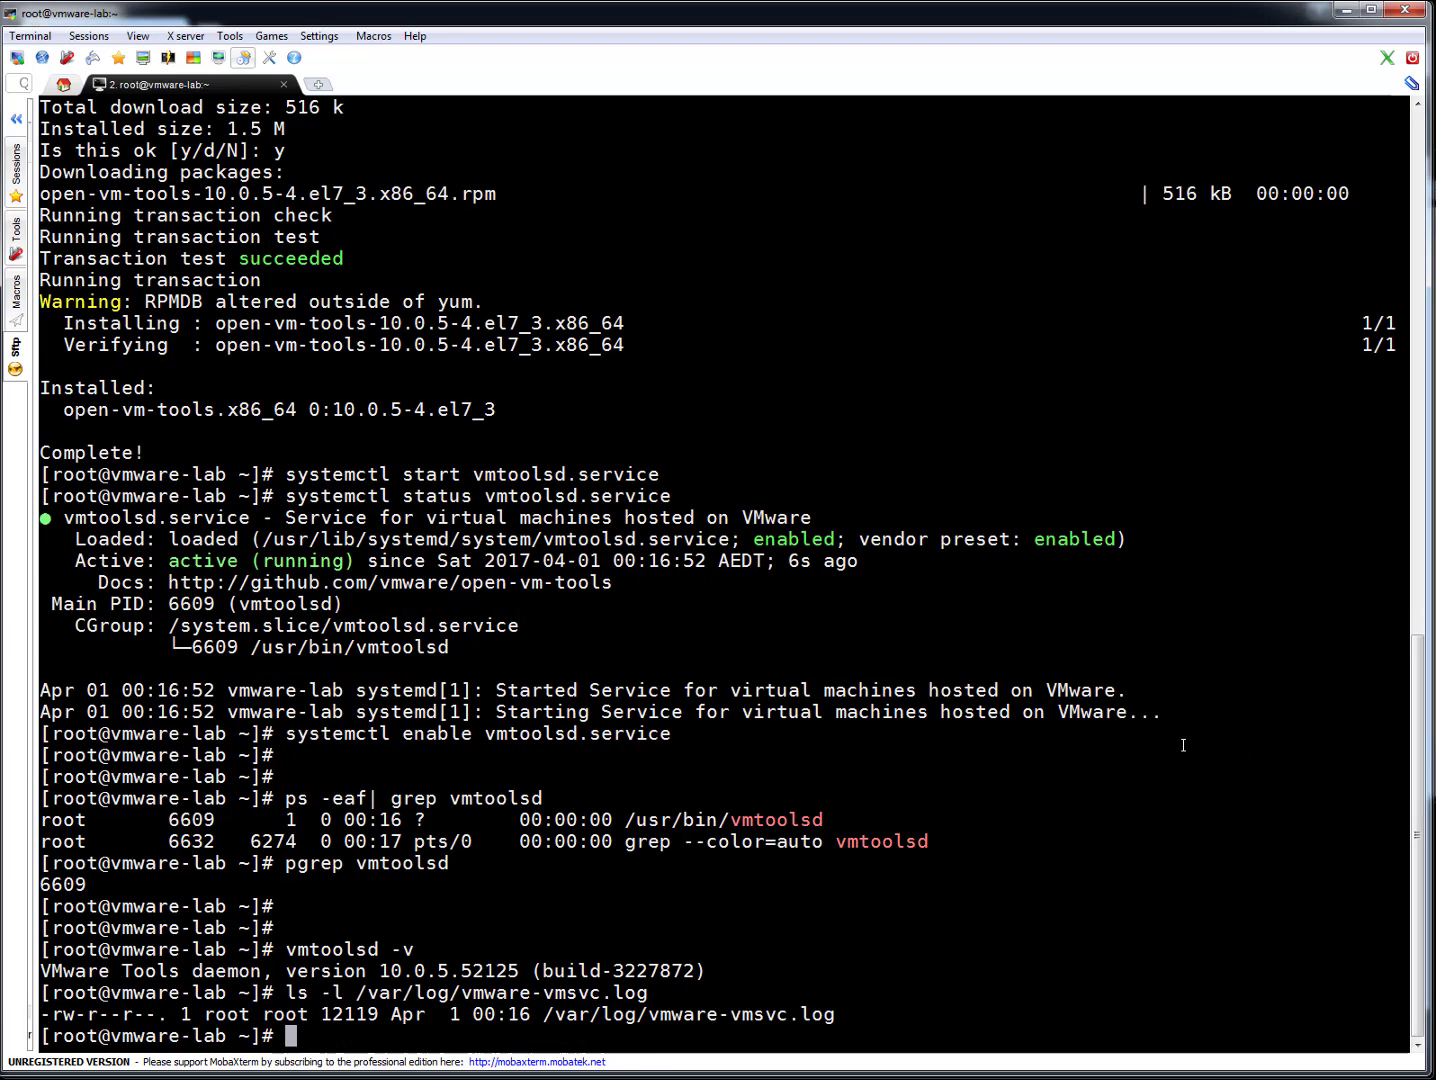
mouse_move(672, 1028)
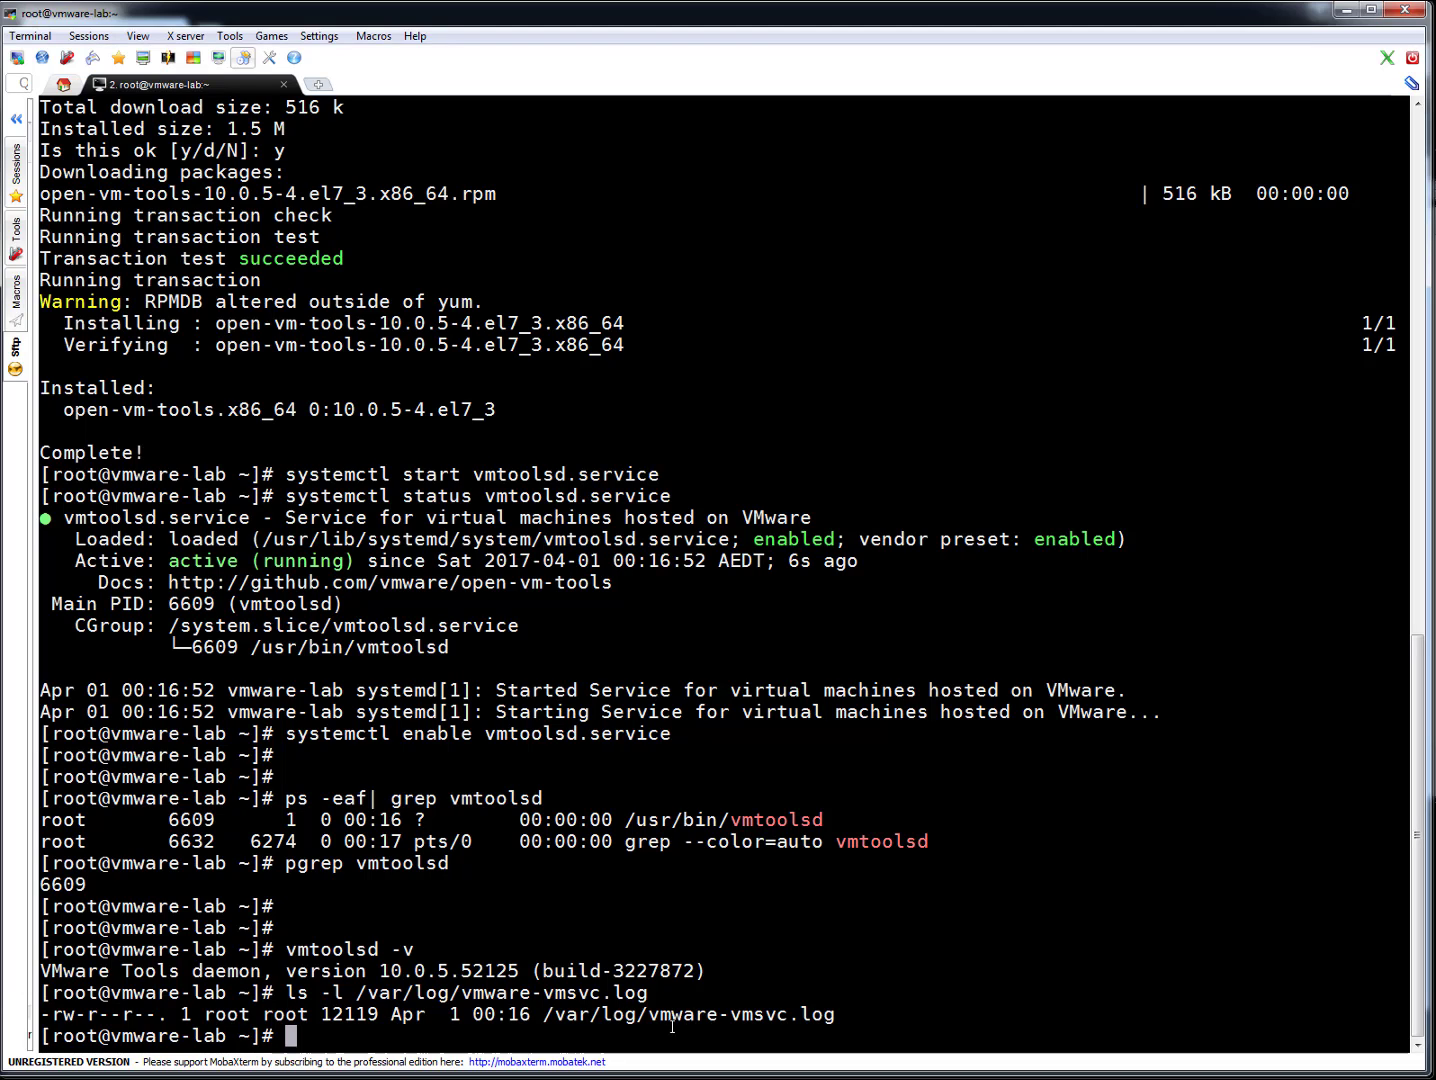
Step: Tail the vmsvc log to show Tools Version 10.0.5.52125 initialising its plugins
type("v")
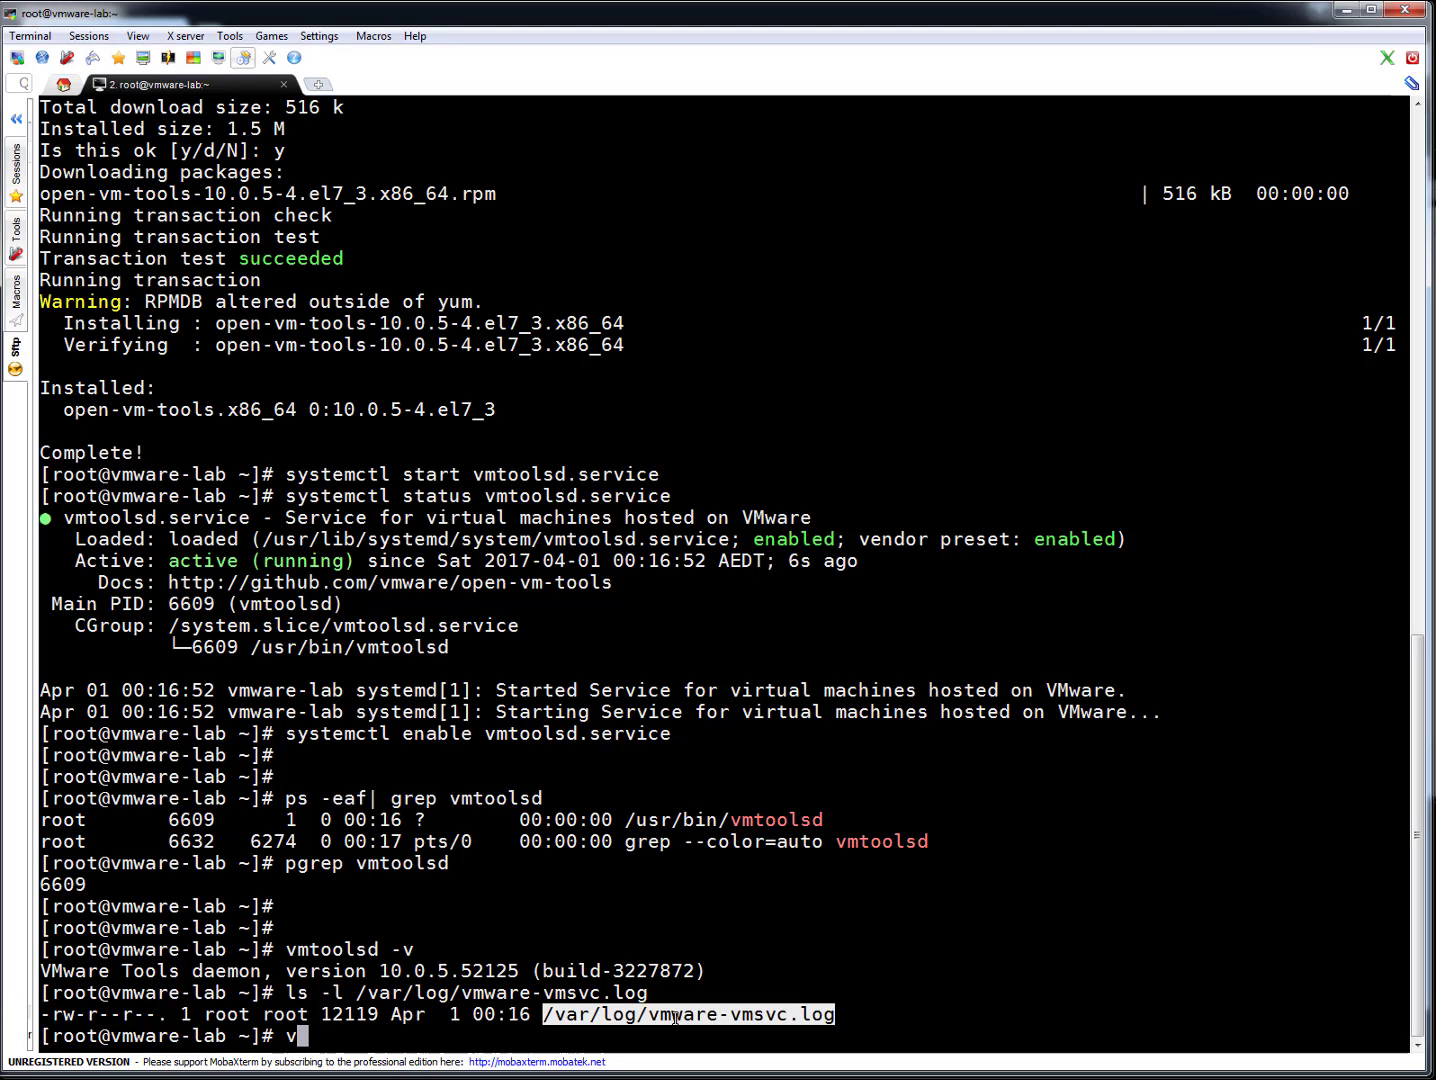
type("ail -1")
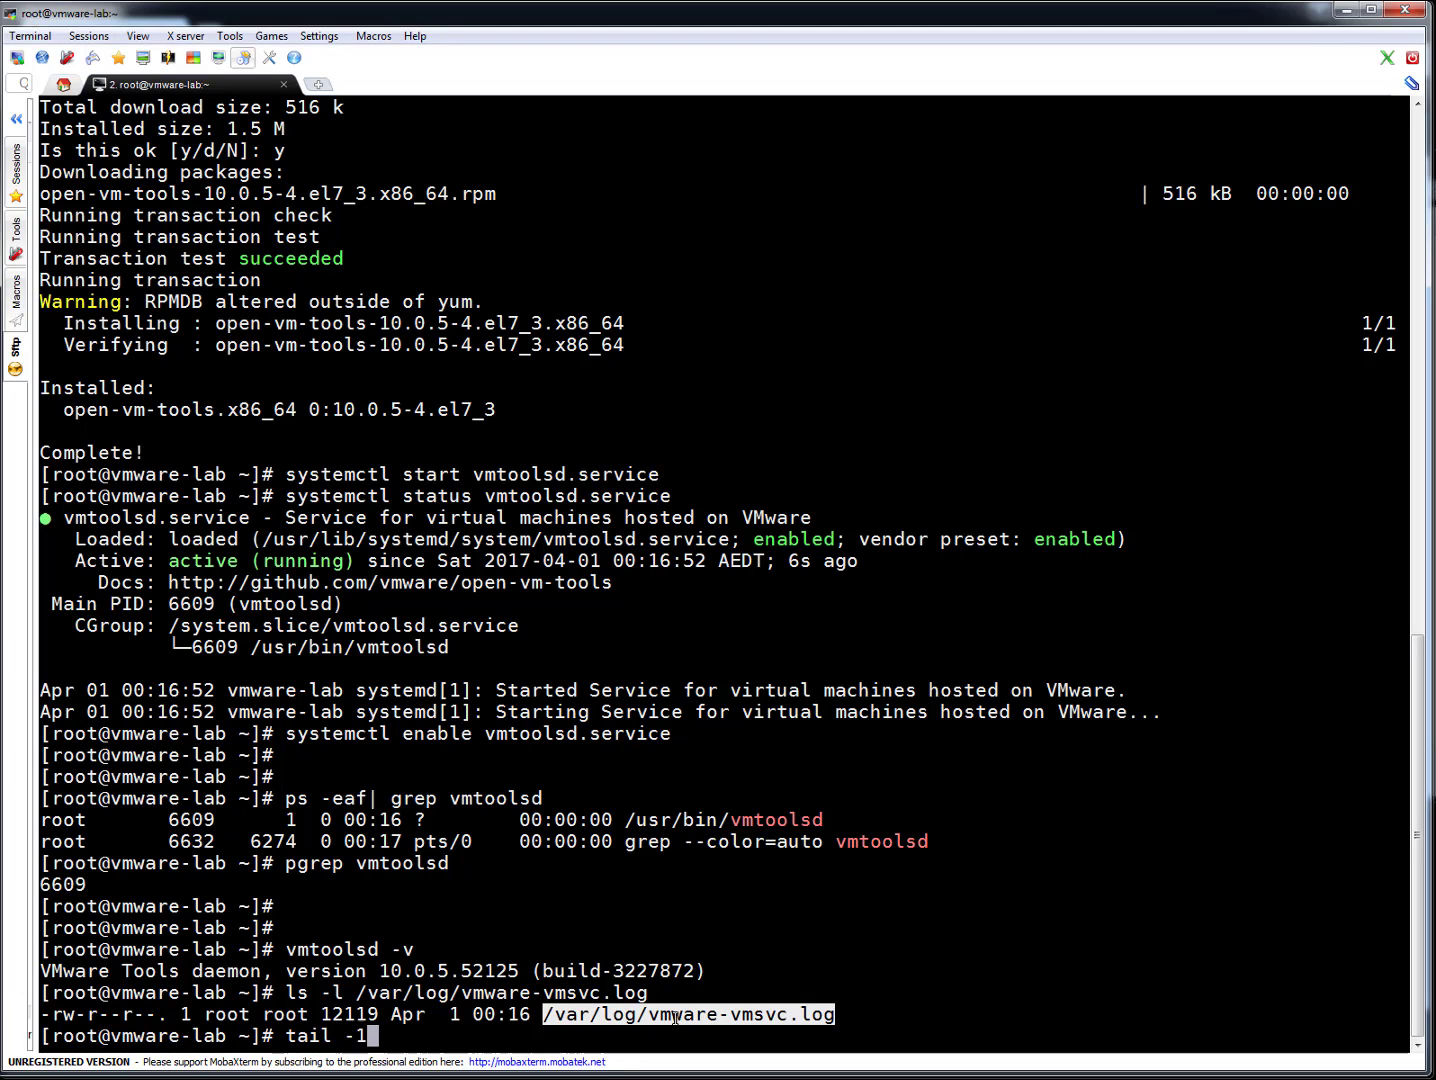
key("BackSpace")
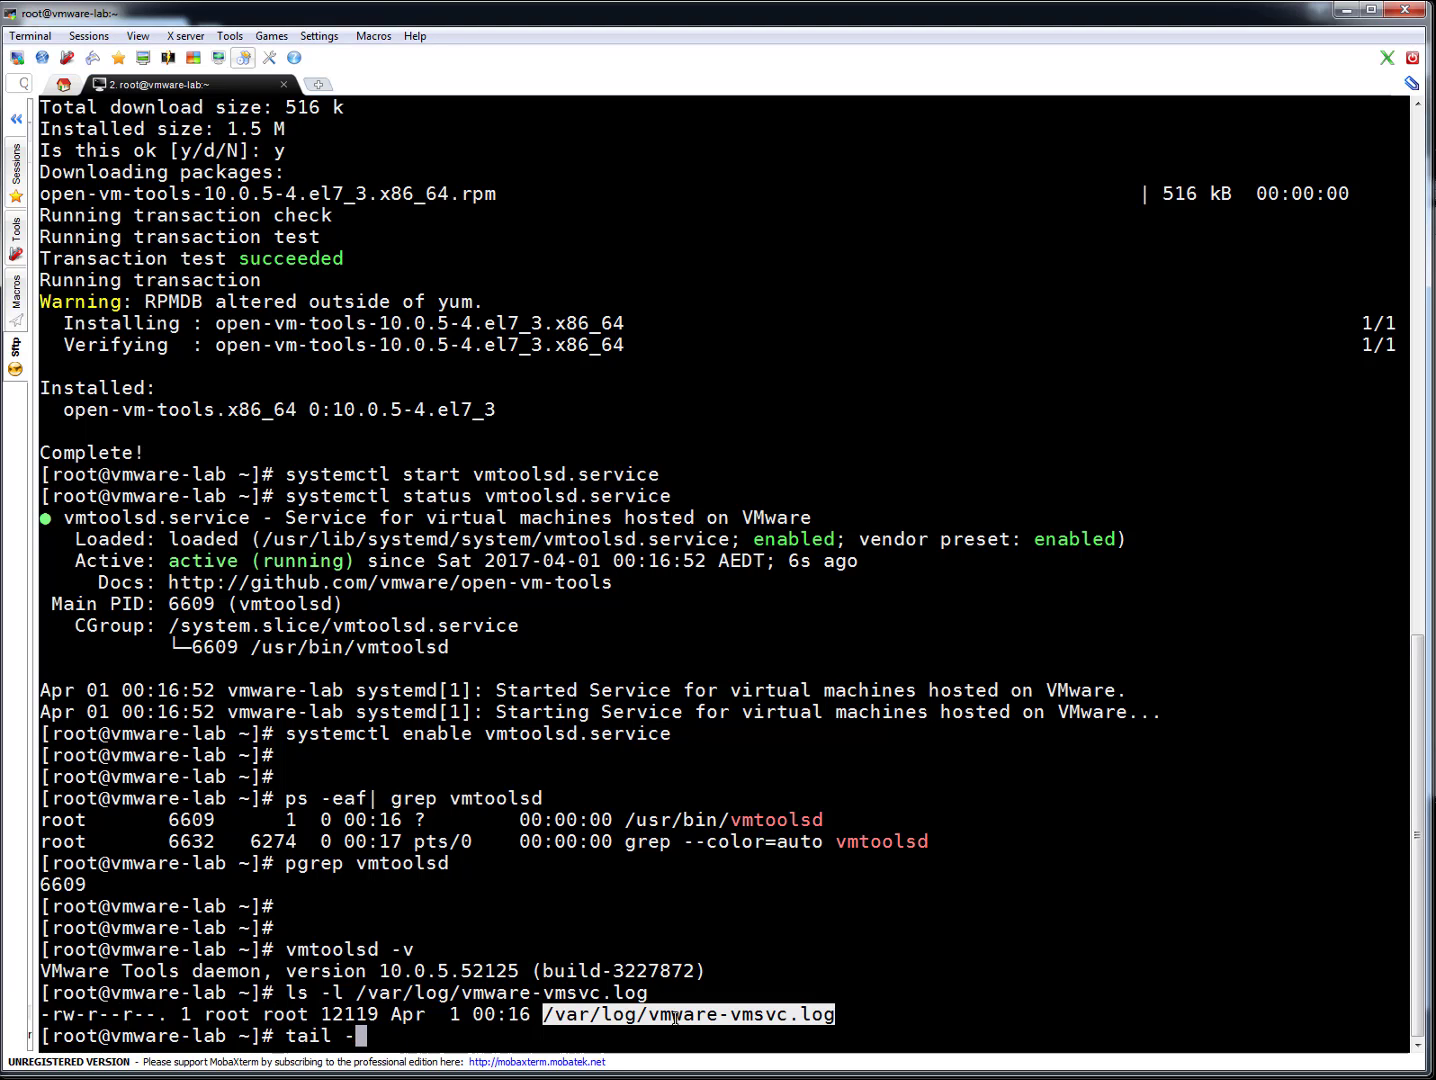
key("Return")
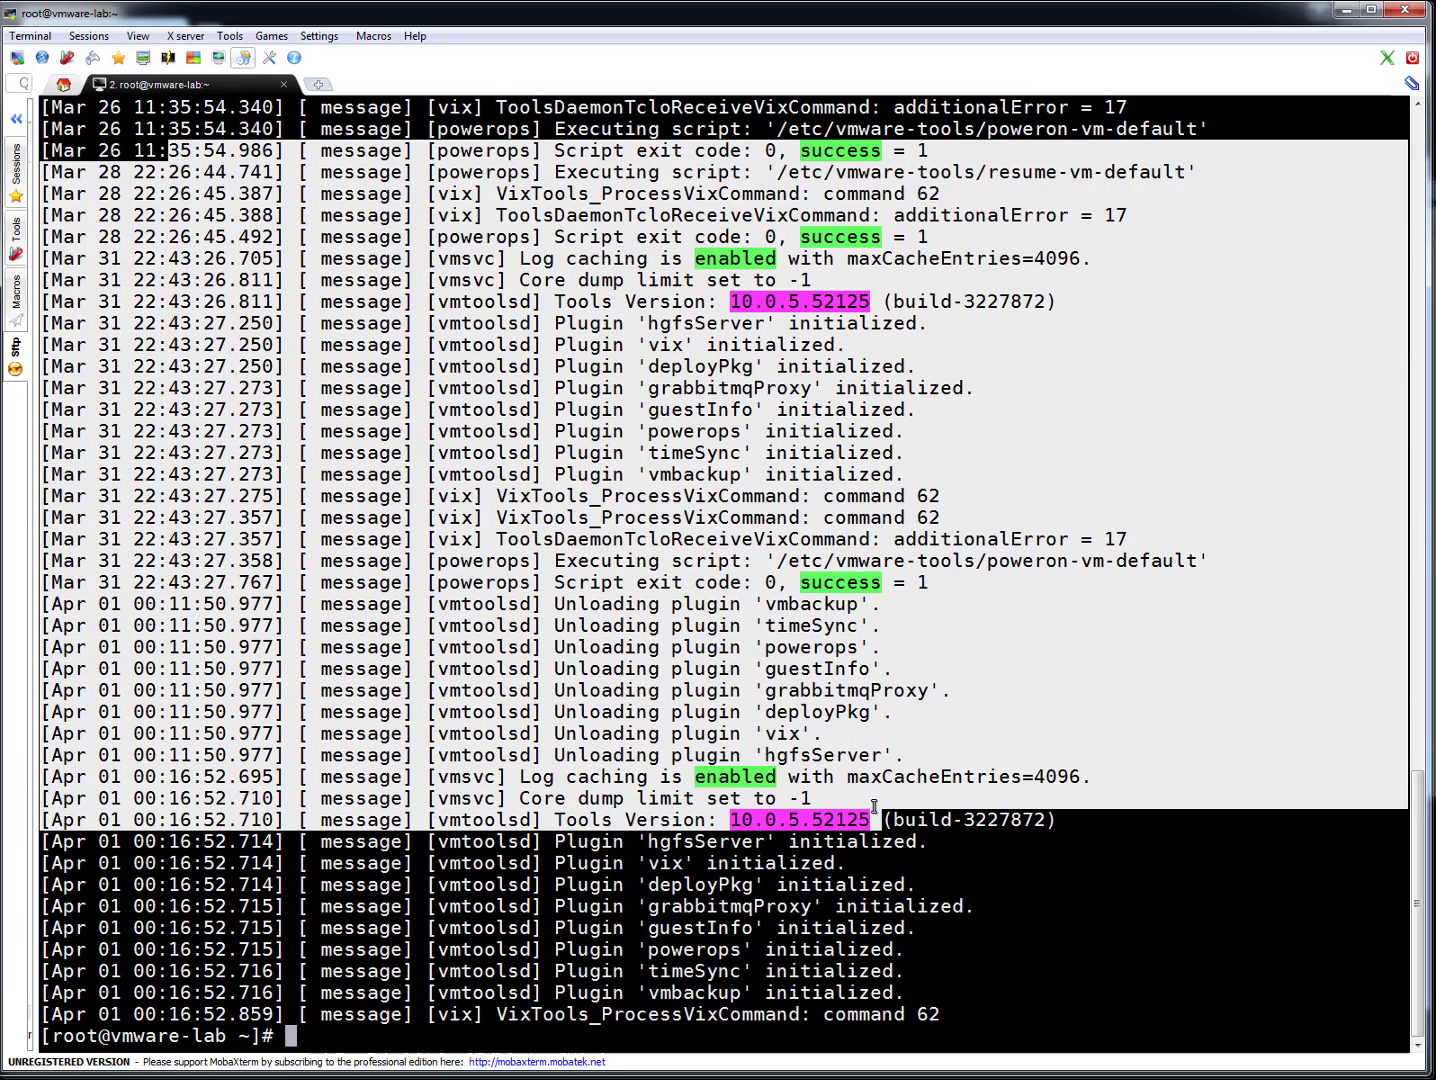
mouse_move(948, 480)
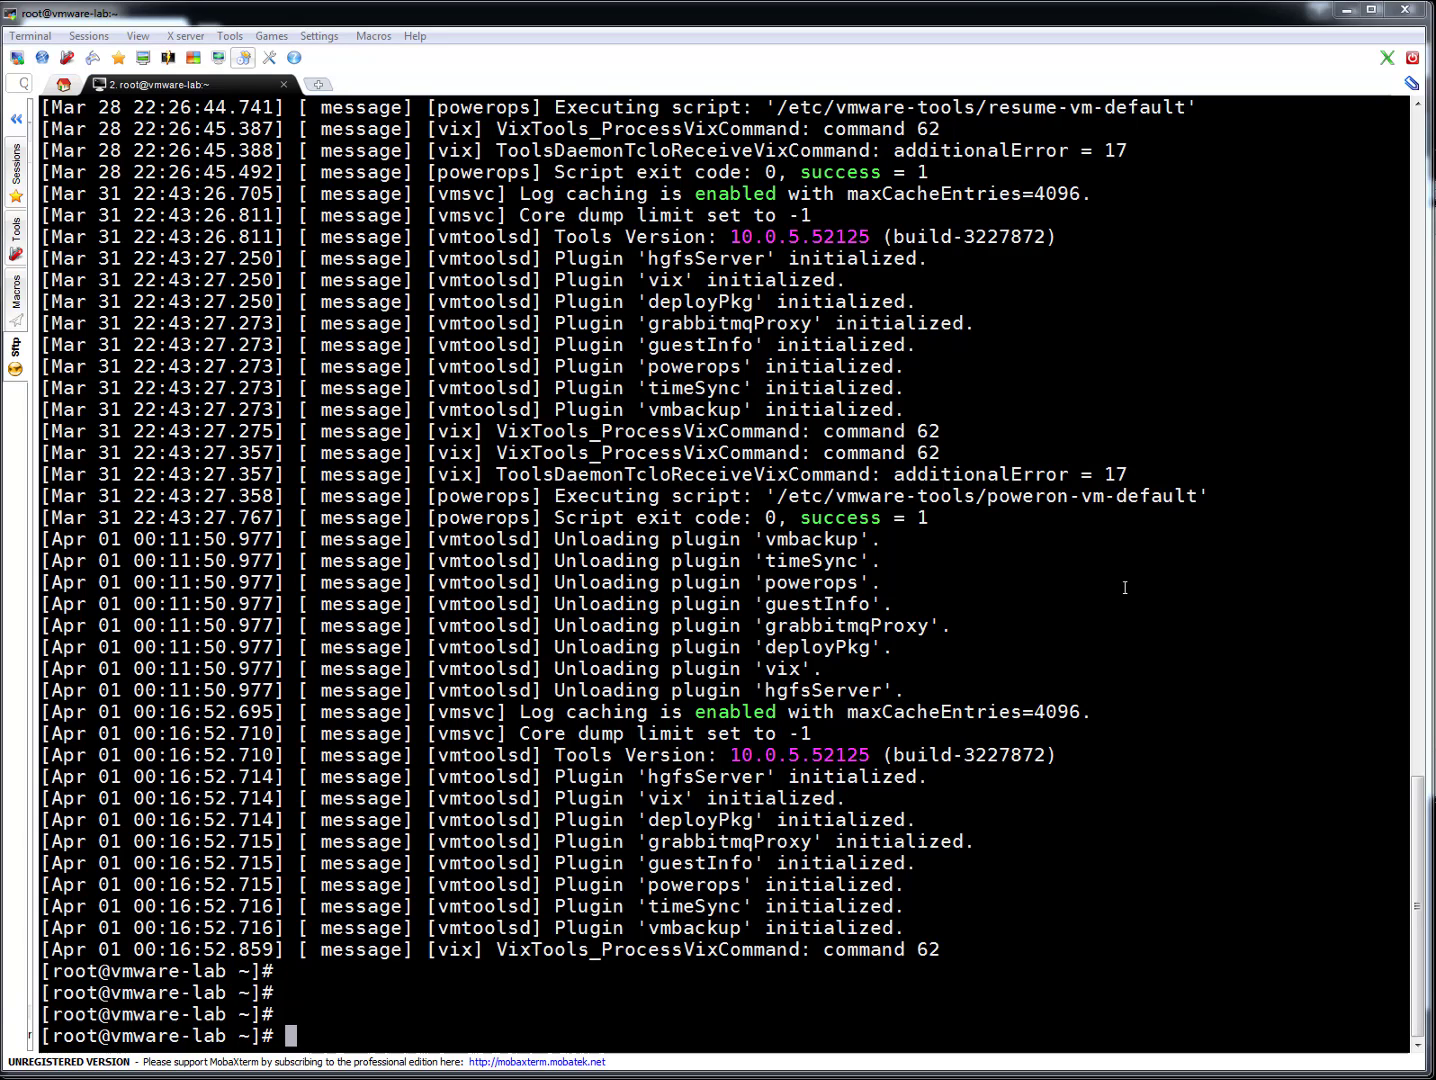
Step: Run yum update open-vm-tools and find no packages marked for update
type("yu")
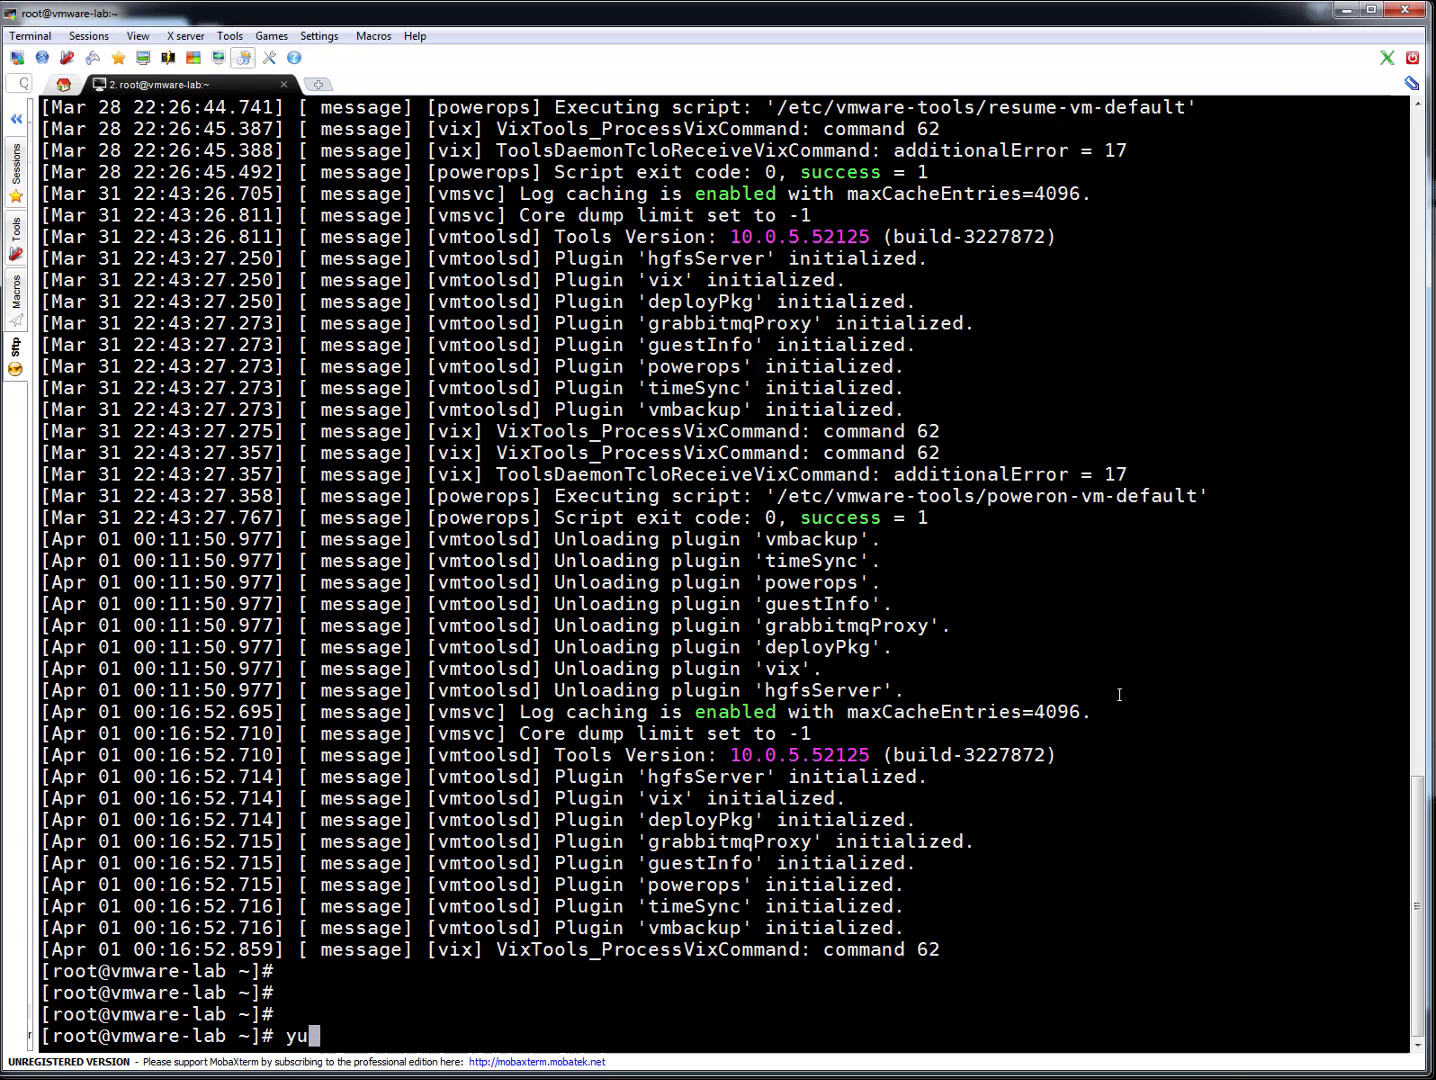
type("m")
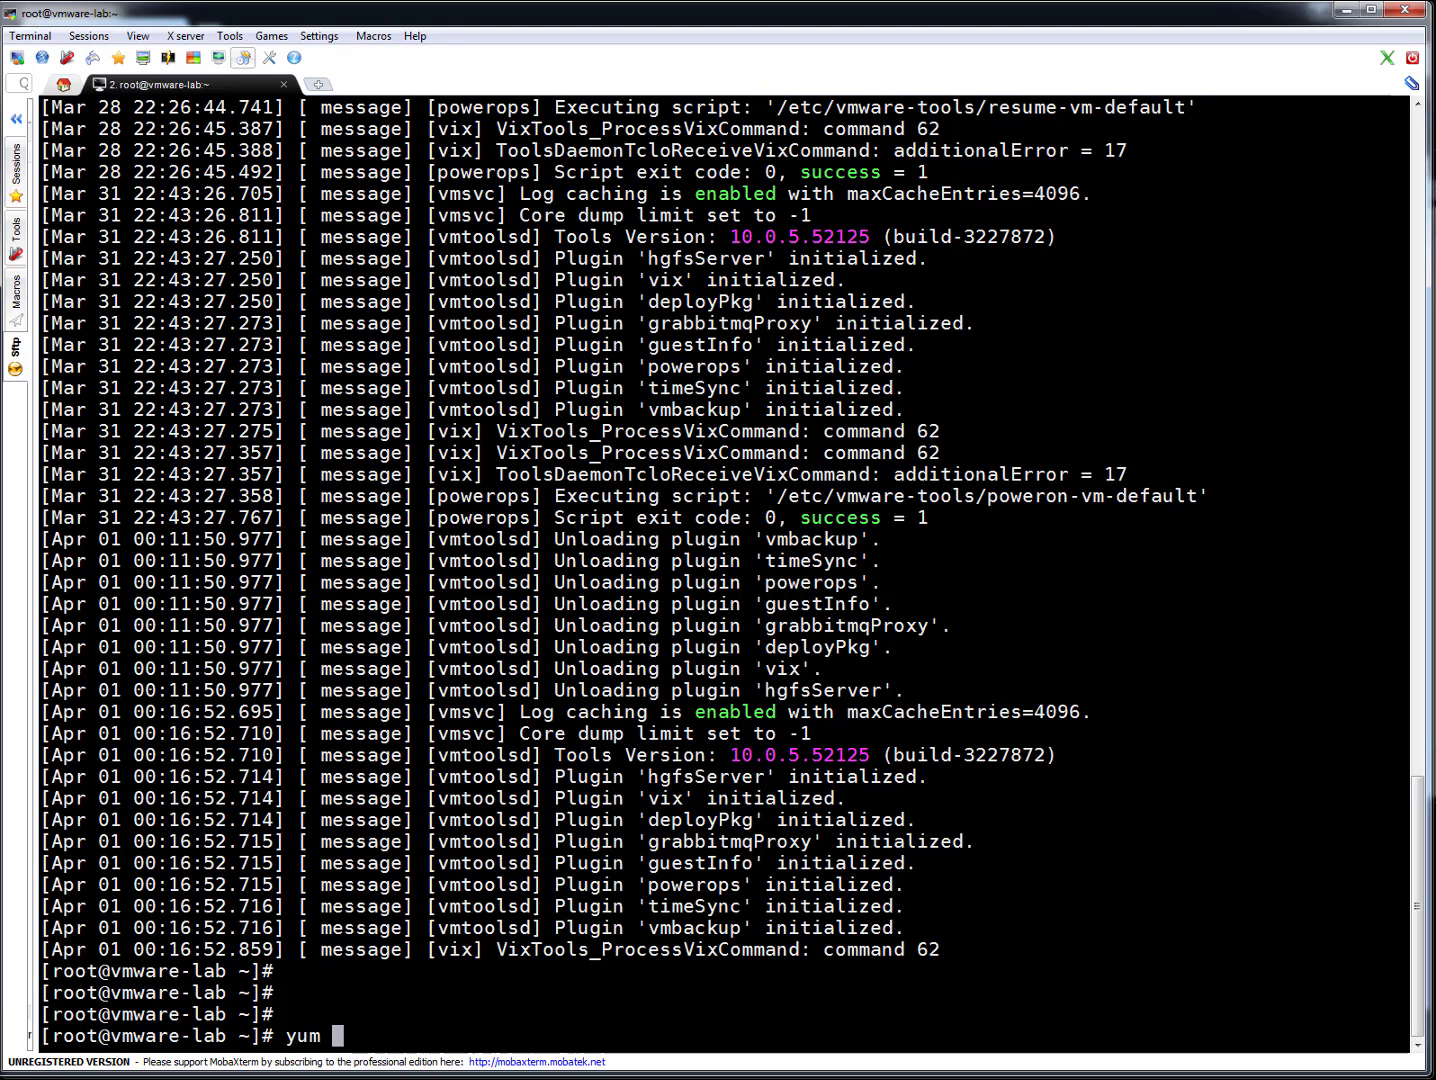
key("Return")
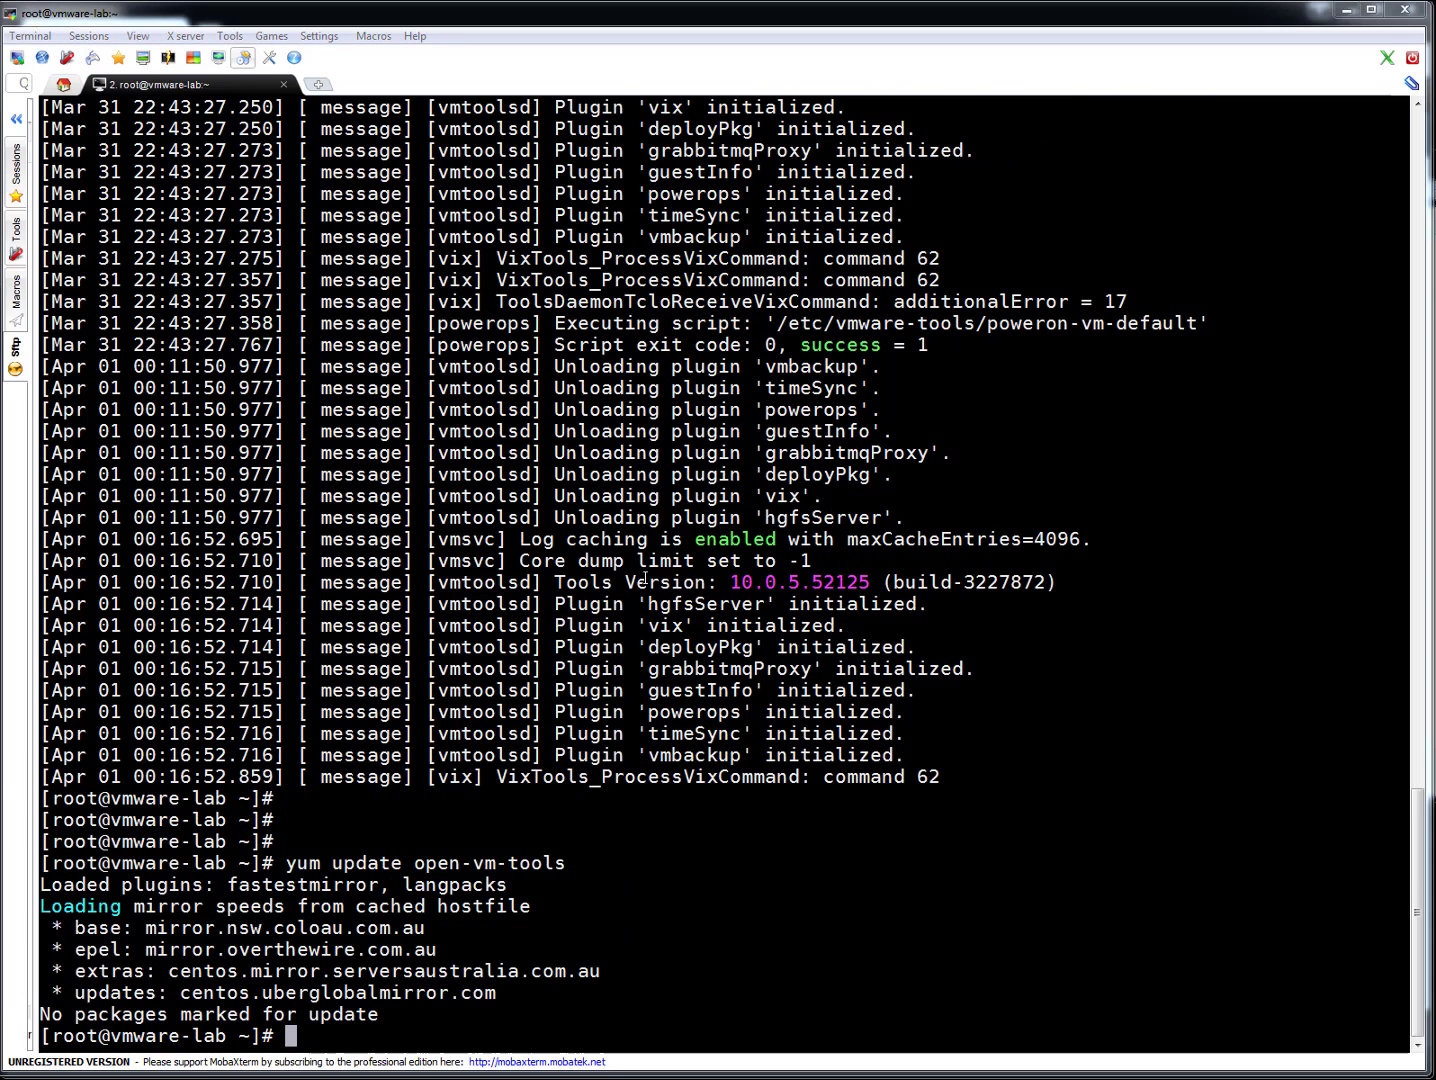
mouse_move(522, 860)
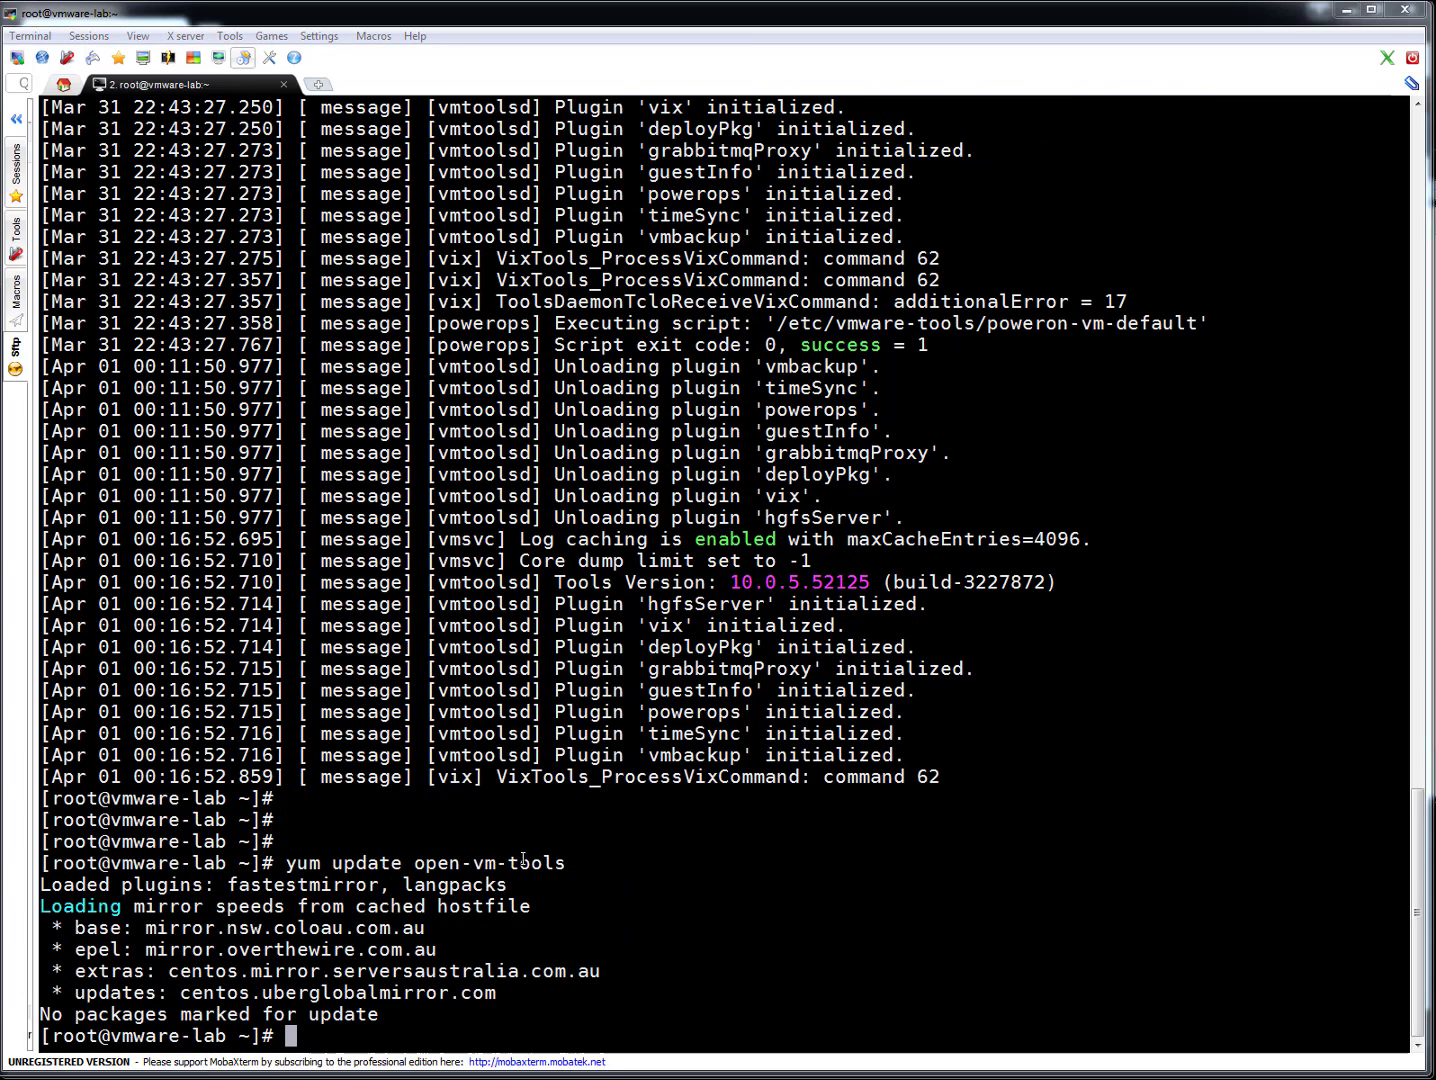
mouse_move(408, 1016)
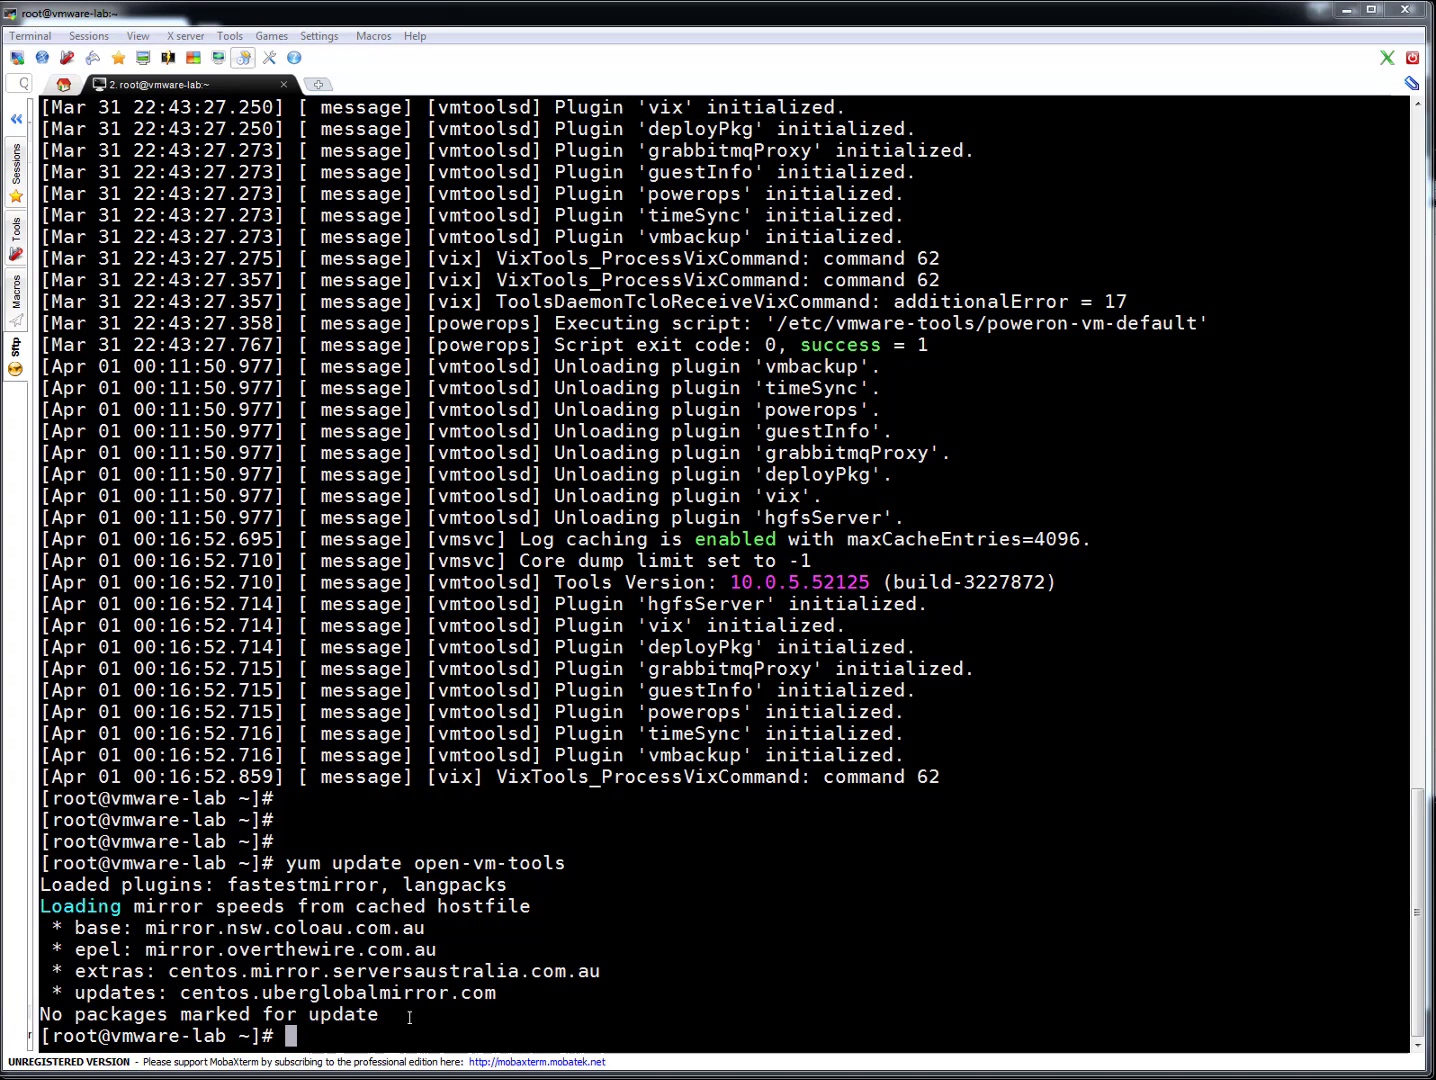